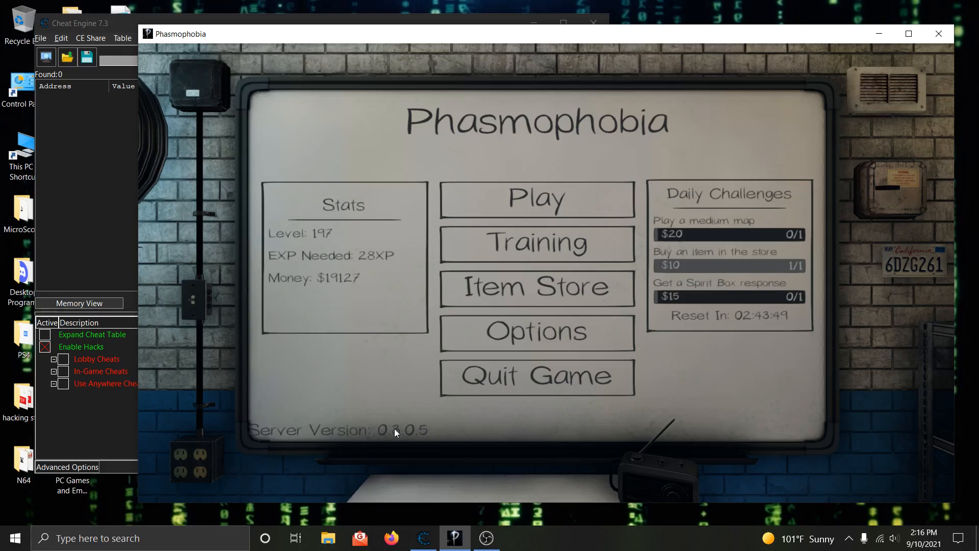
pyautogui.moveTo(402, 443)
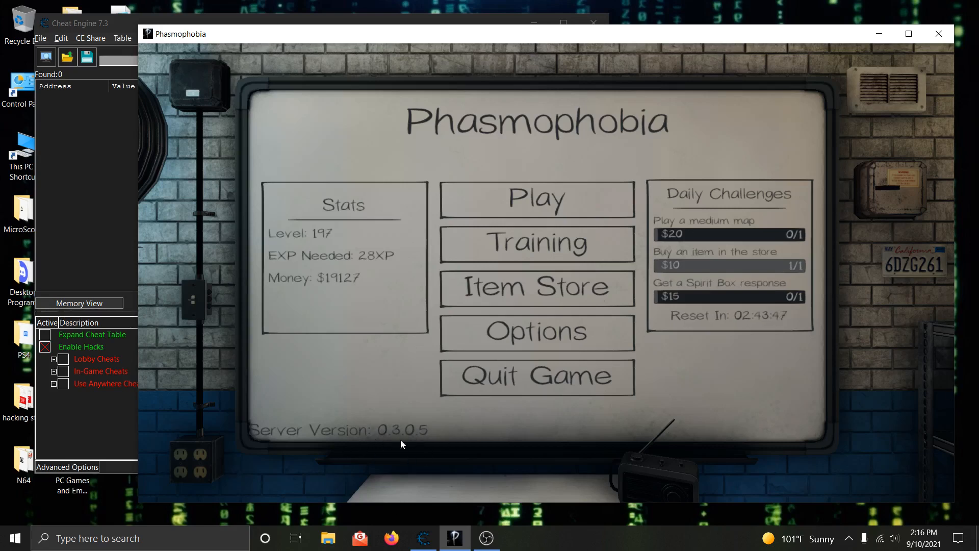
pyautogui.moveTo(410, 365)
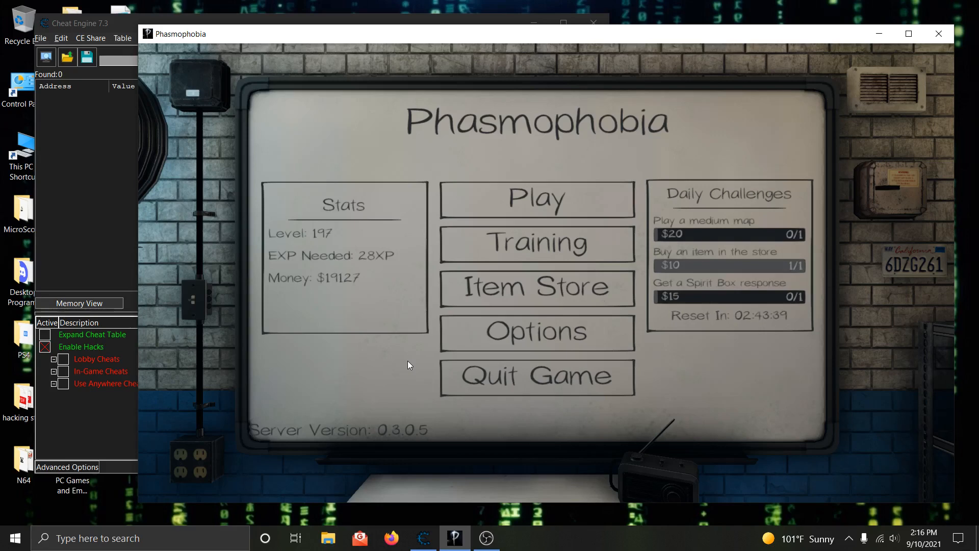
pyautogui.moveTo(420, 366)
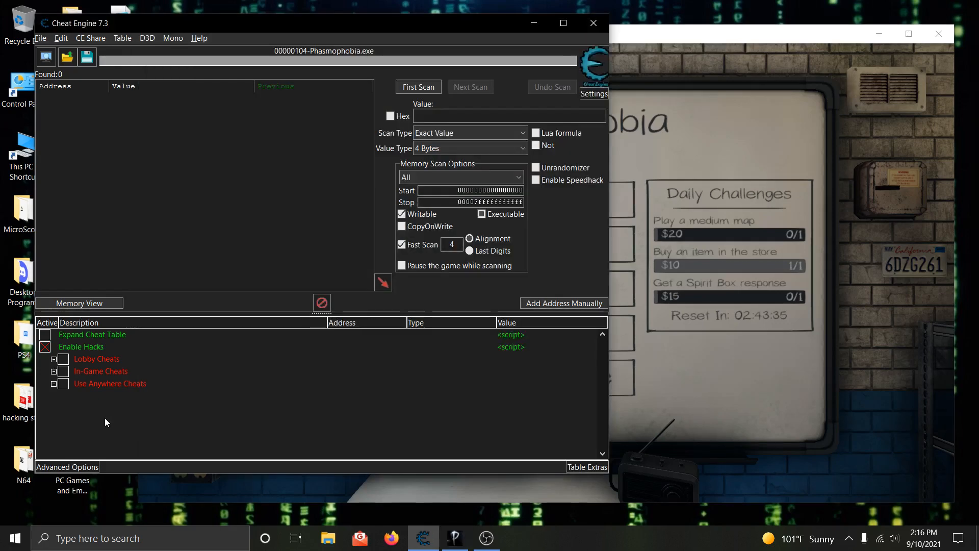
# Expand Lobby Cheats, bring up the equipment store and enable the Item Store Buy Hack.
pyautogui.click(53, 359)
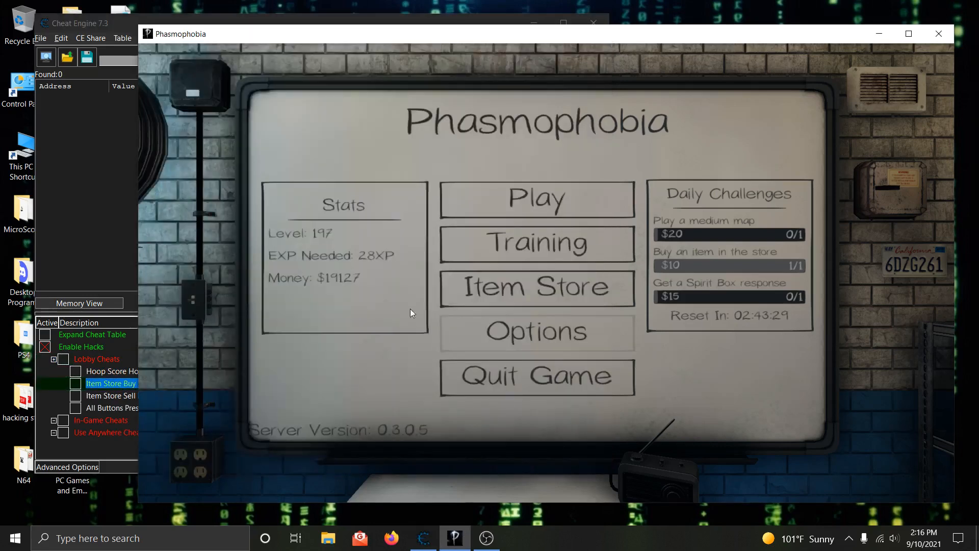
pyautogui.click(537, 288)
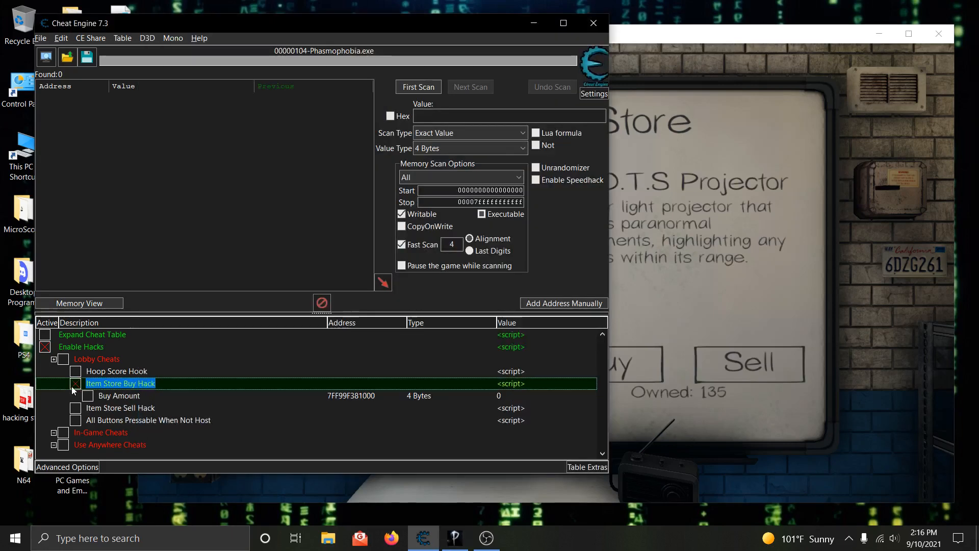
pyautogui.click(74, 382)
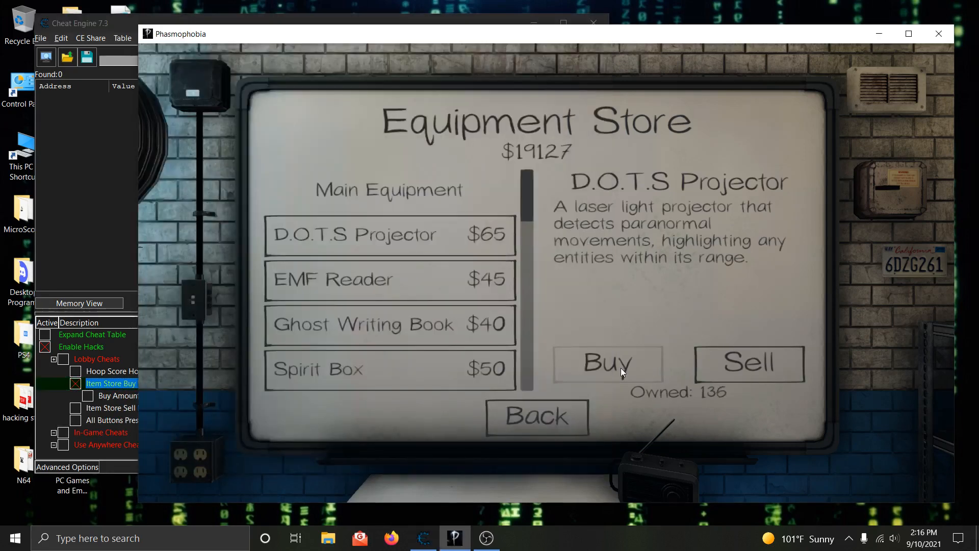
# Buy three D.O.T.S Projectors so the owned count rises while money stays at $19127.
pyautogui.click(608, 363)
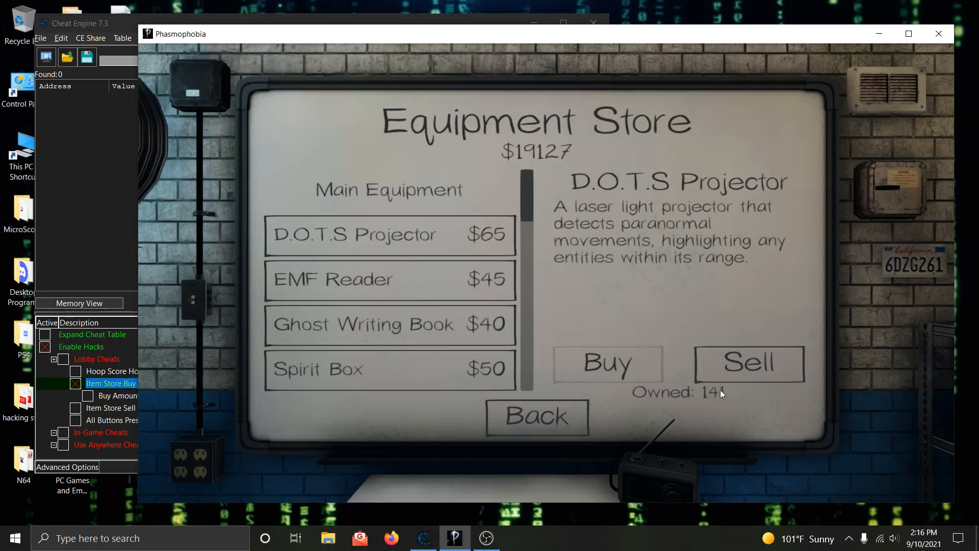
pyautogui.click(607, 363)
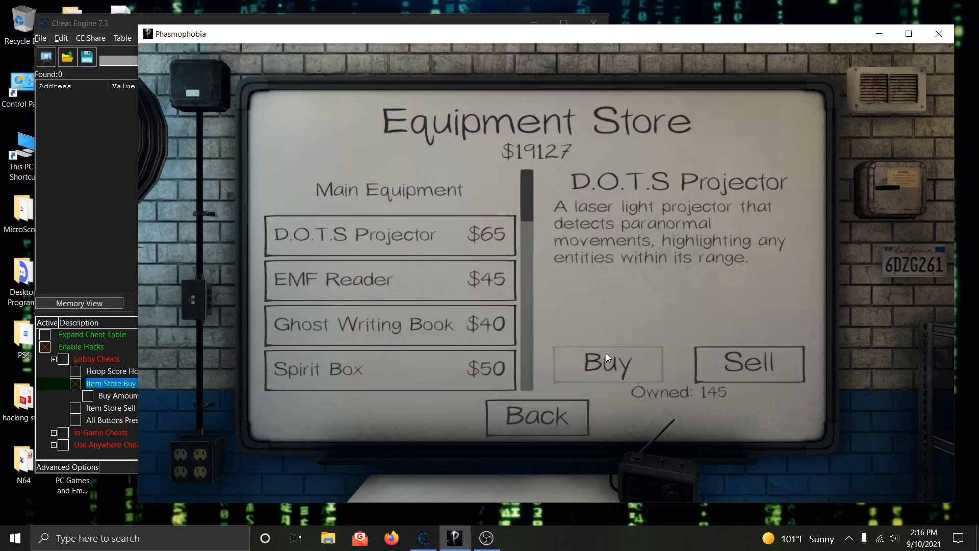
pyautogui.click(607, 363)
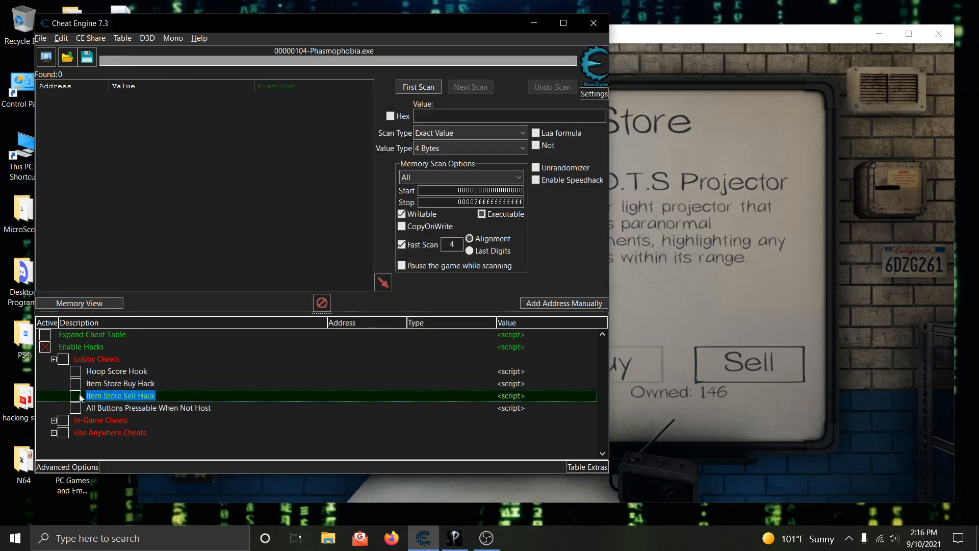
# Enable the Item Store Sell Hack with a Sell Amount of 2000.
pyautogui.click(75, 395)
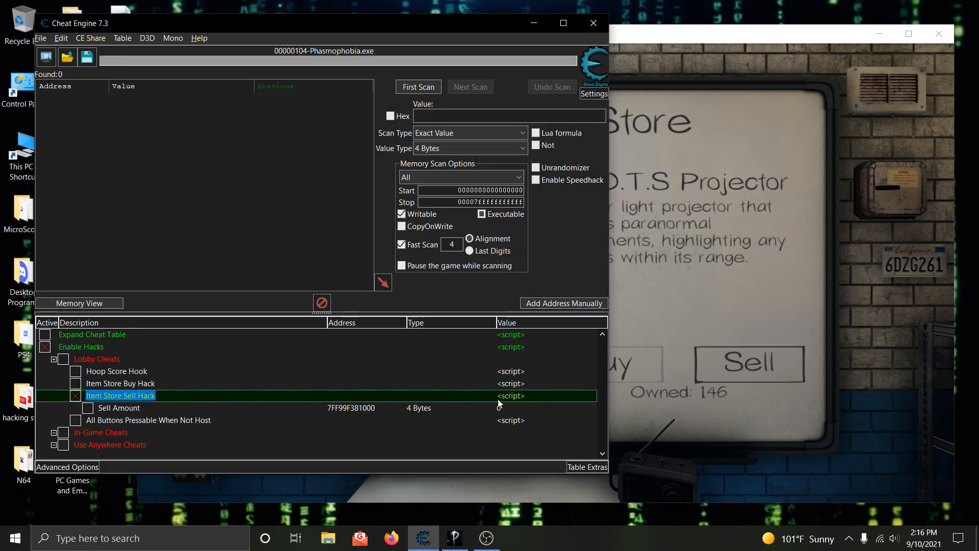
pyautogui.doubleClick(518, 408)
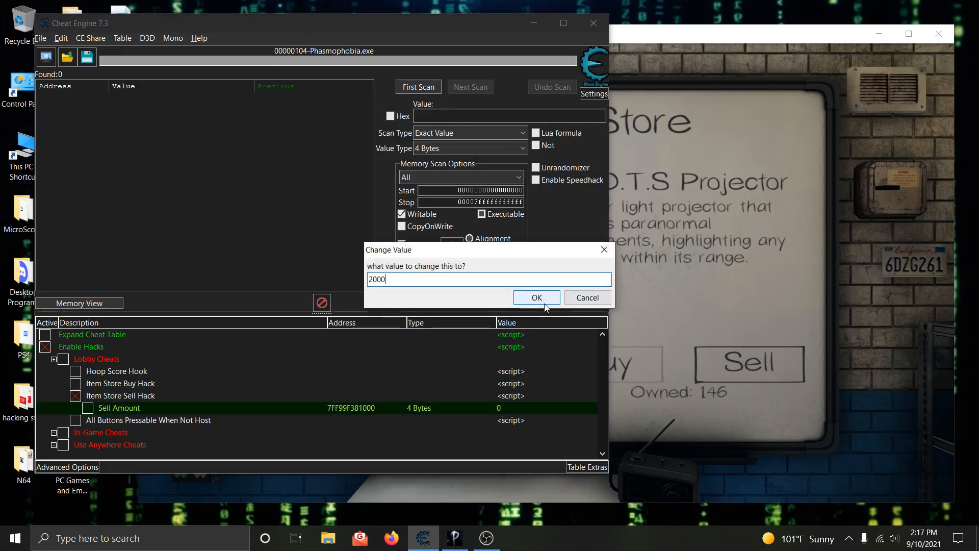
pyautogui.click(536, 298)
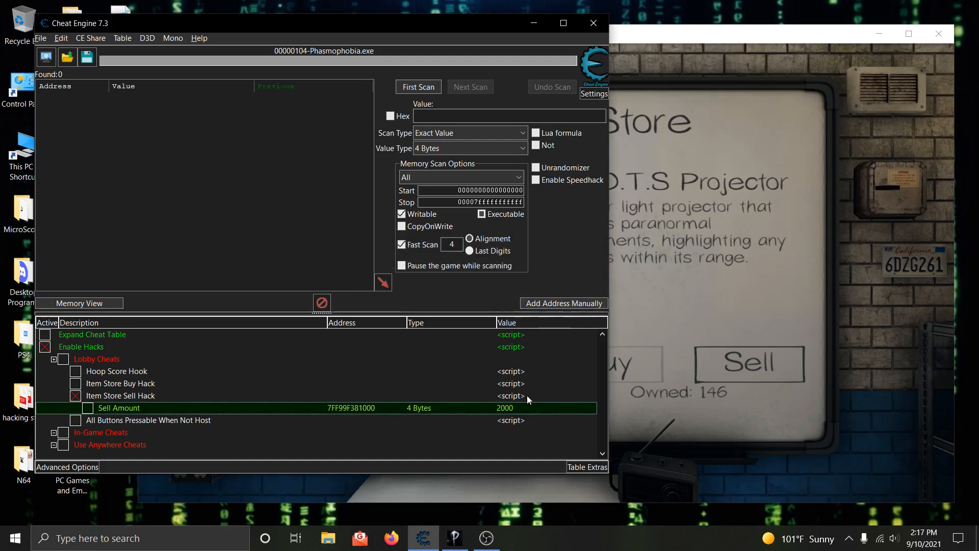
pyautogui.moveTo(691, 400)
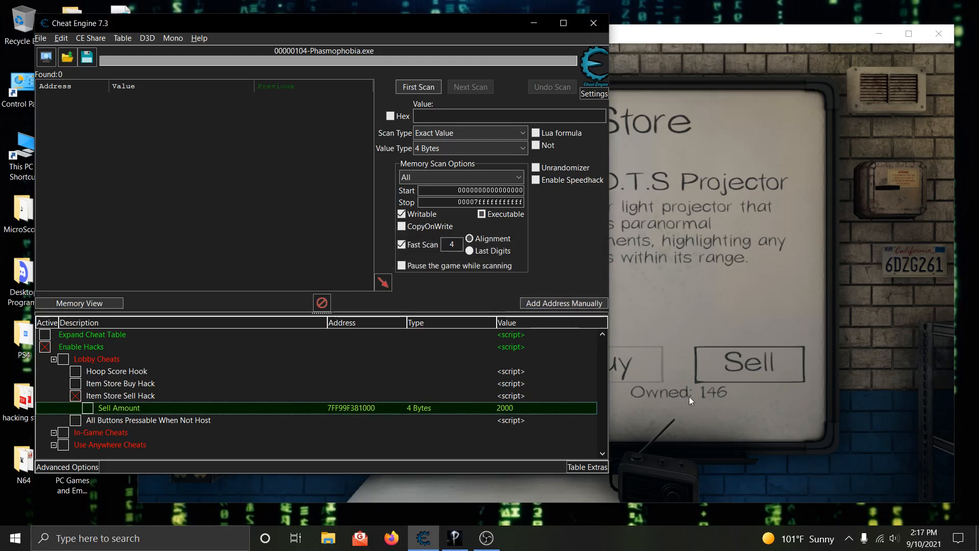
pyautogui.moveTo(722, 363)
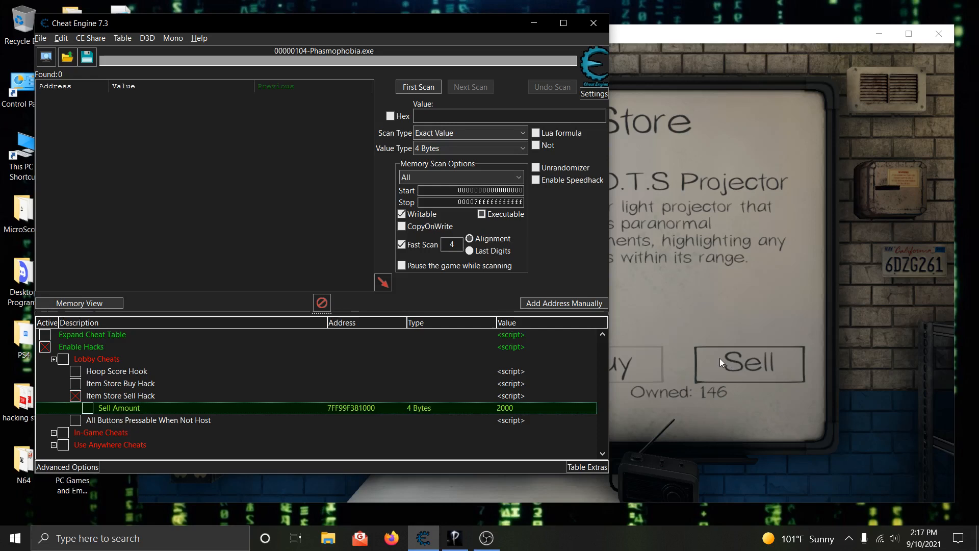
pyautogui.moveTo(680, 407)
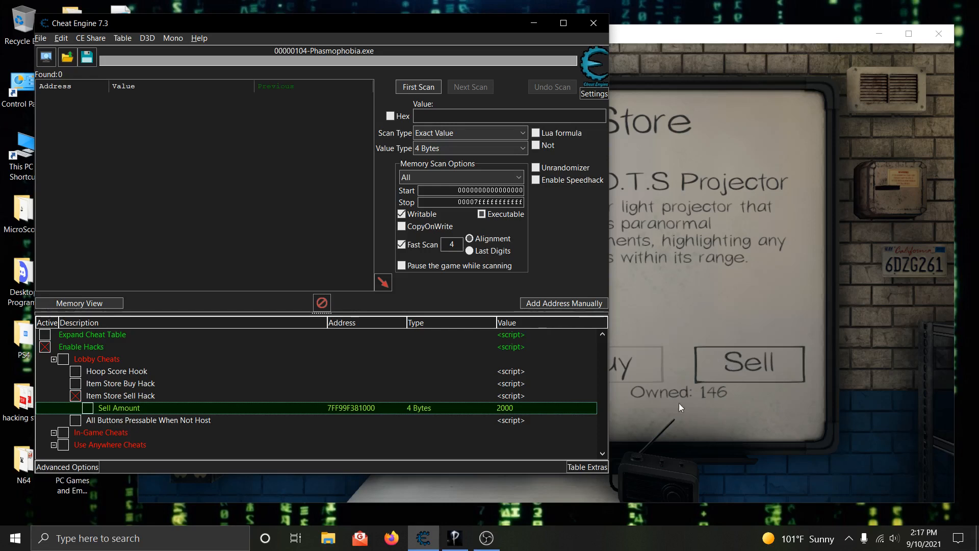
pyautogui.moveTo(728, 303)
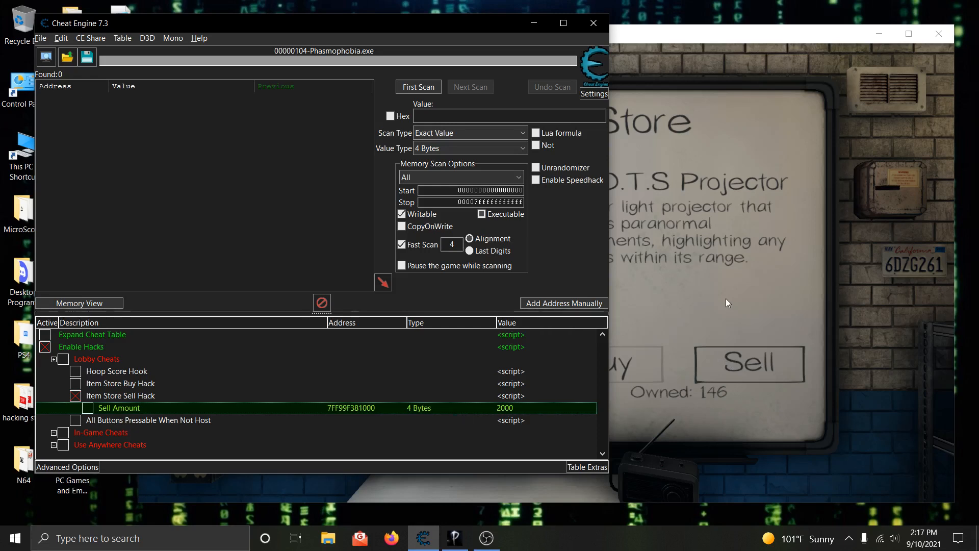
pyautogui.moveTo(723, 312)
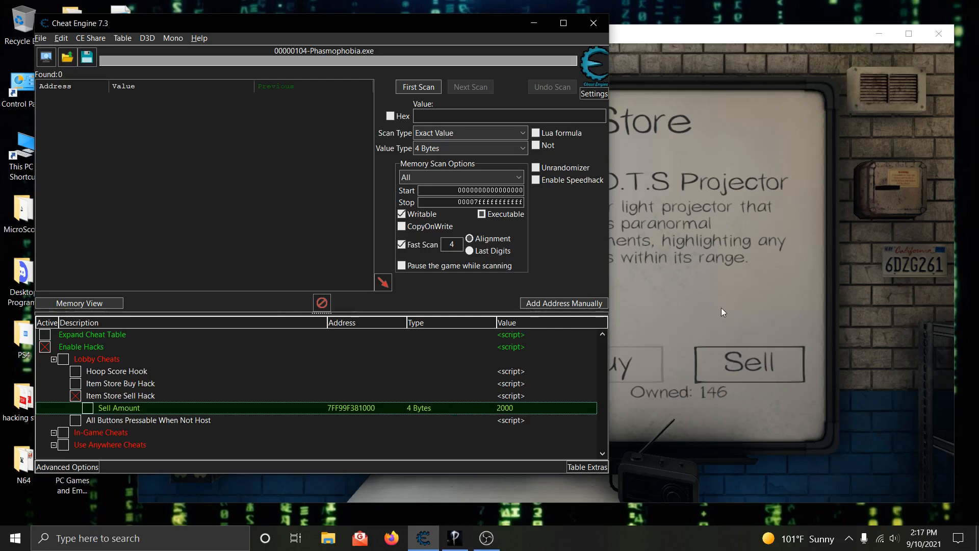
pyautogui.moveTo(738, 291)
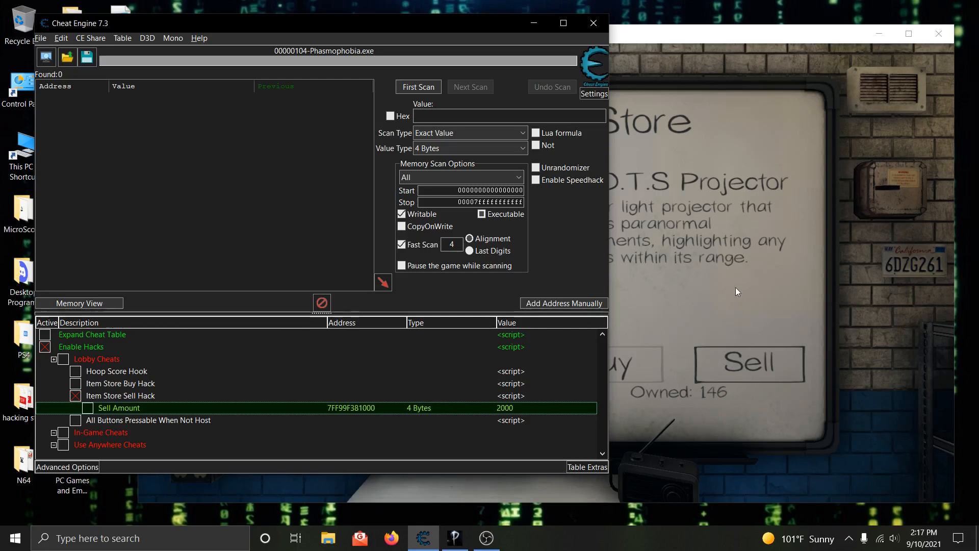
pyautogui.moveTo(687, 297)
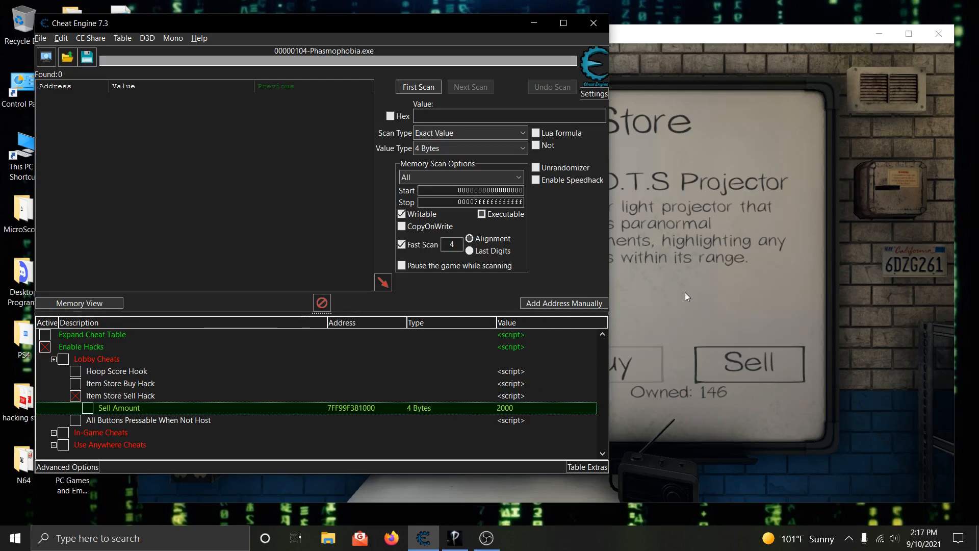
pyautogui.moveTo(699, 260)
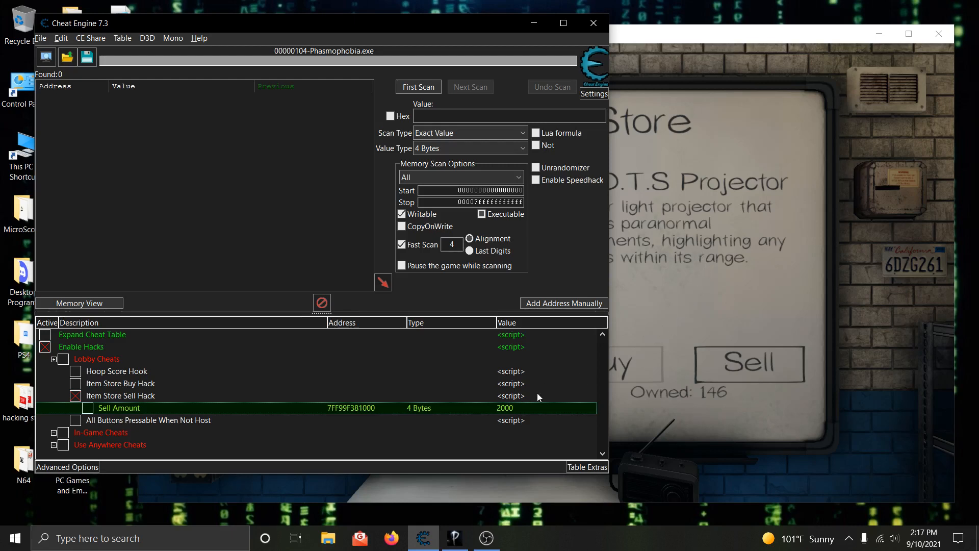
pyautogui.moveTo(504, 408)
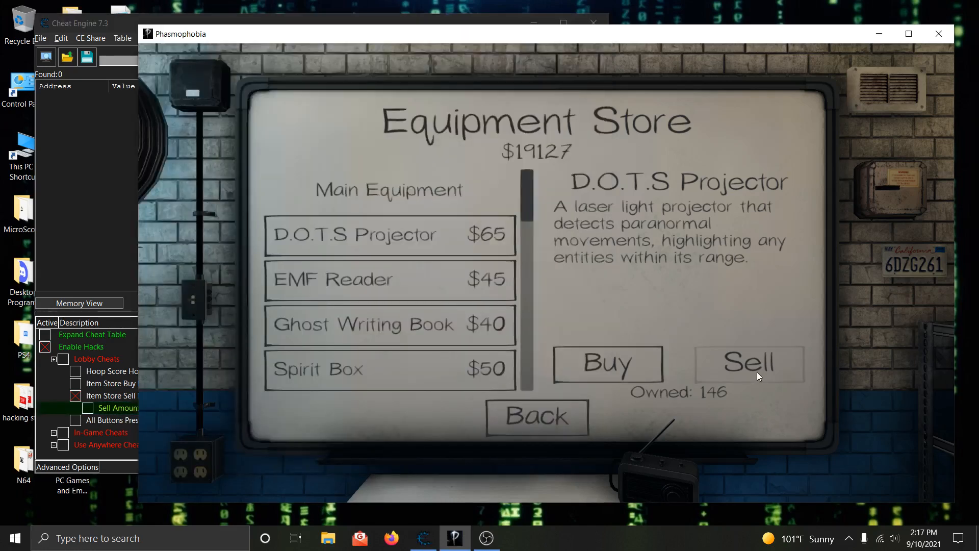
# Sell D.O.T.S Projectors to raise money to $21127, then cancel a second Sell Amount edit.
pyautogui.click(751, 363)
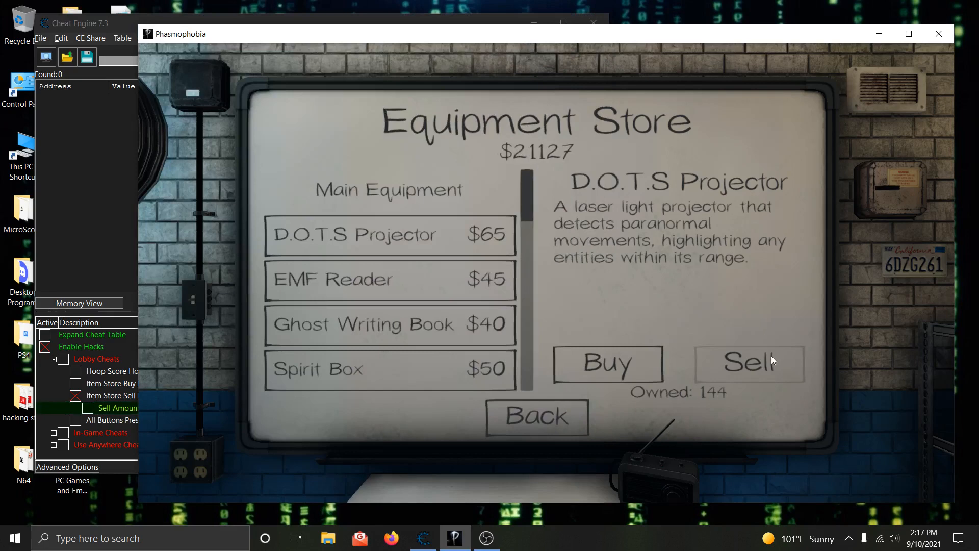
pyautogui.click(750, 363)
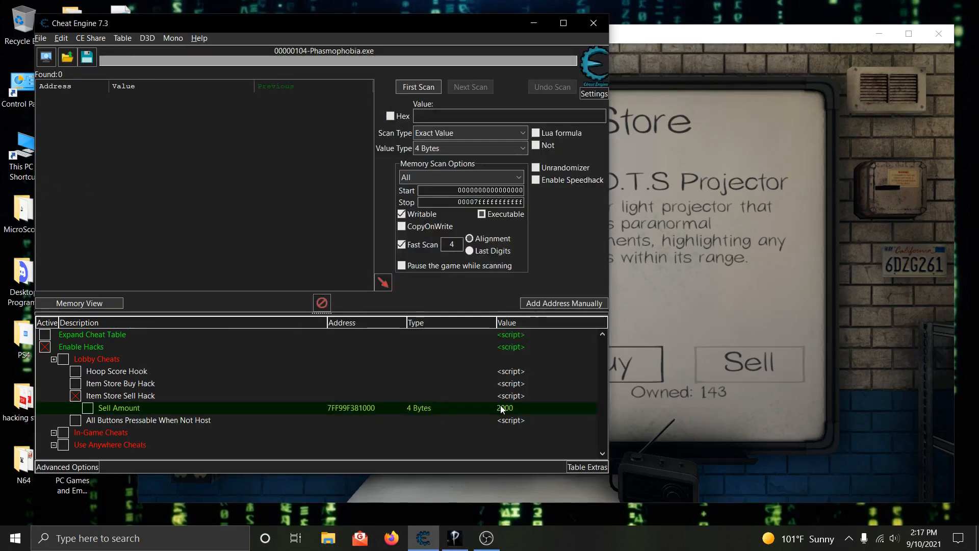
pyautogui.doubleClick(504, 407)
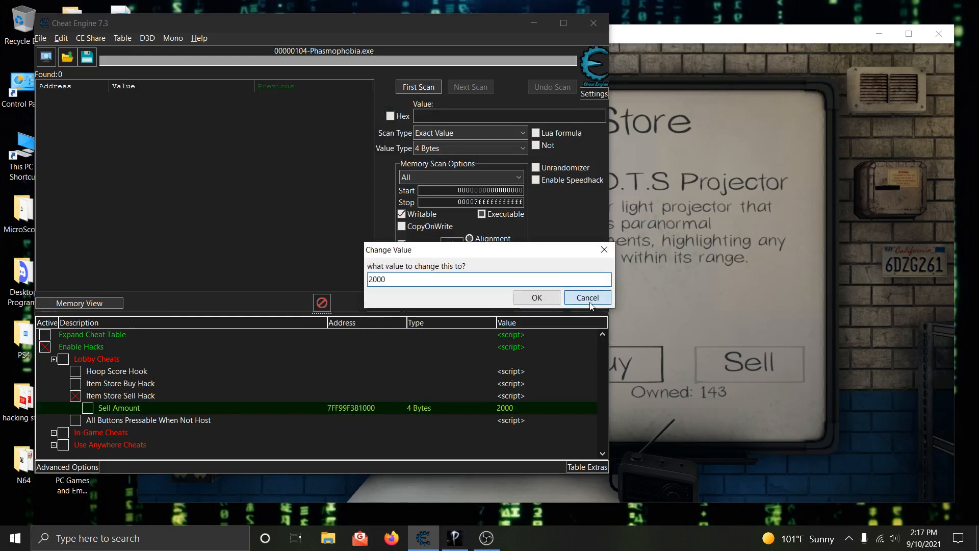
pyautogui.click(587, 298)
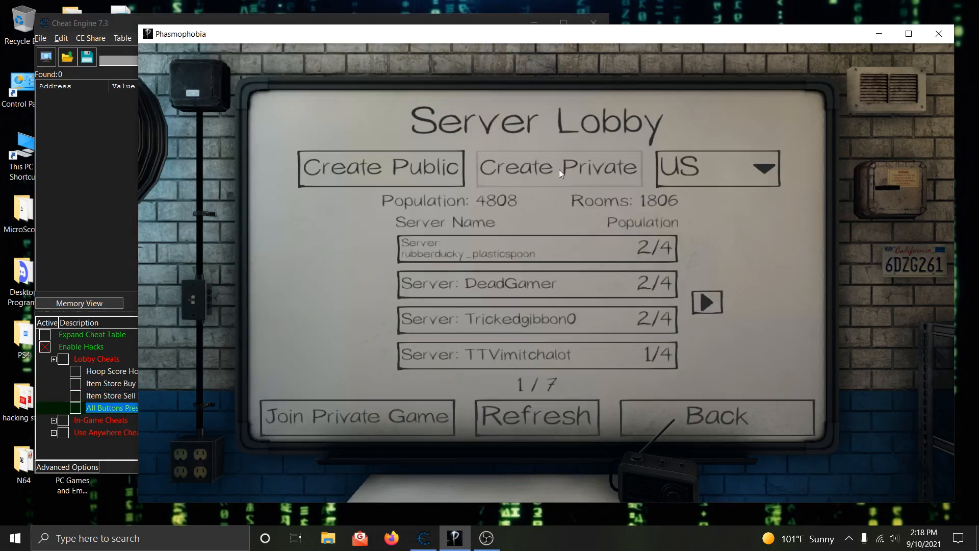
# Create a private Phasmophobia lobby to check the kick X buttons are pressable as non-host.
pyautogui.click(559, 169)
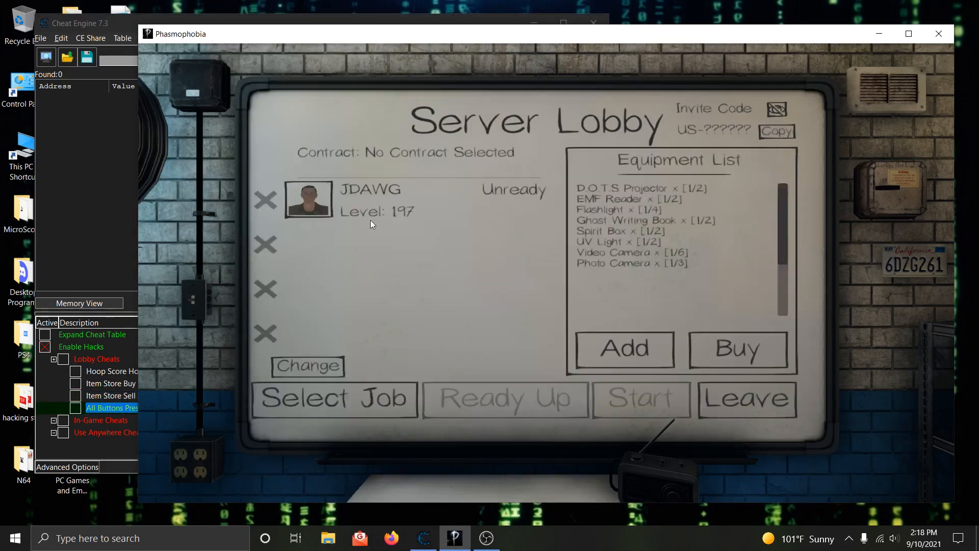
pyautogui.moveTo(532, 409)
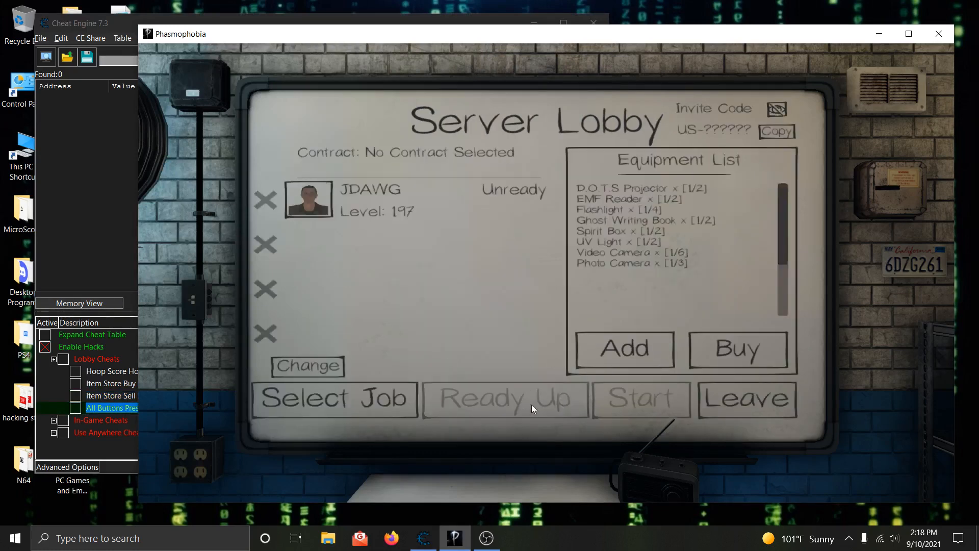
pyautogui.moveTo(576, 320)
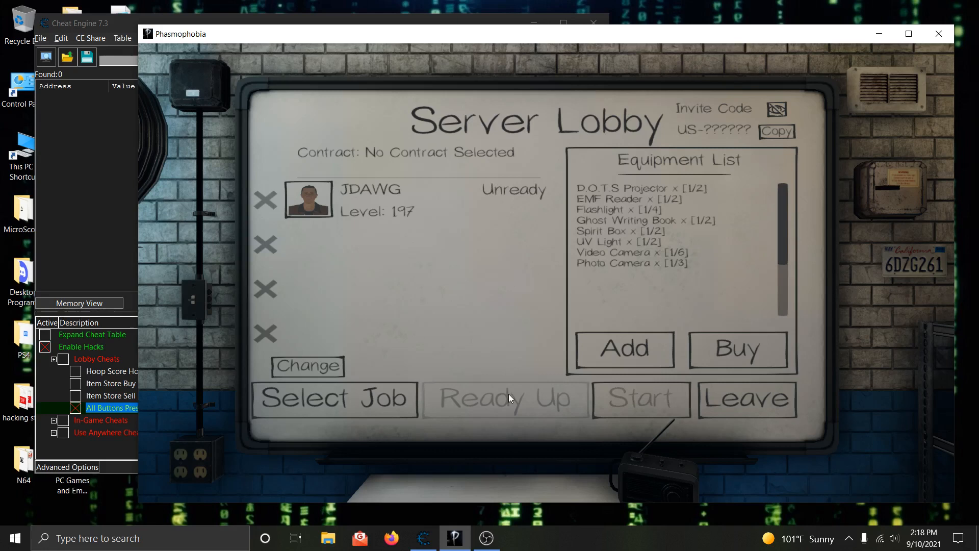
pyautogui.moveTo(318, 277)
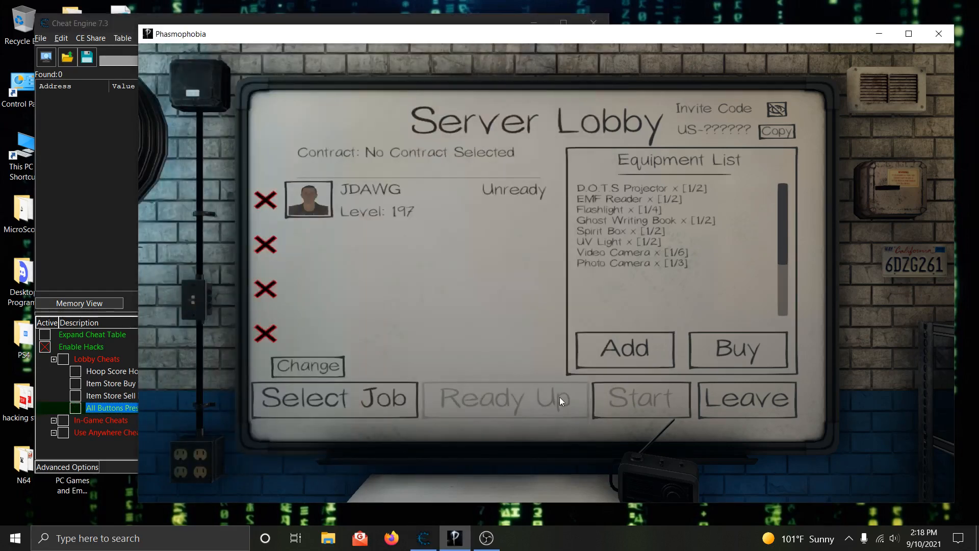
pyautogui.moveTo(312, 275)
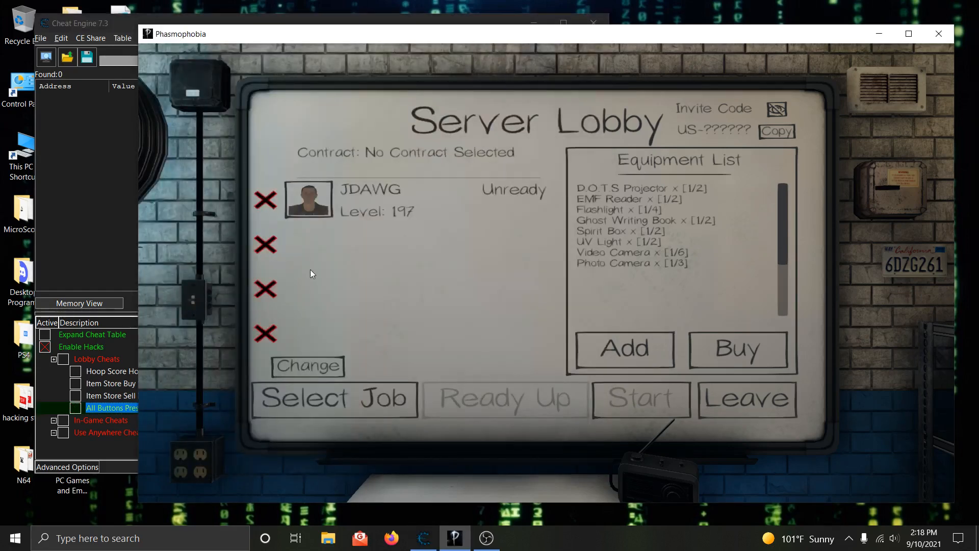
pyautogui.moveTo(757, 465)
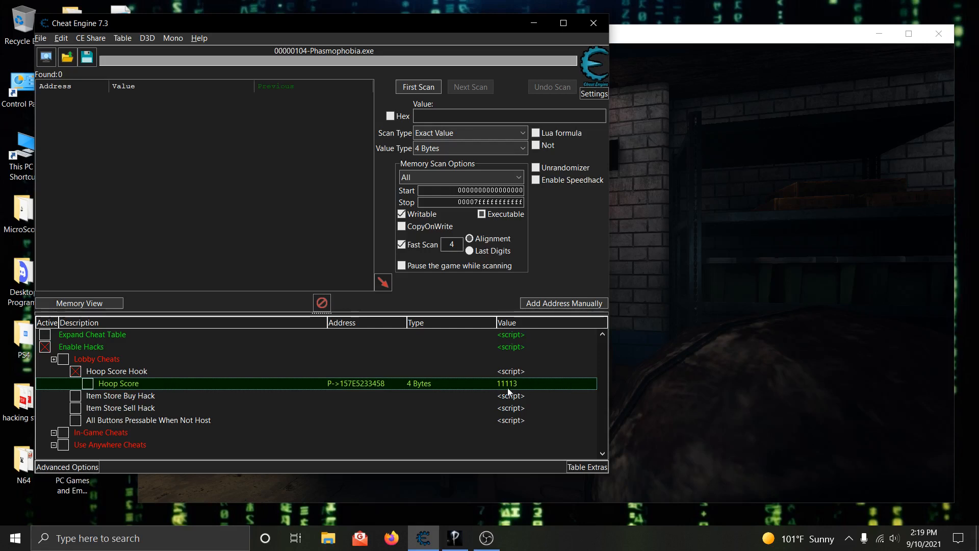
# Change the Hoop Score value from 11113 to 11222 and confirm it.
pyautogui.doubleClick(506, 382)
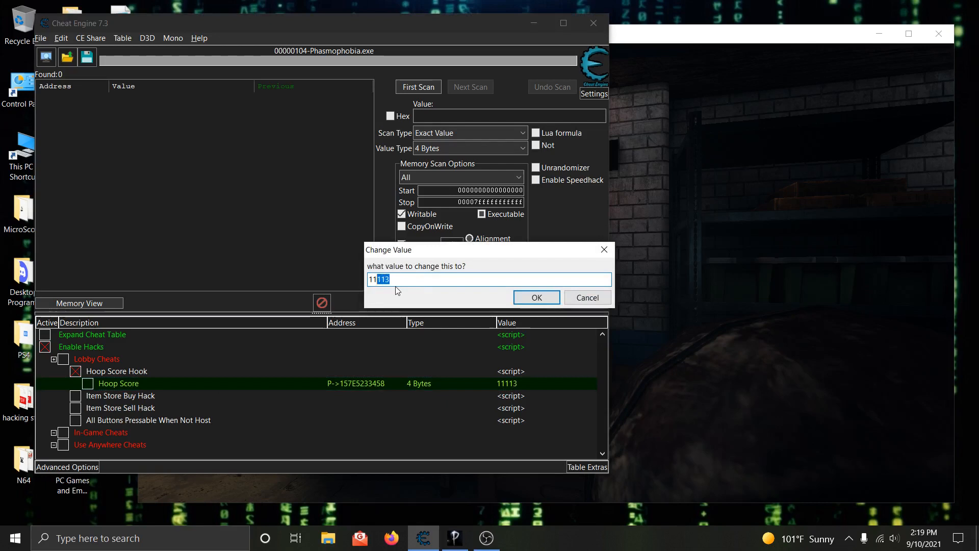
pyautogui.click(537, 297)
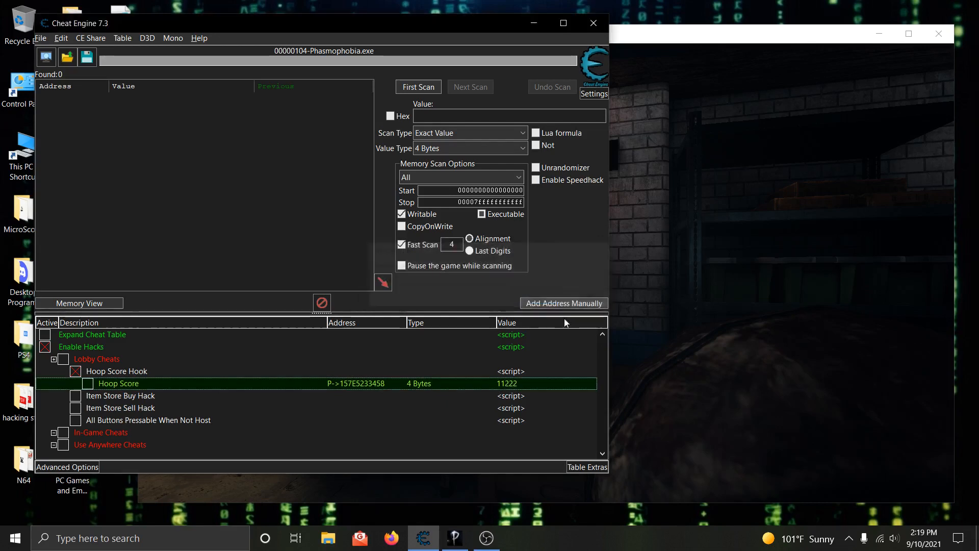
pyautogui.click(451, 539)
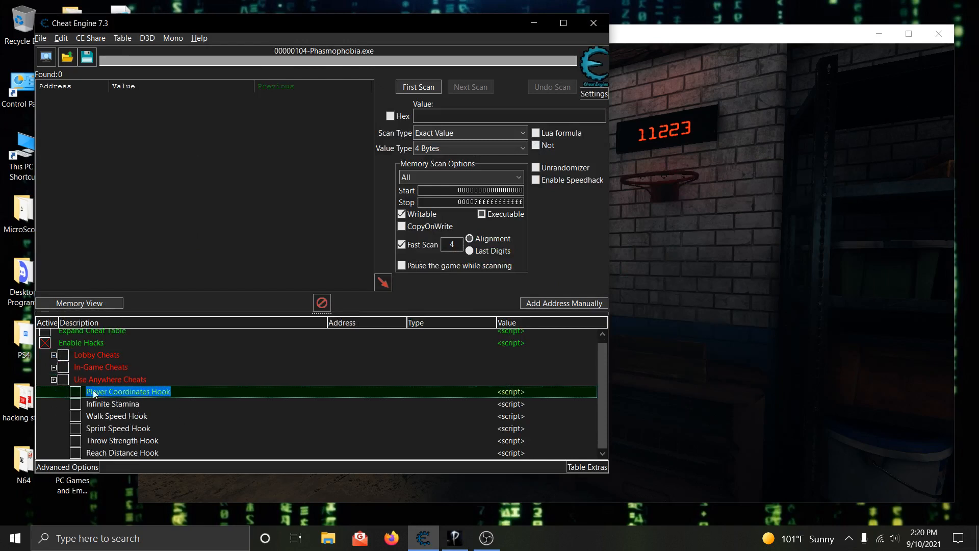
# Enable the Player Coordinates Hook and scroll through its save/load slots and X/Y/Z values.
pyautogui.click(74, 391)
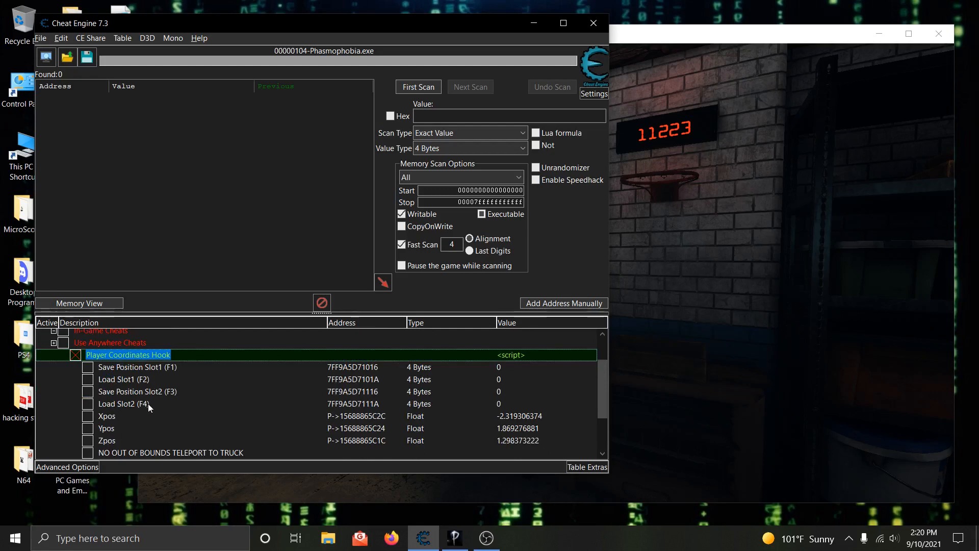
pyautogui.moveTo(147, 410)
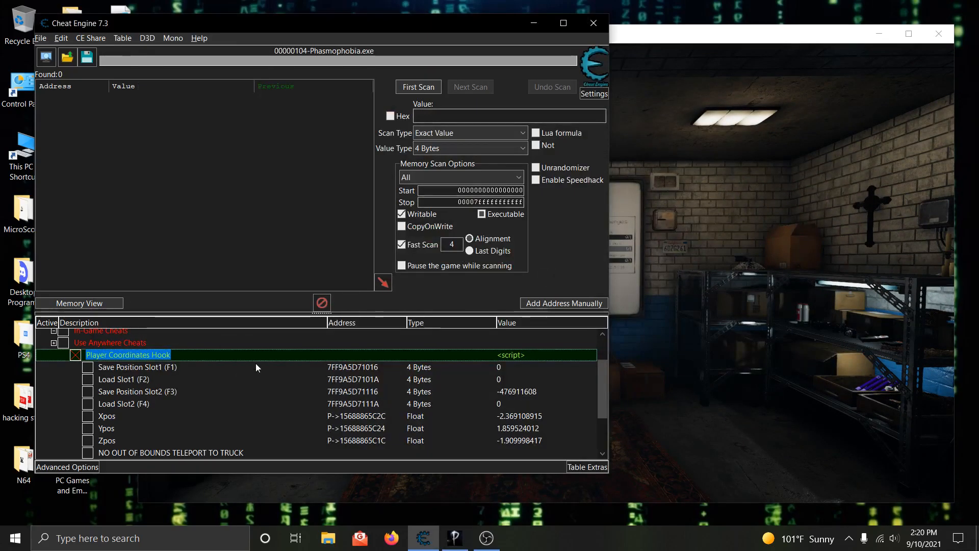
pyautogui.moveTo(100, 379)
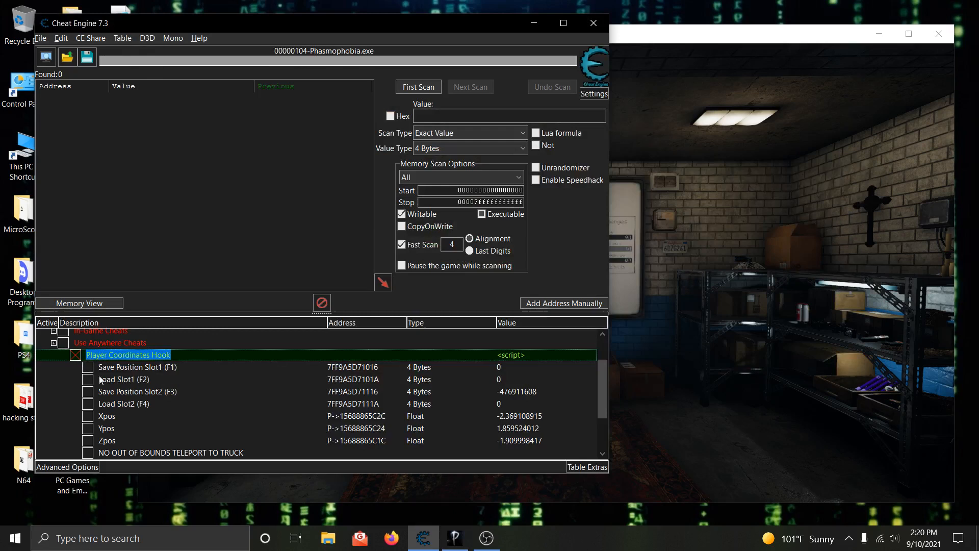
pyautogui.scroll(-3)
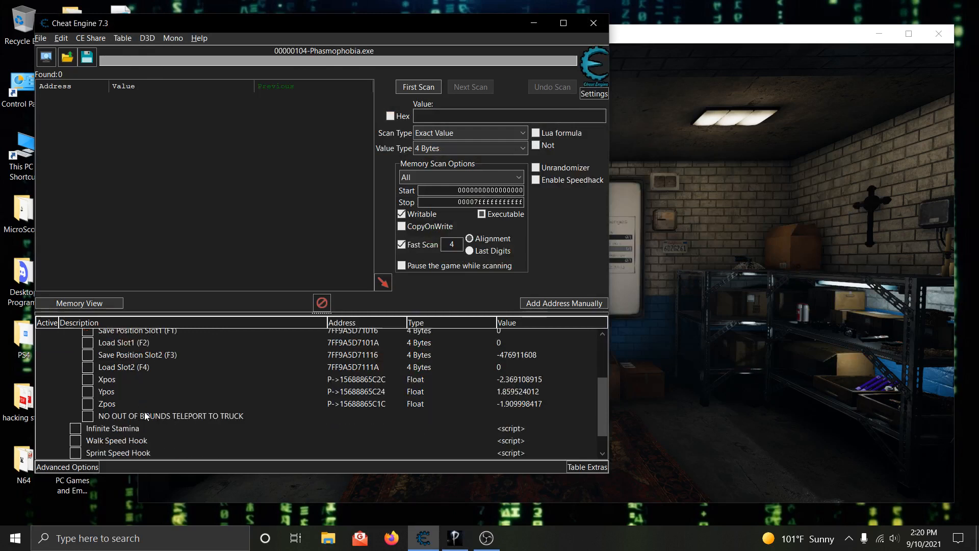
pyautogui.moveTo(179, 422)
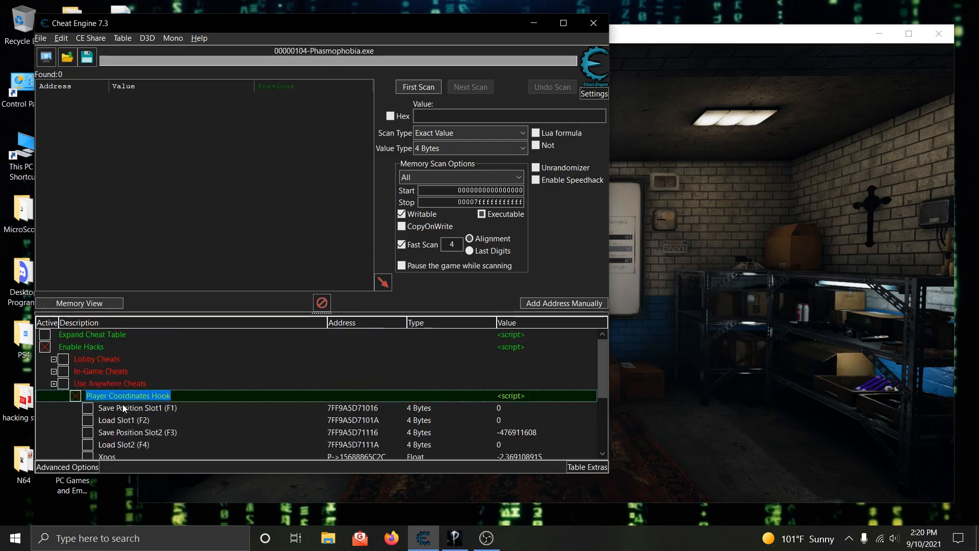
pyautogui.scroll(-3)
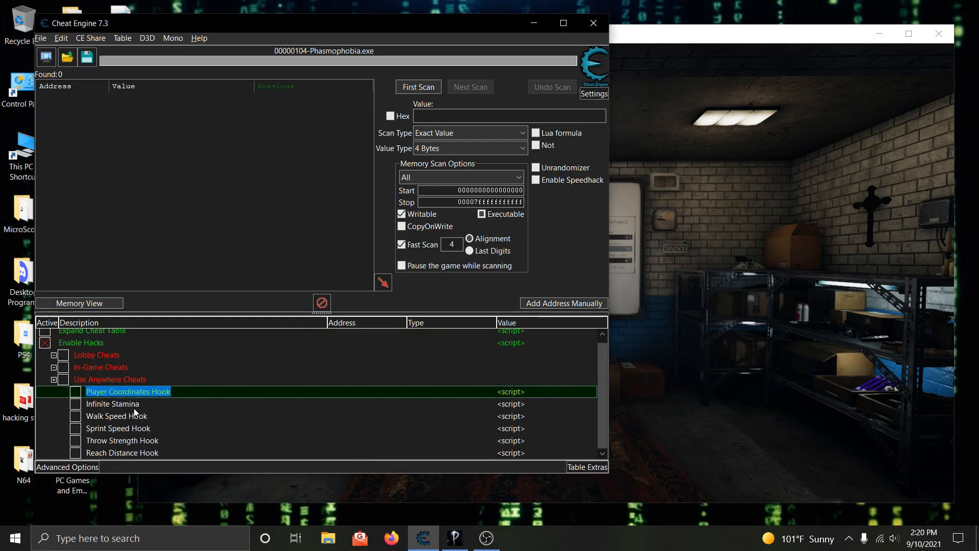
# Turn Infinite Stamina on to test it in-game, then turn it back off.
pyautogui.click(112, 404)
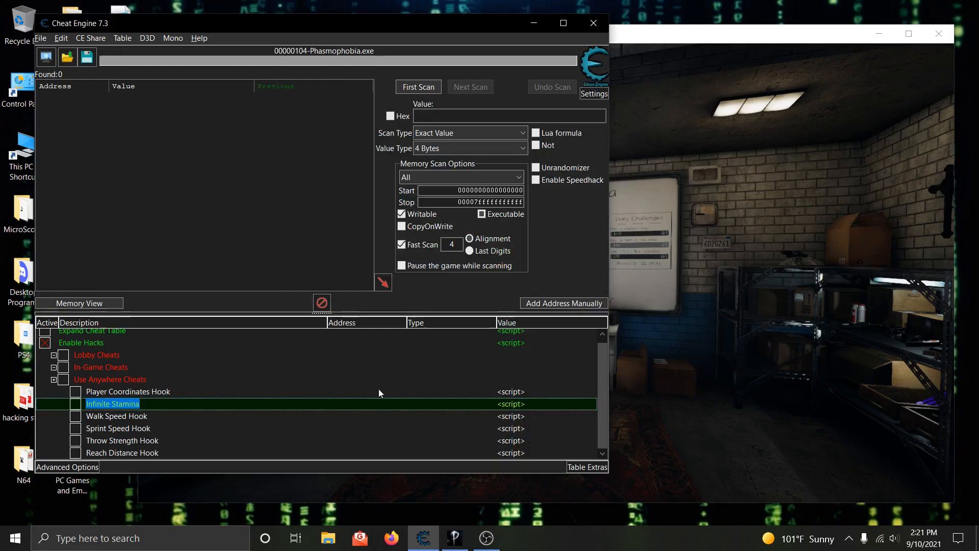
pyautogui.click(74, 403)
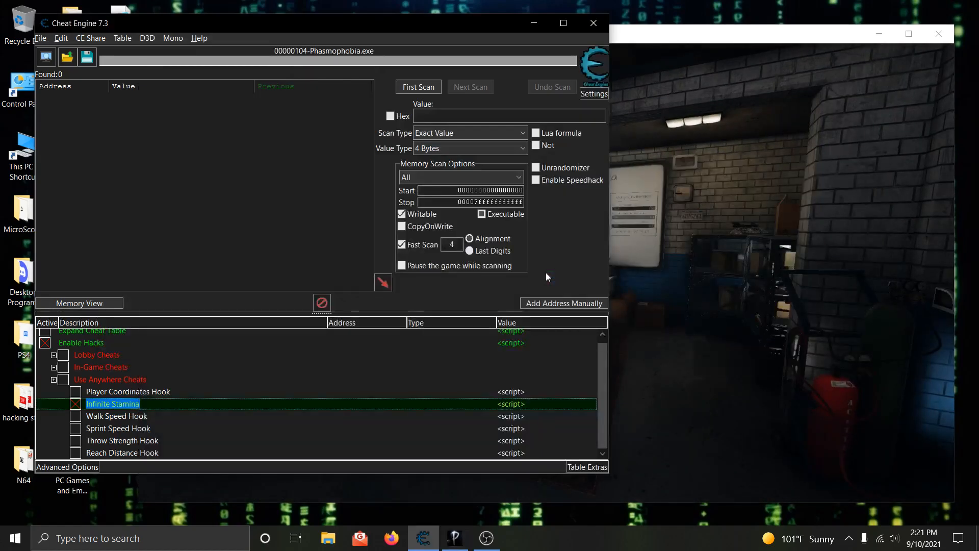
pyautogui.click(75, 404)
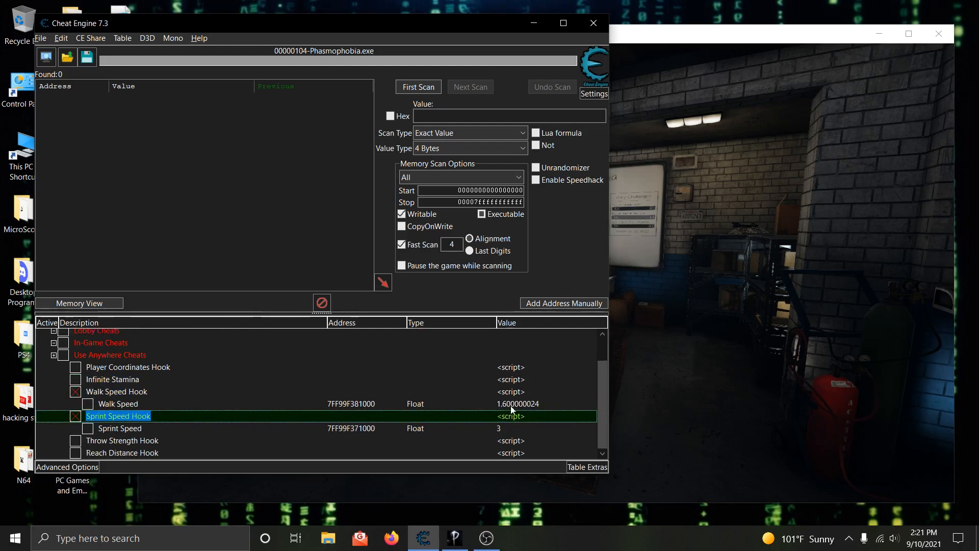
# Set Walk Speed to 5 and start editing Sprint Speed toward 8.
pyautogui.doubleClick(517, 404)
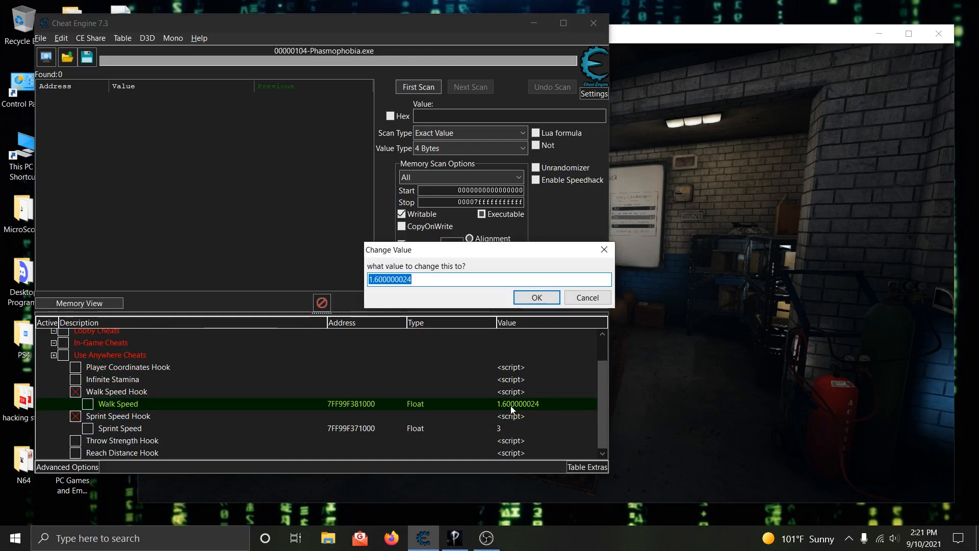
pyautogui.click(536, 297)
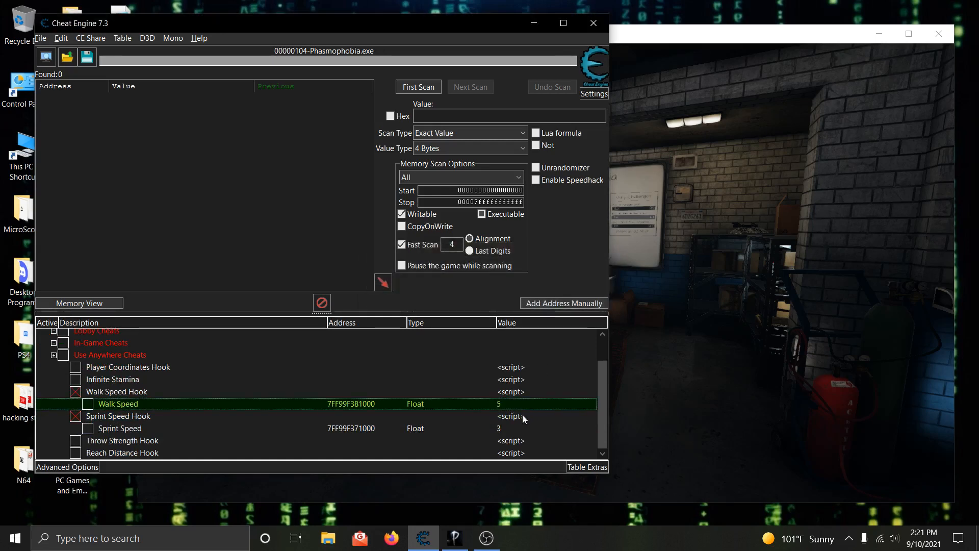
pyautogui.doubleClick(498, 428)
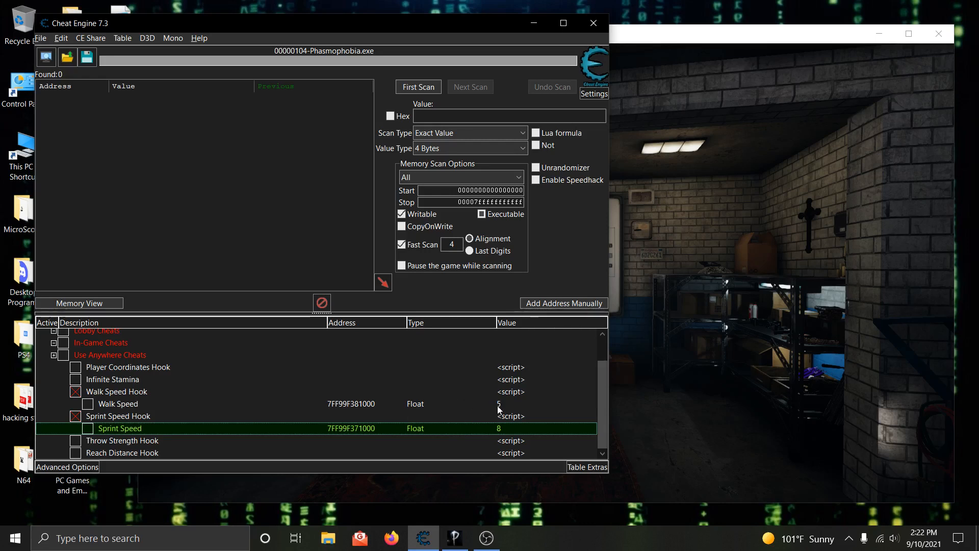
# Put Walk Speed back to 1.6 and confirm the value.
pyautogui.doubleClick(499, 404)
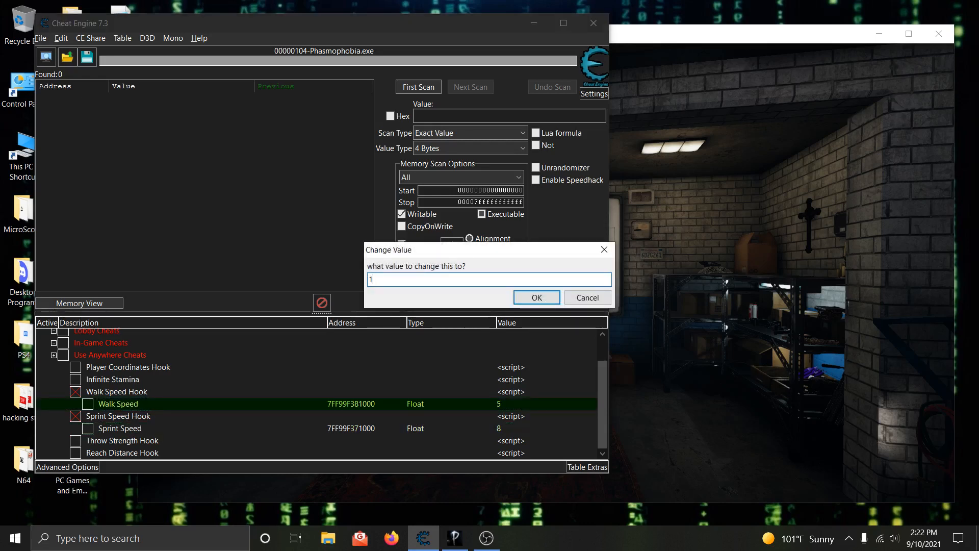
pyautogui.write('.6')
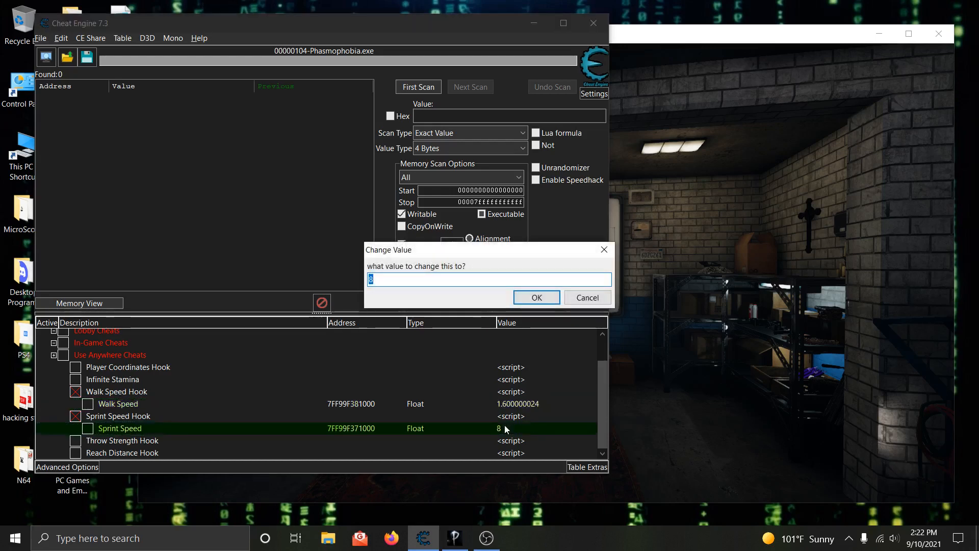
pyautogui.click(536, 298)
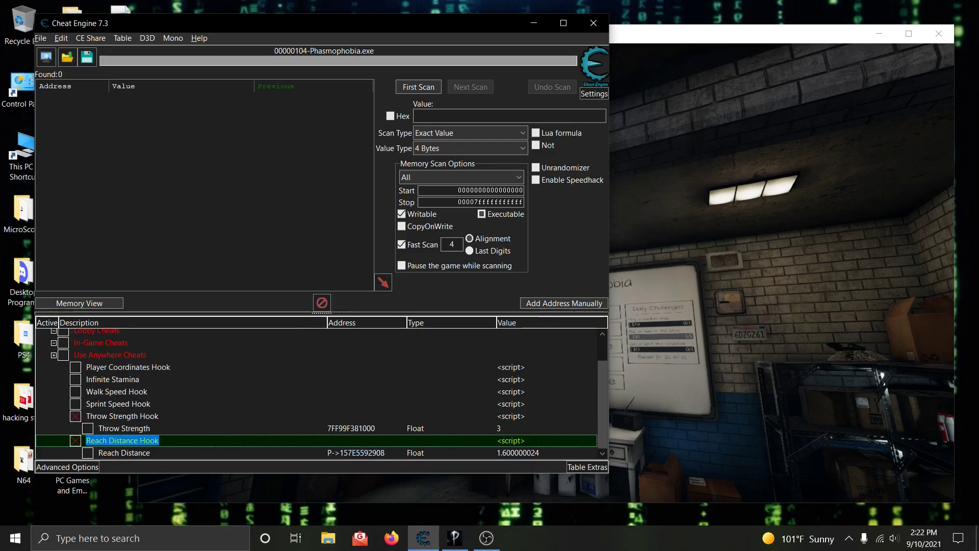
# Enable the Reach Distance Hook, set Throw Strength to 10 for testing, then back to 3.
pyautogui.click(453, 538)
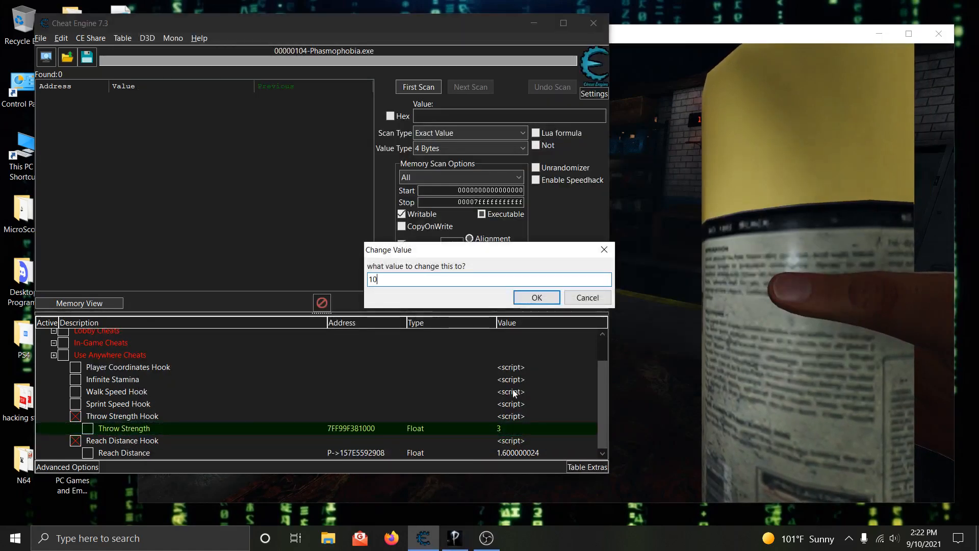
pyautogui.click(536, 298)
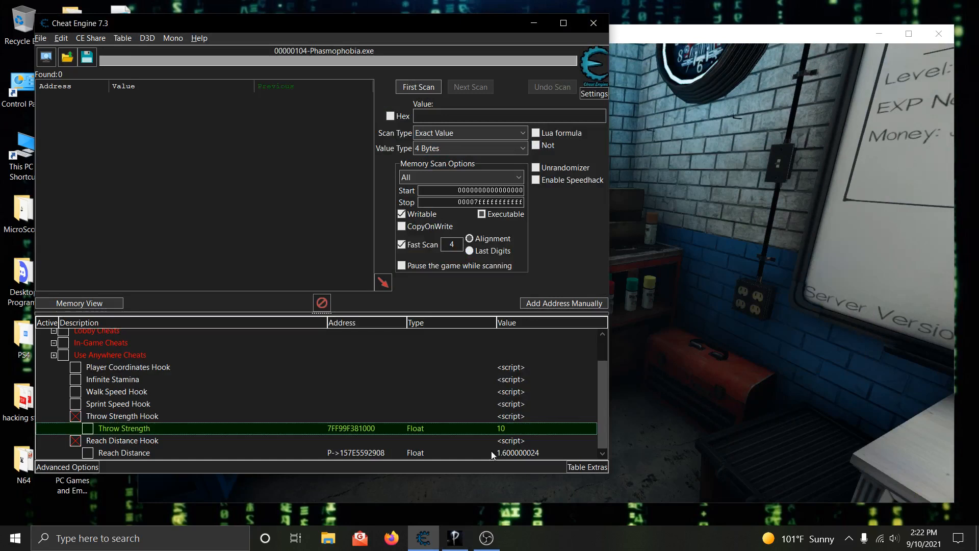
pyautogui.doubleClick(501, 427)
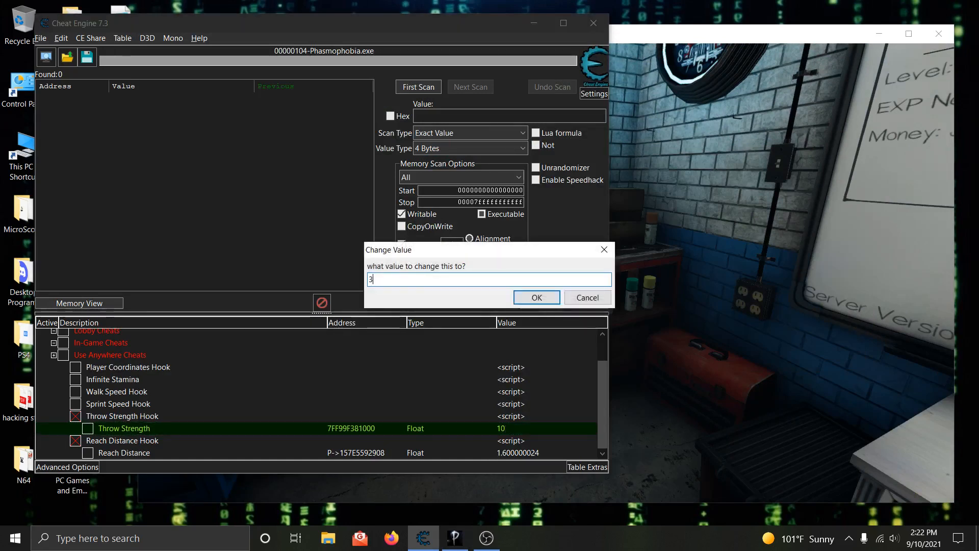
pyautogui.click(536, 298)
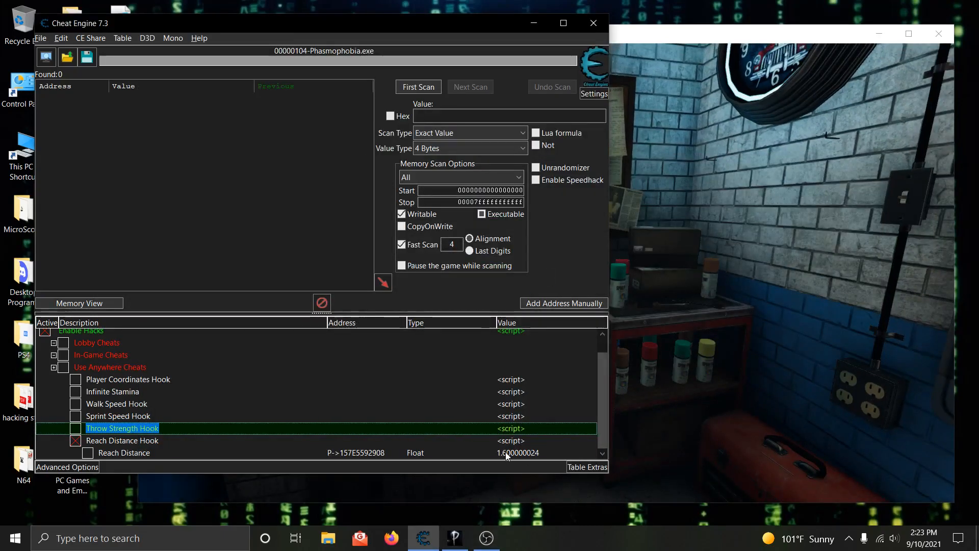
# Raise Reach Distance to 8, test it in the game, then edit the value again and confirm.
pyautogui.doubleClick(518, 453)
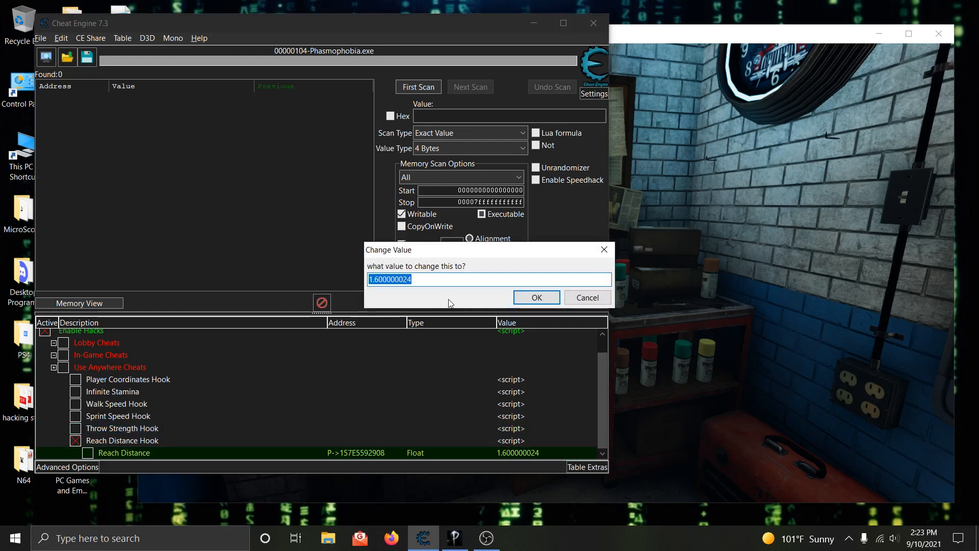
pyautogui.write('8')
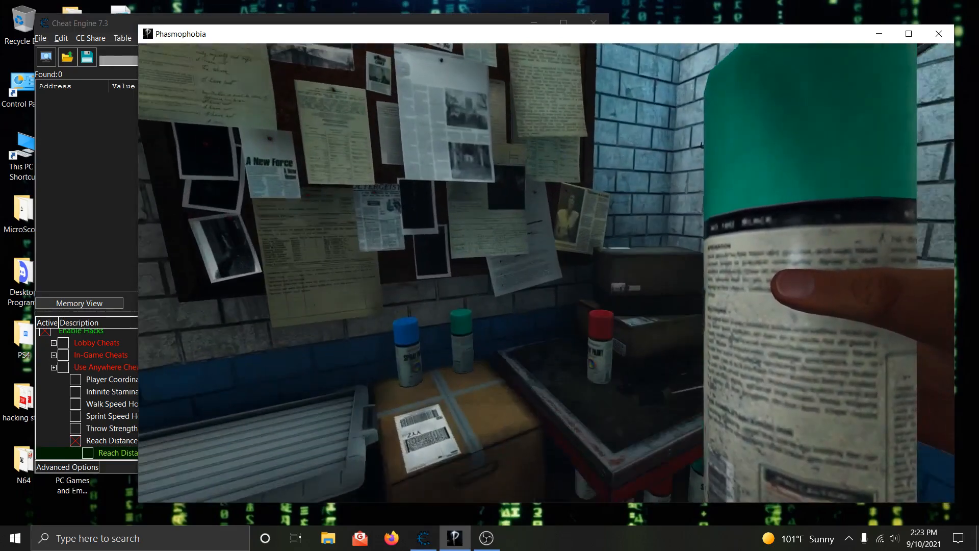
pyautogui.click(77, 22)
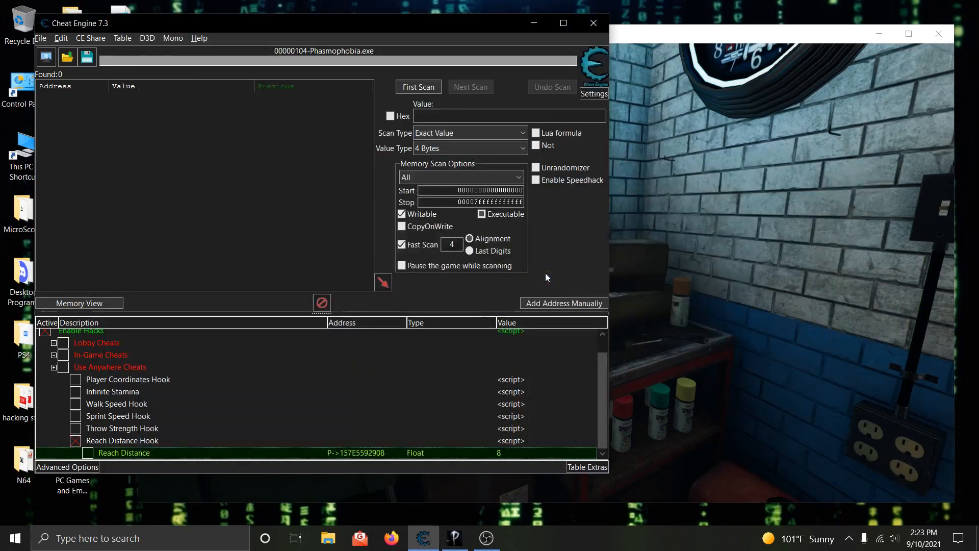
pyautogui.doubleClick(500, 453)
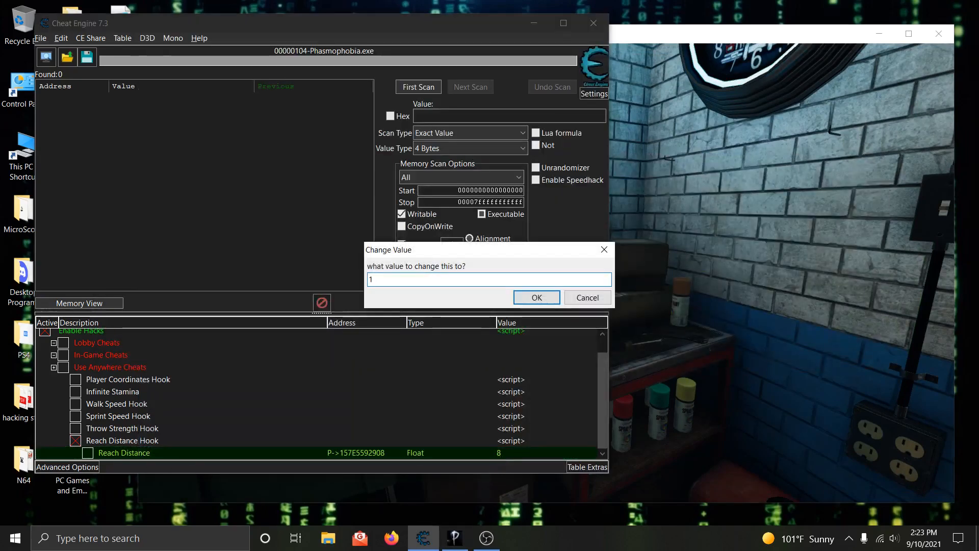
pyautogui.click(537, 298)
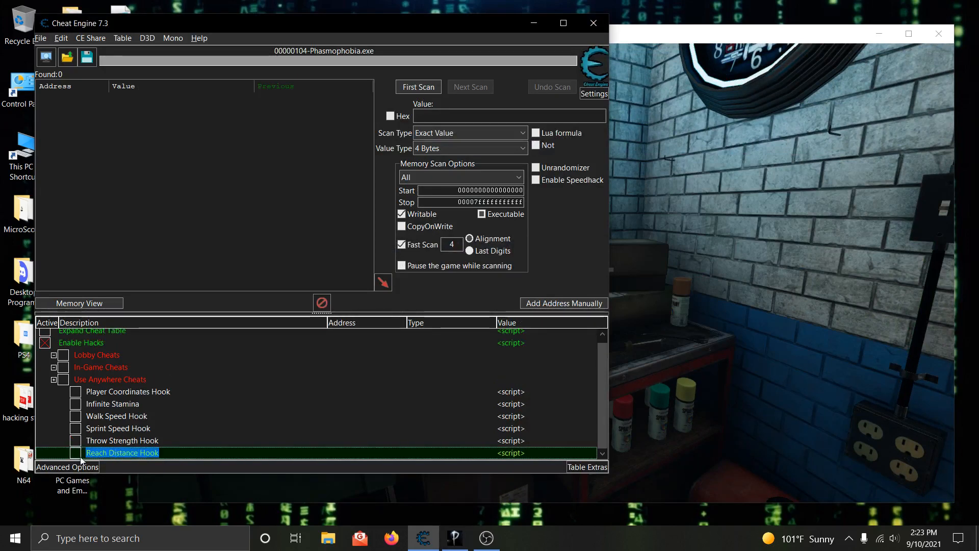
pyautogui.moveTo(208, 437)
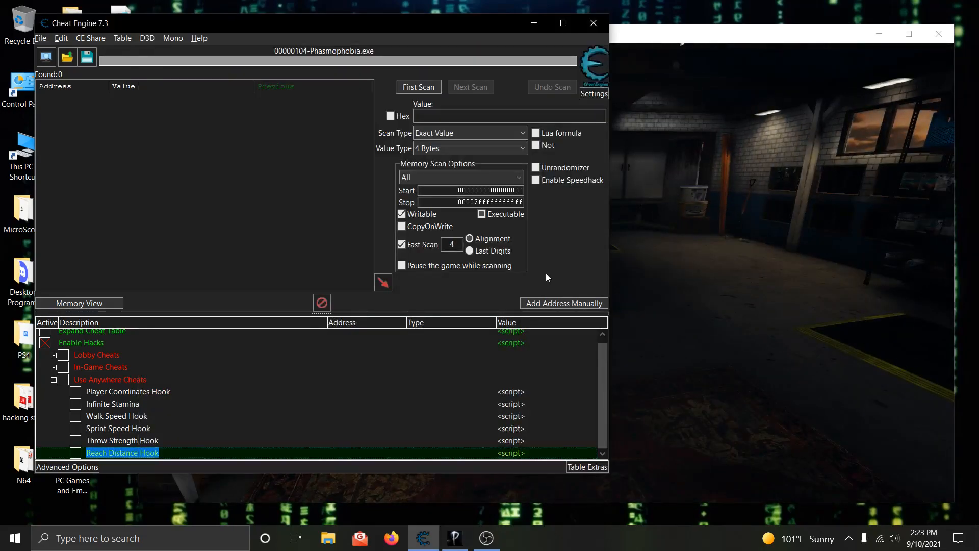
pyautogui.moveTo(178, 389)
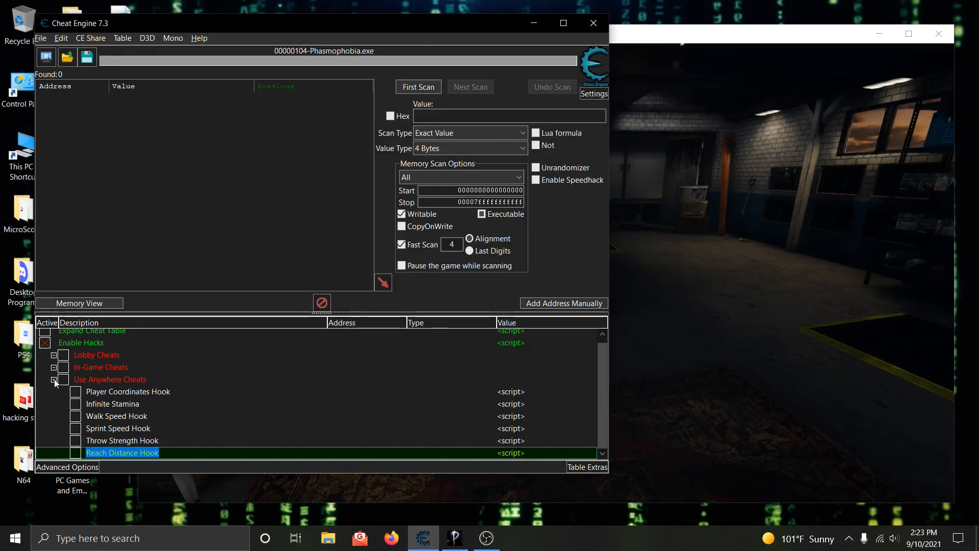
# Collapse Use Anywhere Cheats, expand In-Game Cheats and switch to the game.
pyautogui.click(53, 379)
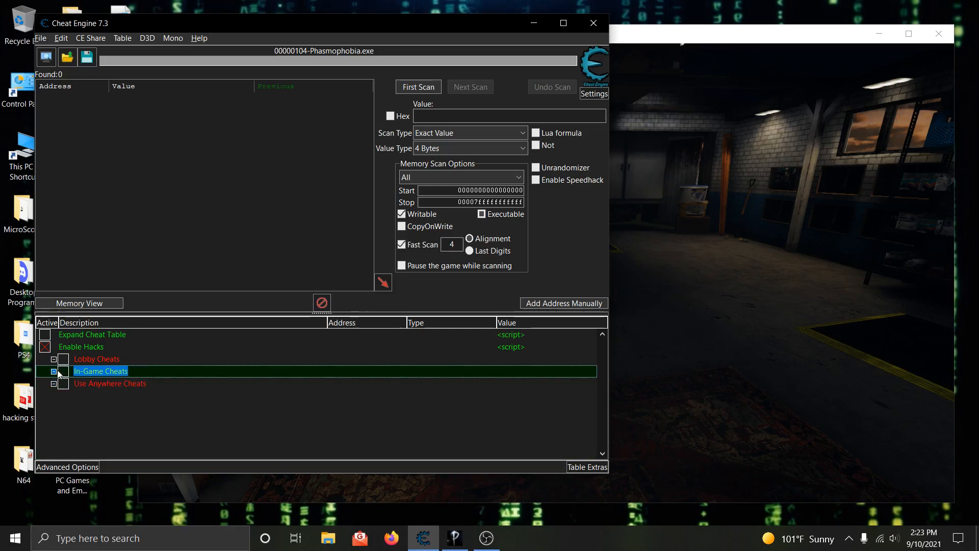
pyautogui.click(53, 371)
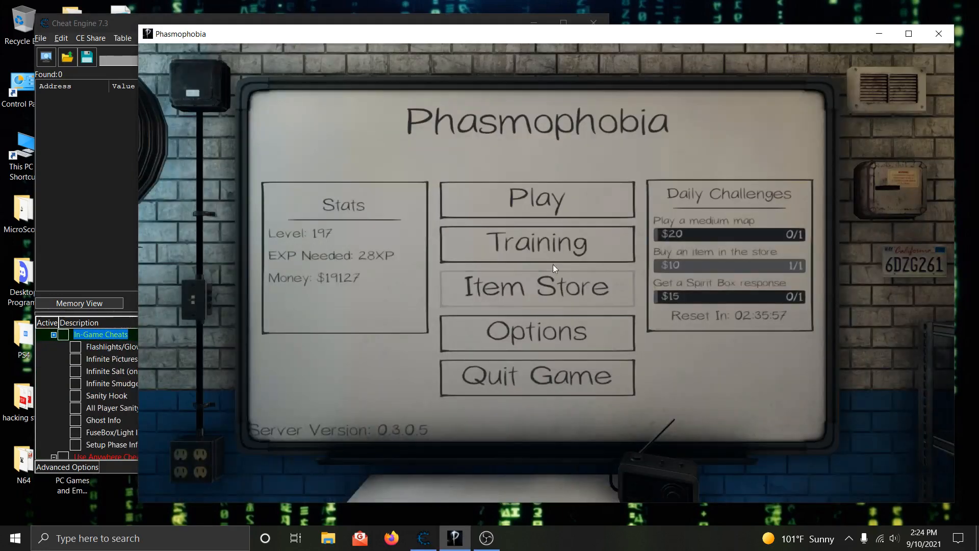
pyautogui.click(536, 198)
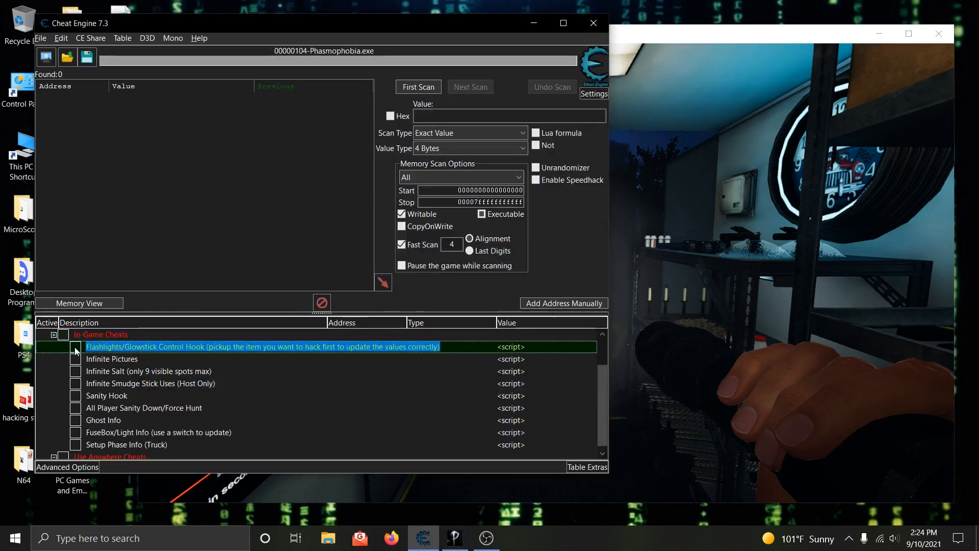
# Enable the Flashlights/Glowstick control hook and set the held flashlight's intensity to 2.
pyautogui.click(75, 347)
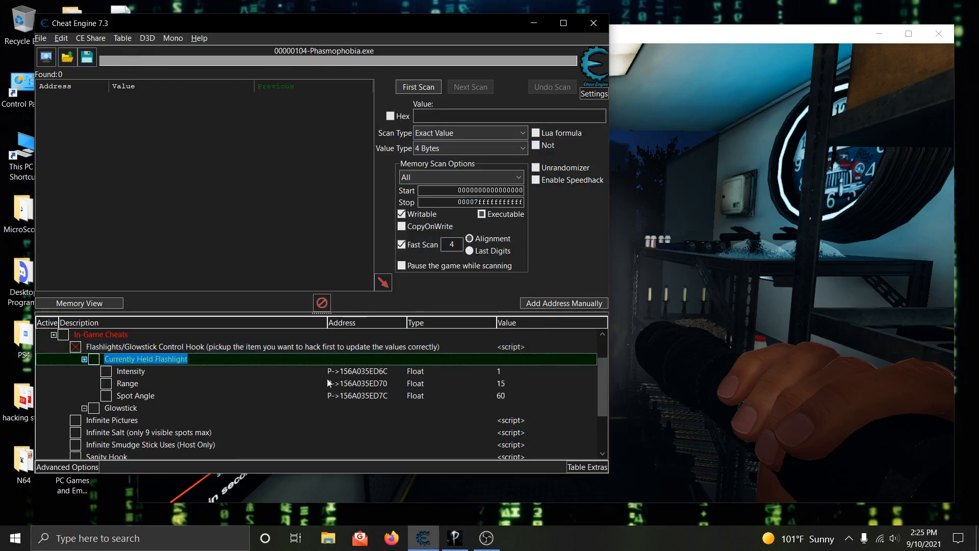
pyautogui.doubleClick(499, 371)
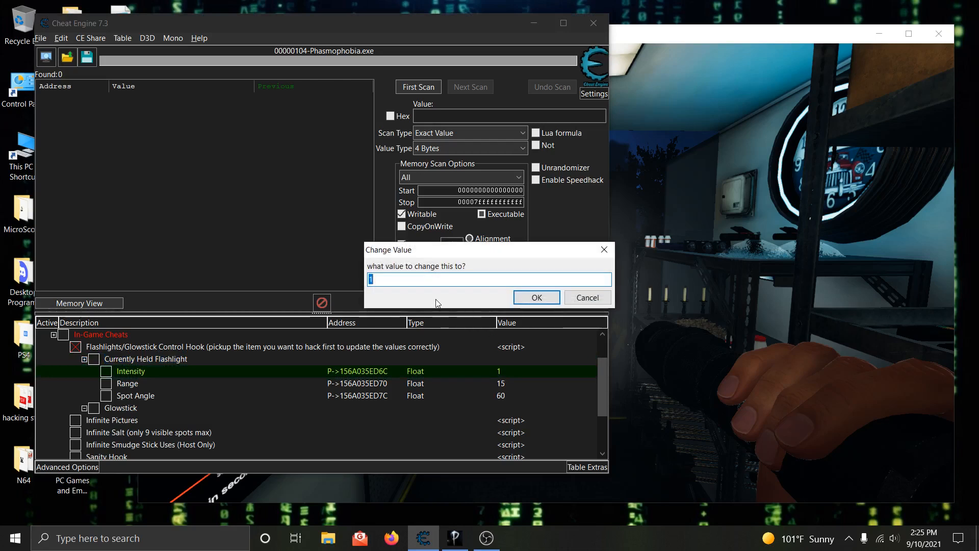
pyautogui.write('2')
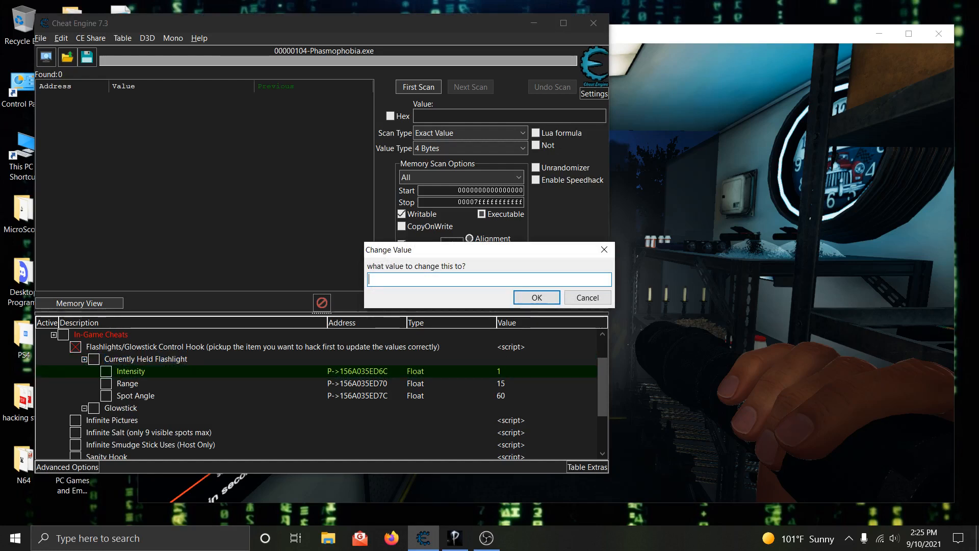
pyautogui.click(537, 297)
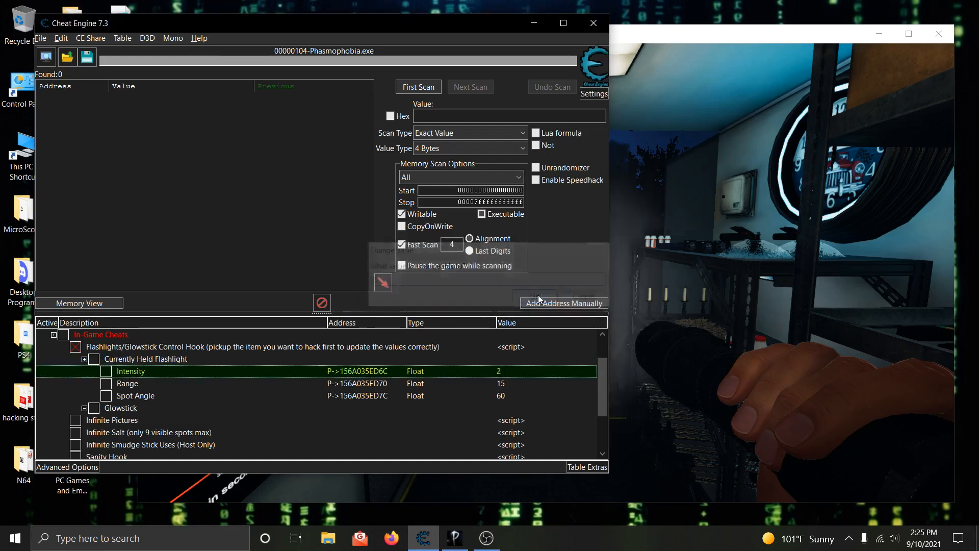
# Set the held flashlight's range to 50 and enter a spot angle of 80.
pyautogui.doubleClick(501, 382)
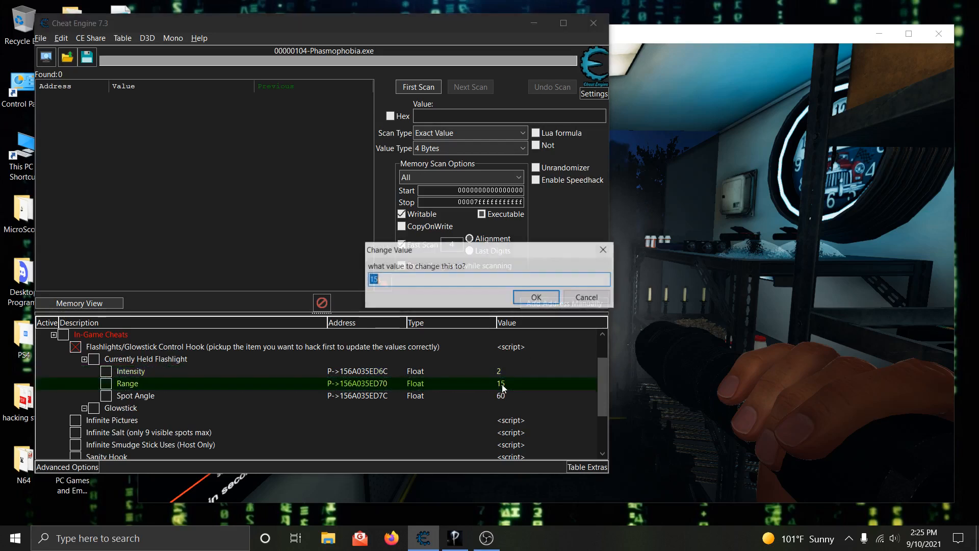
pyautogui.write('50')
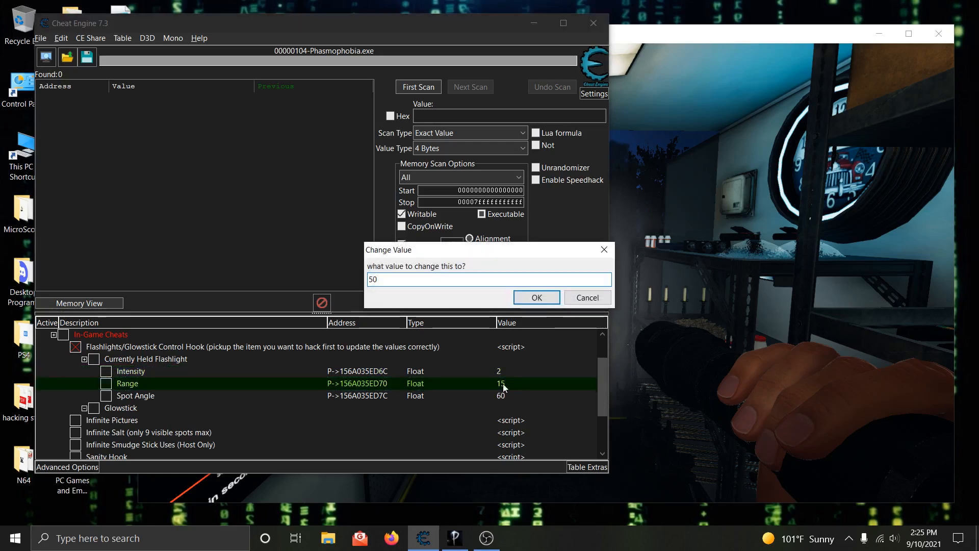
pyautogui.click(537, 298)
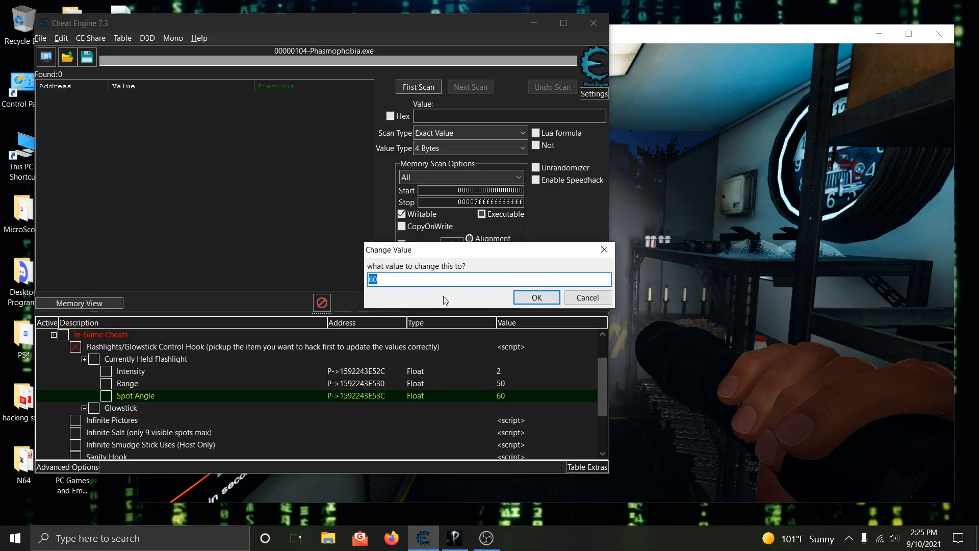
pyautogui.write('8000000119')
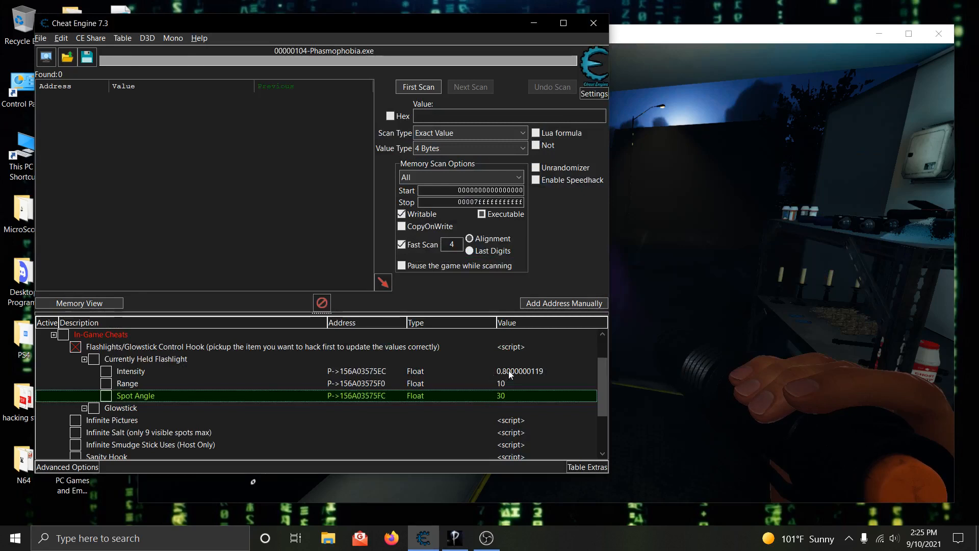
# Give the newly held flashlight intensity 2, range 50 and spot angle 60.
pyautogui.doubleClick(519, 371)
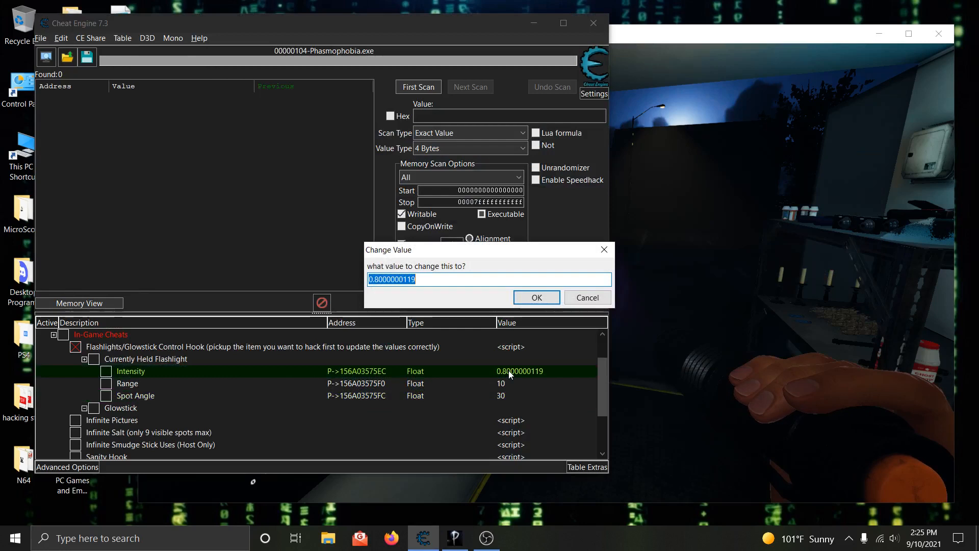
pyautogui.click(536, 298)
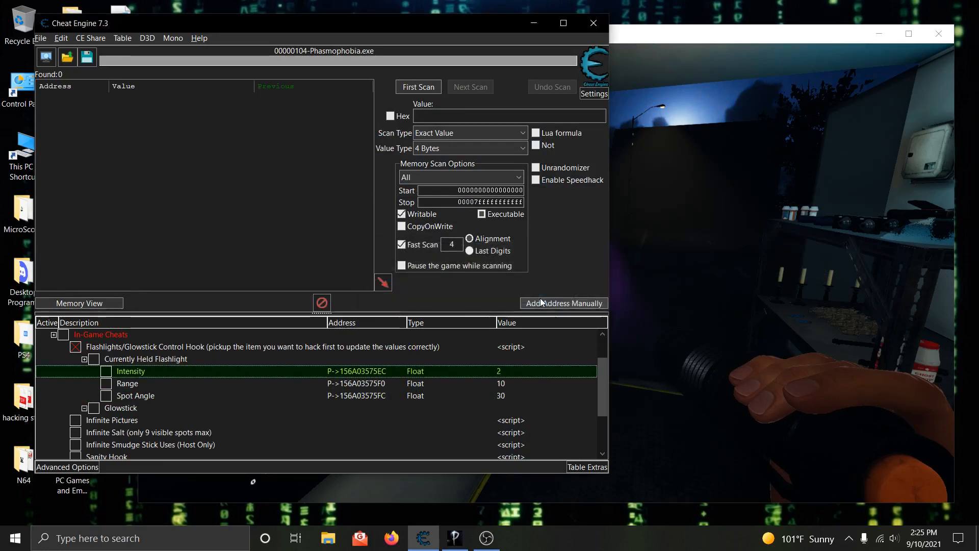
pyautogui.doubleClick(501, 383)
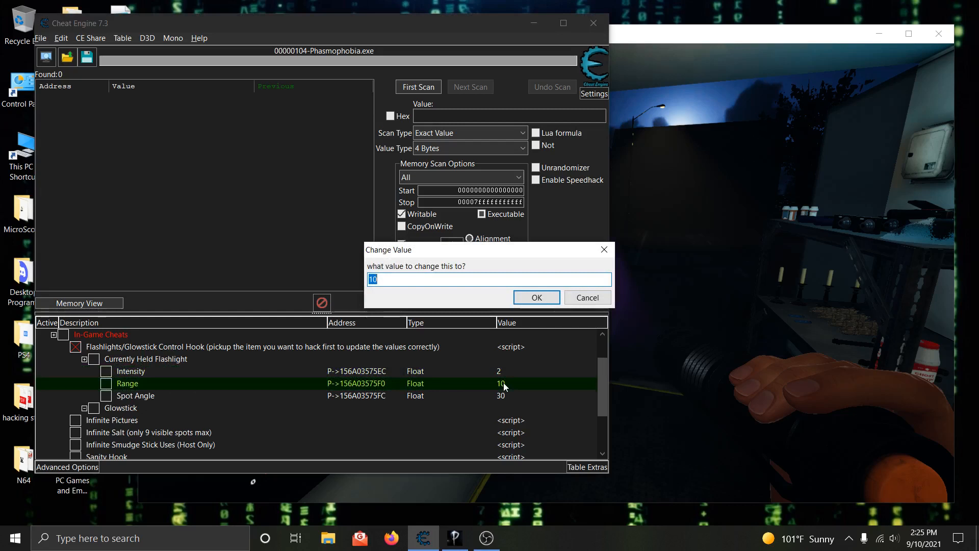
pyautogui.write('50')
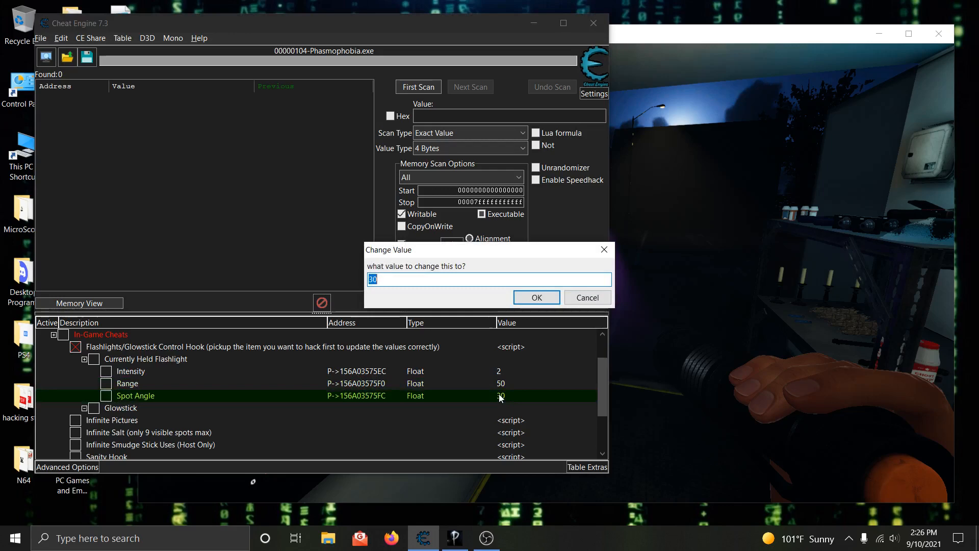
pyautogui.click(536, 298)
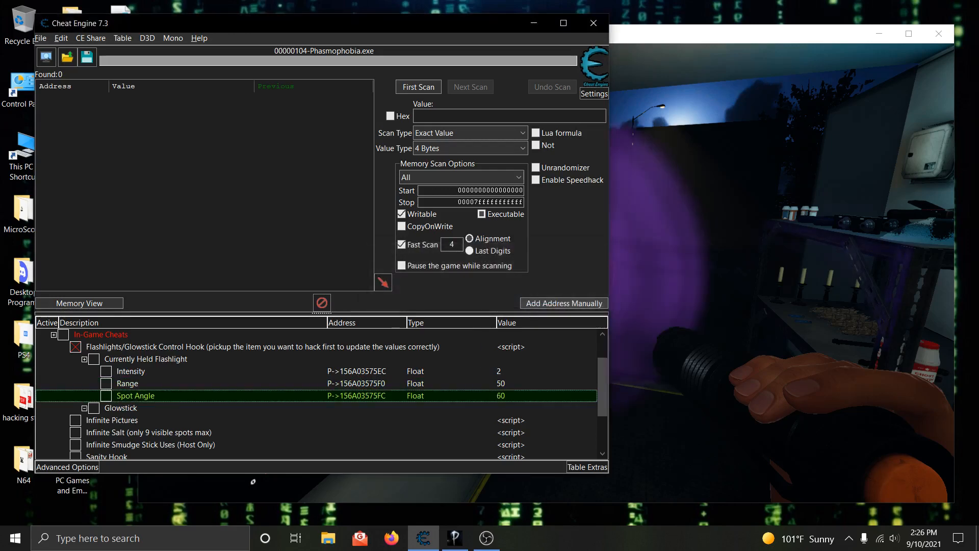
pyautogui.click(450, 538)
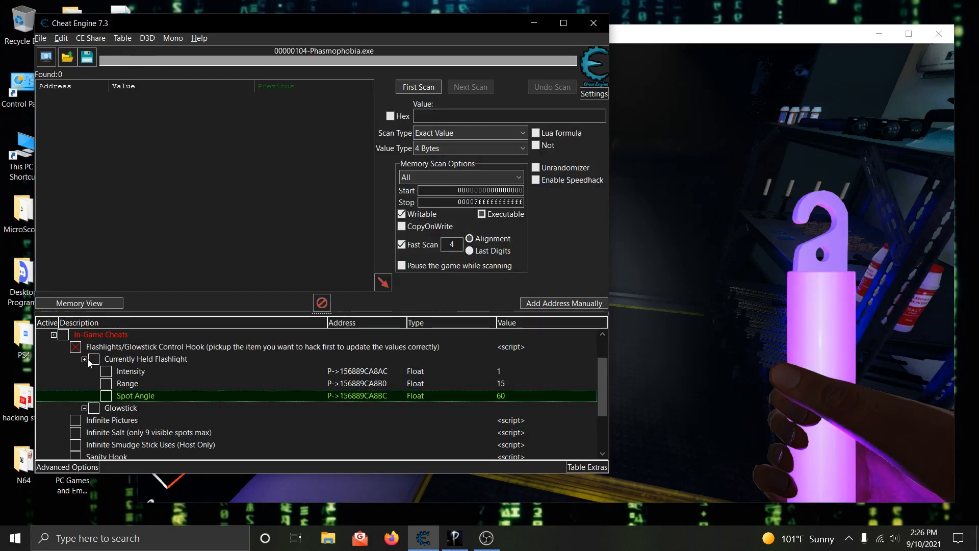
pyautogui.moveTo(498, 377)
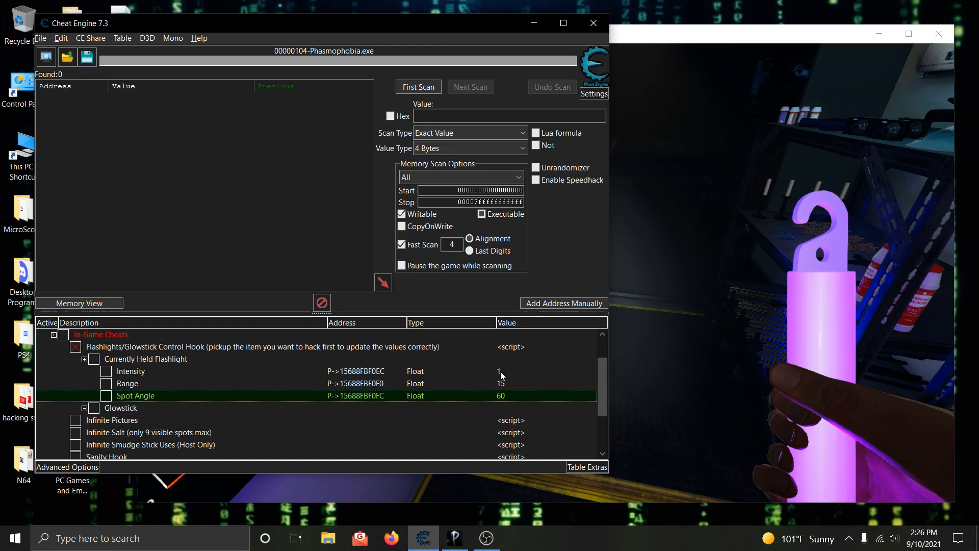
pyautogui.moveTo(506, 388)
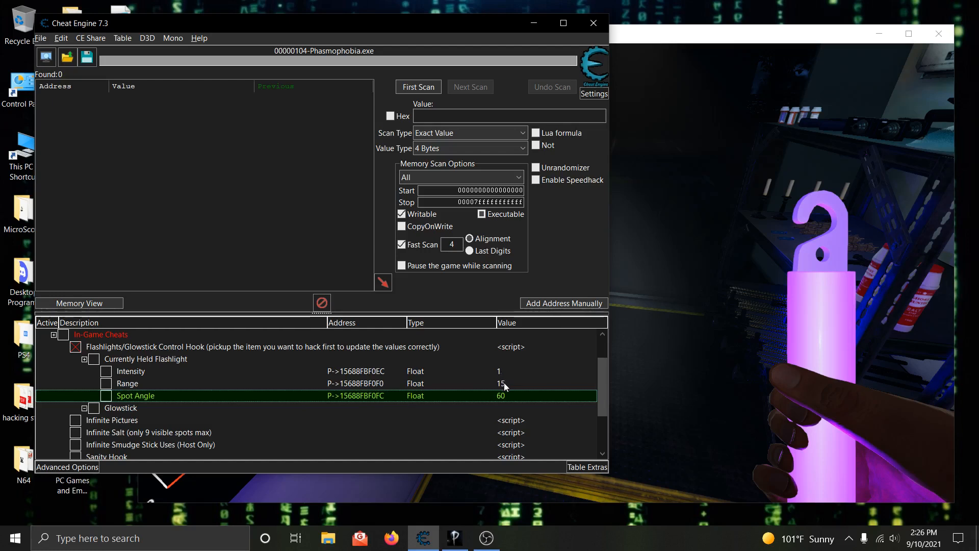
# Raise the held item's range to 50 and its intensity to 2.
pyautogui.doubleClick(502, 382)
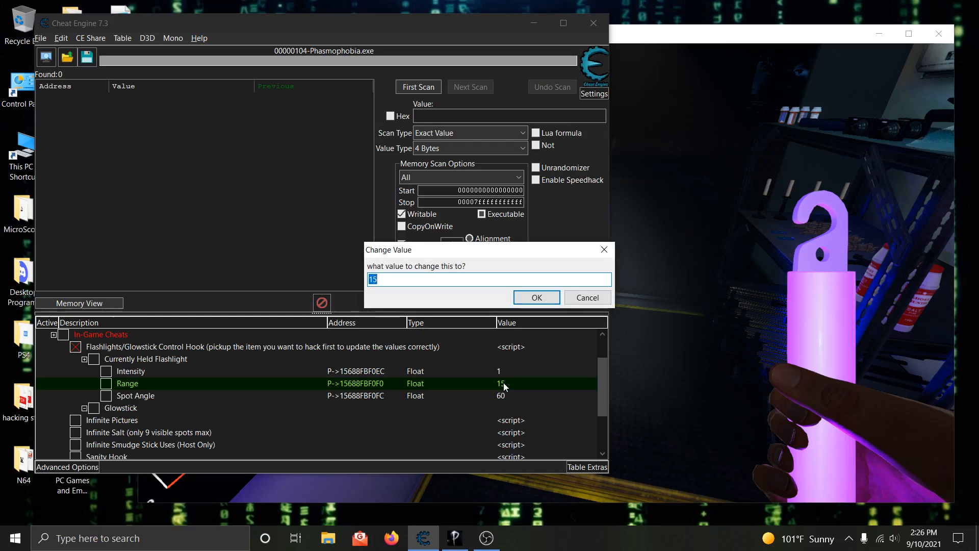
pyautogui.write('50')
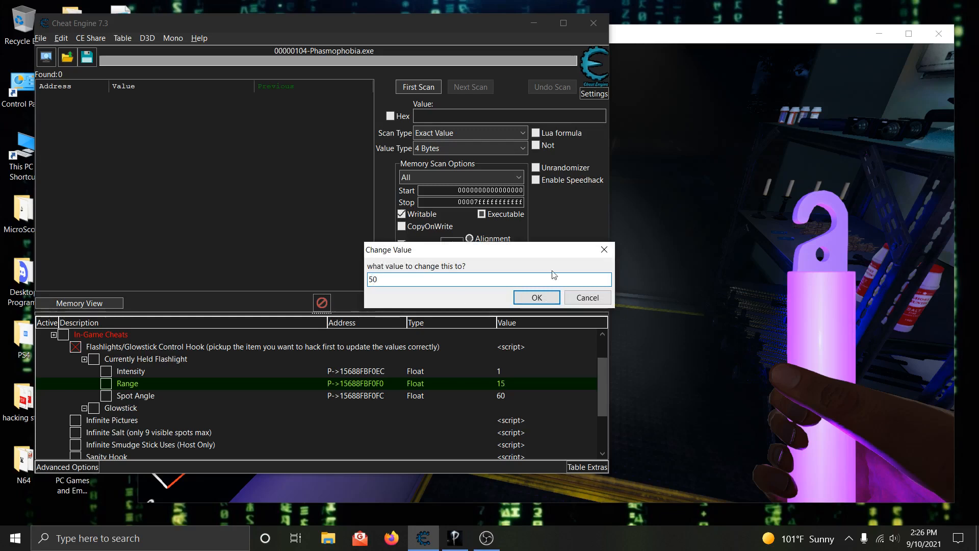
pyautogui.click(537, 298)
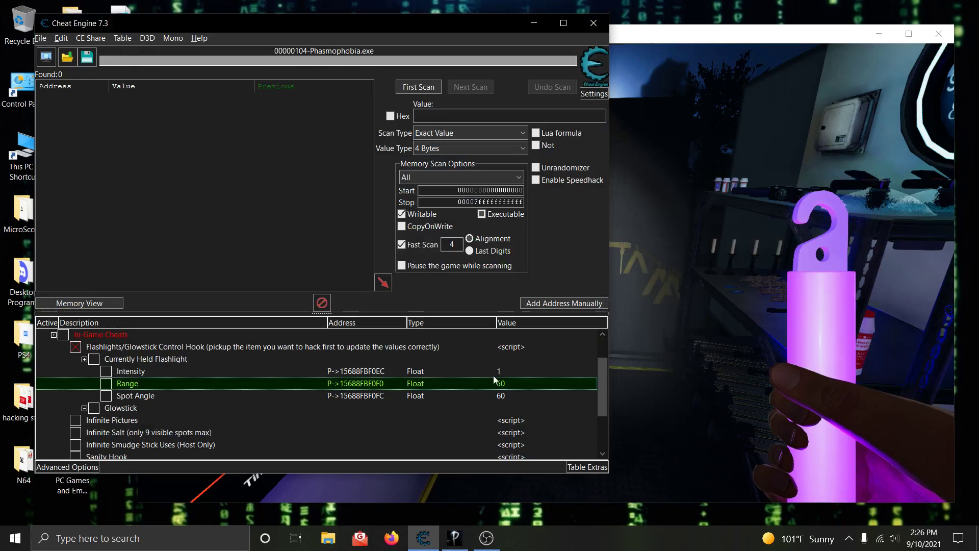
pyautogui.doubleClick(500, 382)
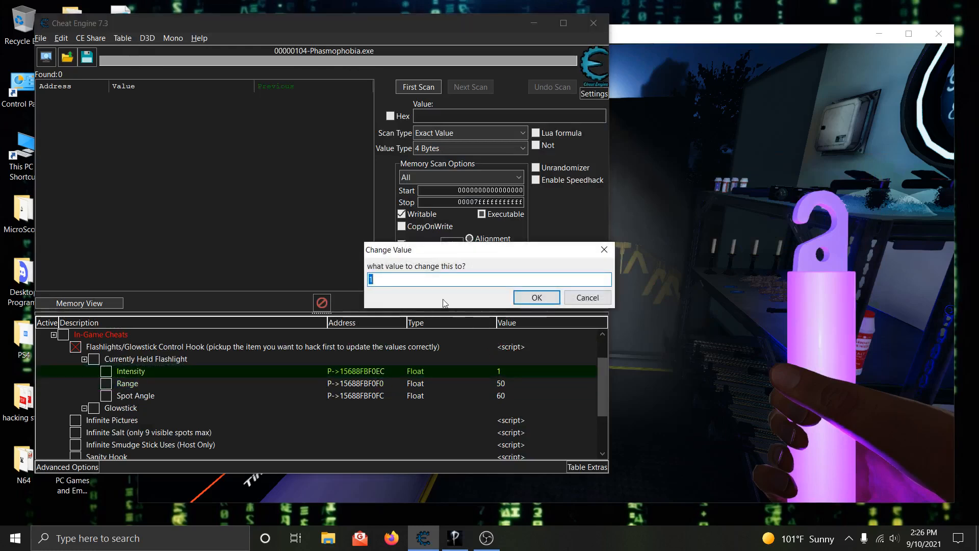
pyautogui.click(537, 297)
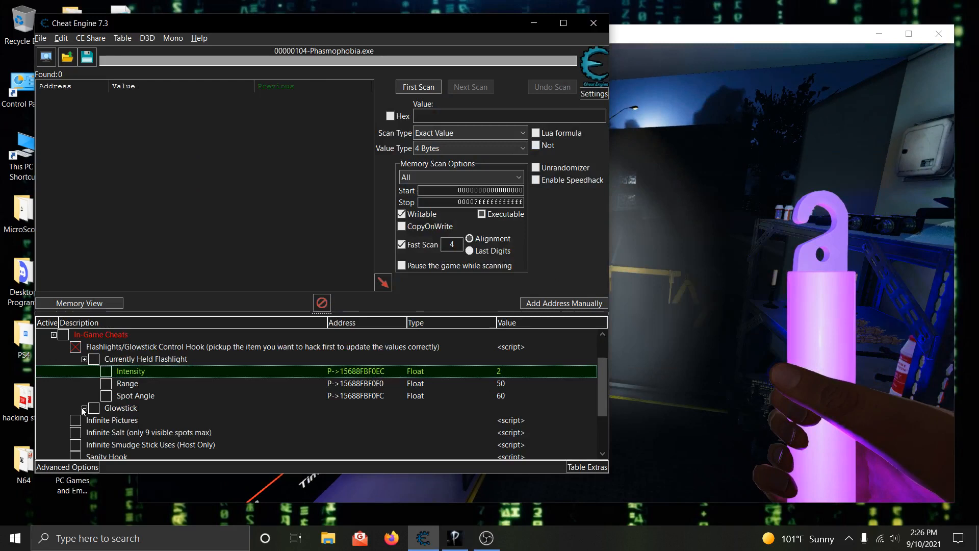
# Expand the Glowstick group and set Glowstick Intensity to 5.
pyautogui.click(83, 408)
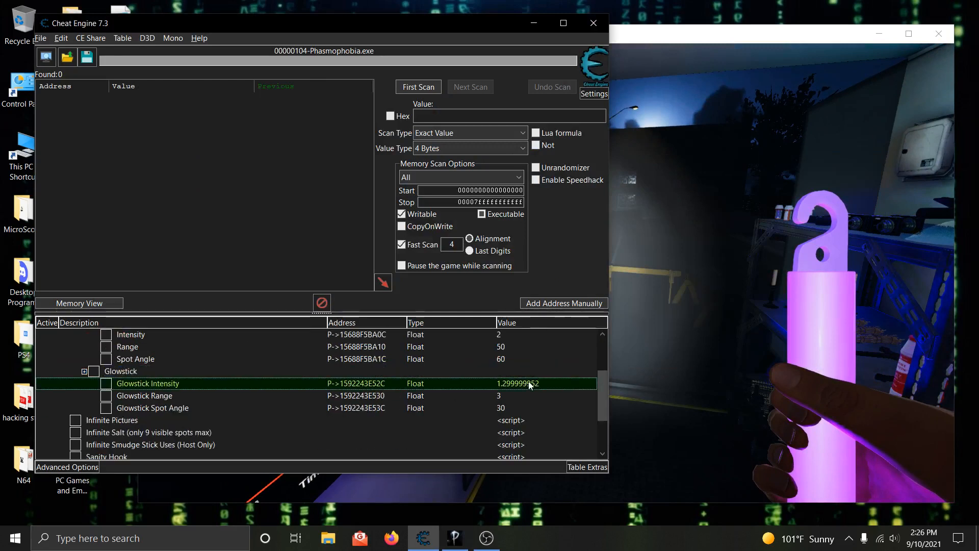
pyautogui.doubleClick(530, 382)
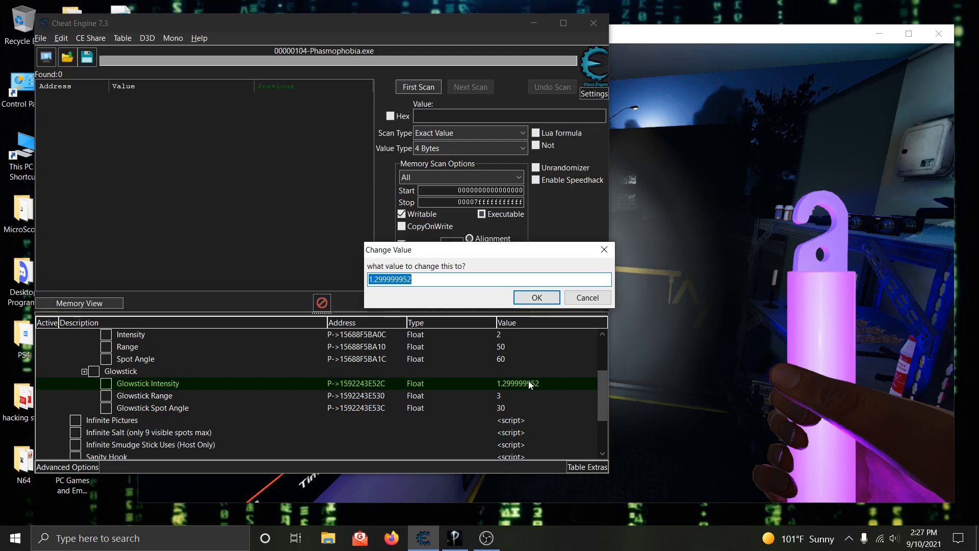
pyautogui.click(536, 298)
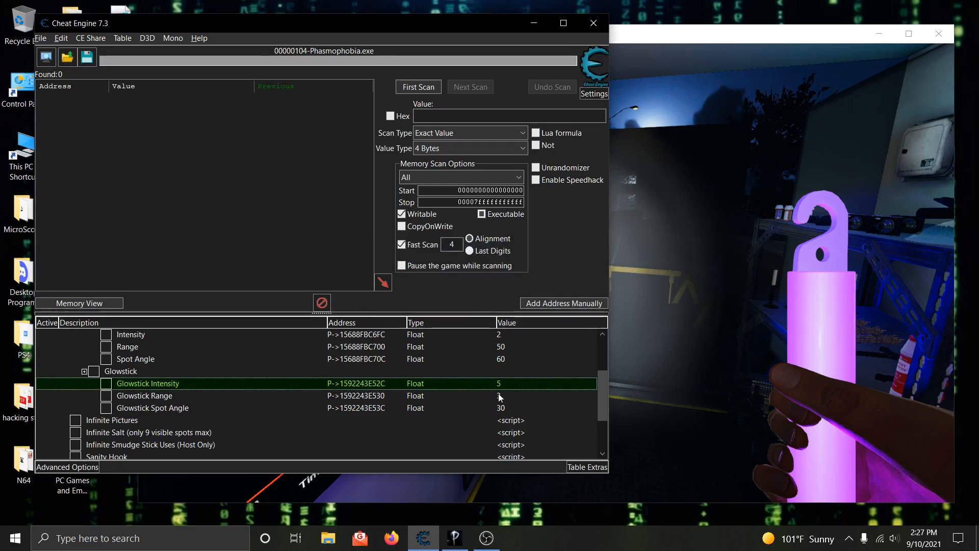
# Adjust the Glowstick Range to 30, then collapse the Glowstick group.
pyautogui.doubleClick(499, 396)
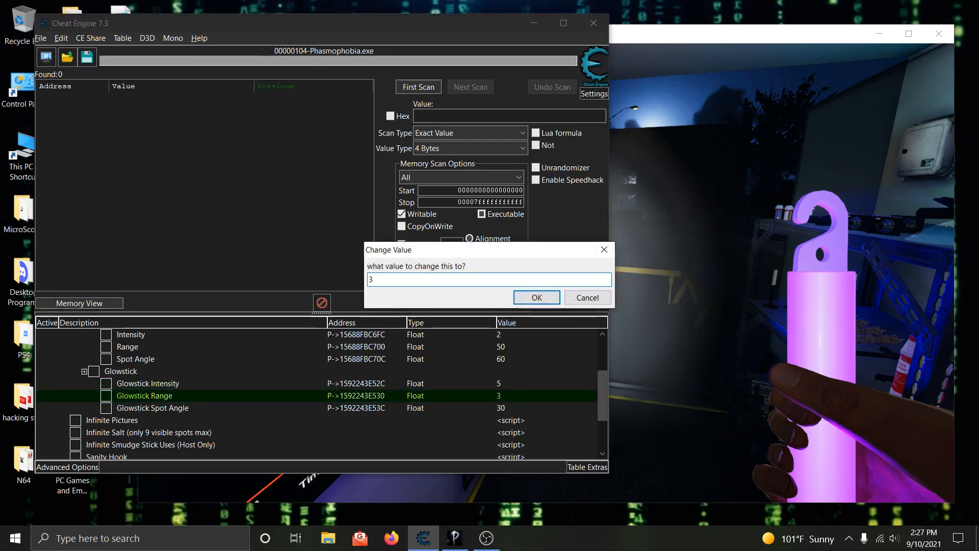
pyautogui.click(536, 297)
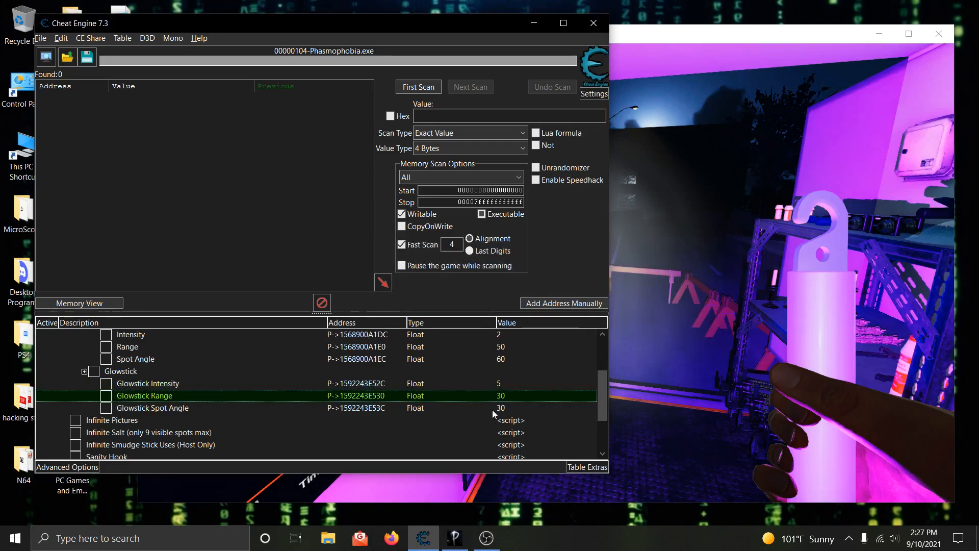
pyautogui.click(451, 536)
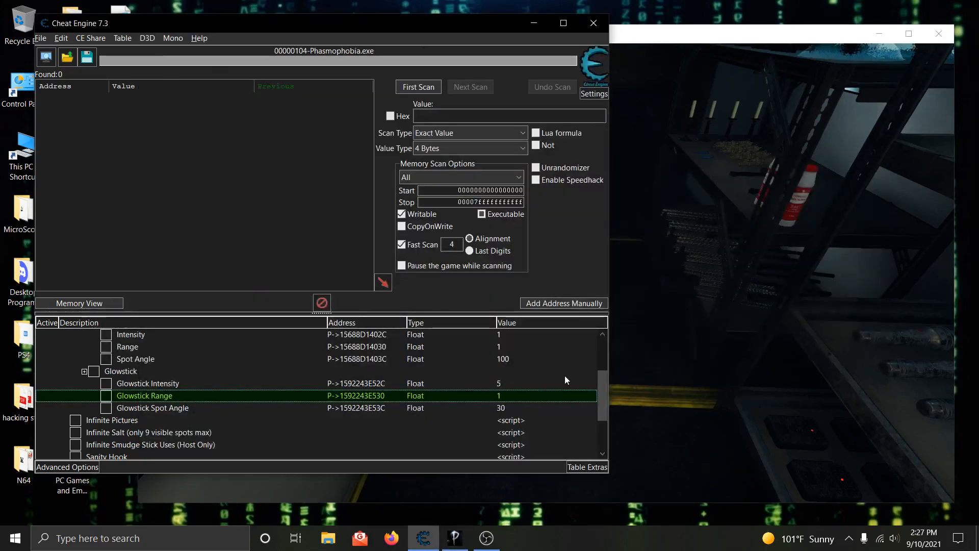
pyautogui.doubleClick(498, 395)
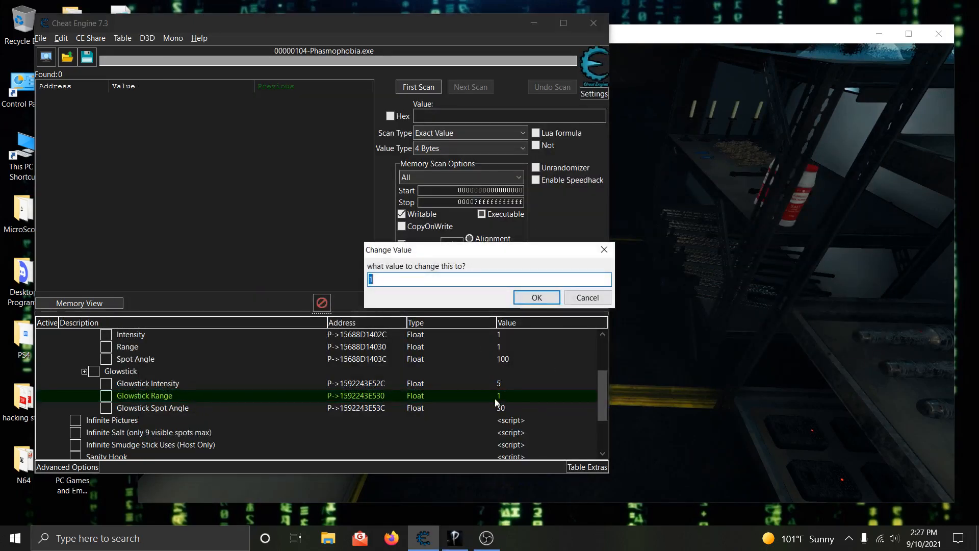
pyautogui.click(536, 298)
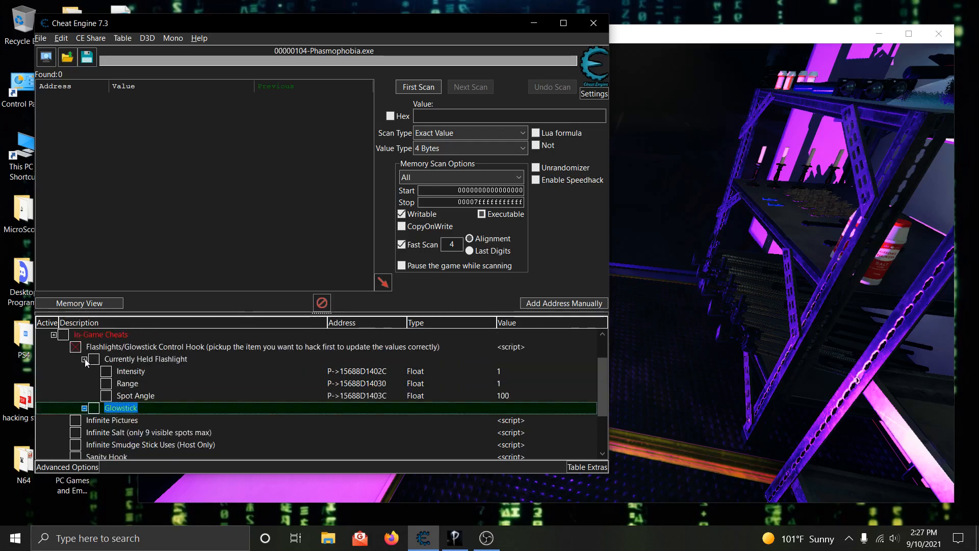
# Collapse the flashlight hook tree and activate Infinite Pictures.
pyautogui.click(83, 359)
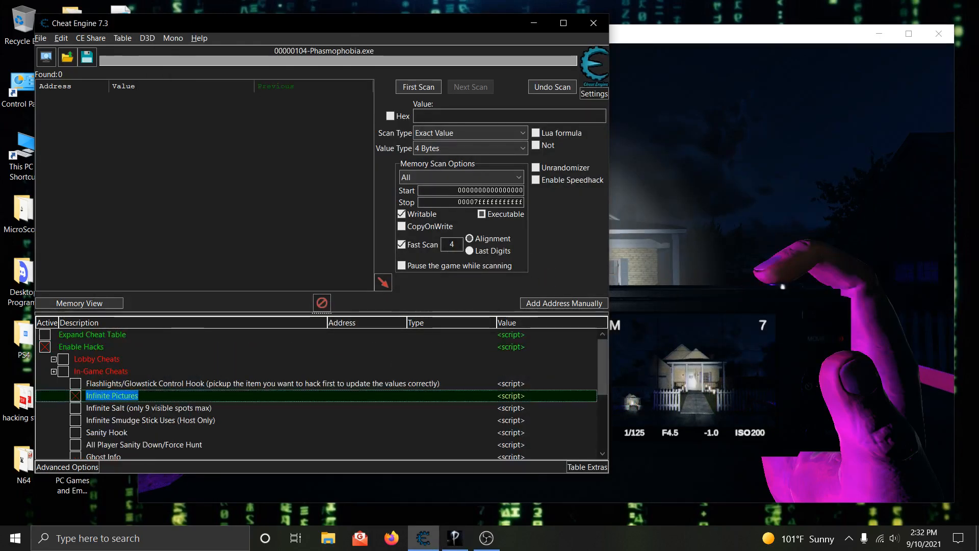
pyautogui.click(454, 538)
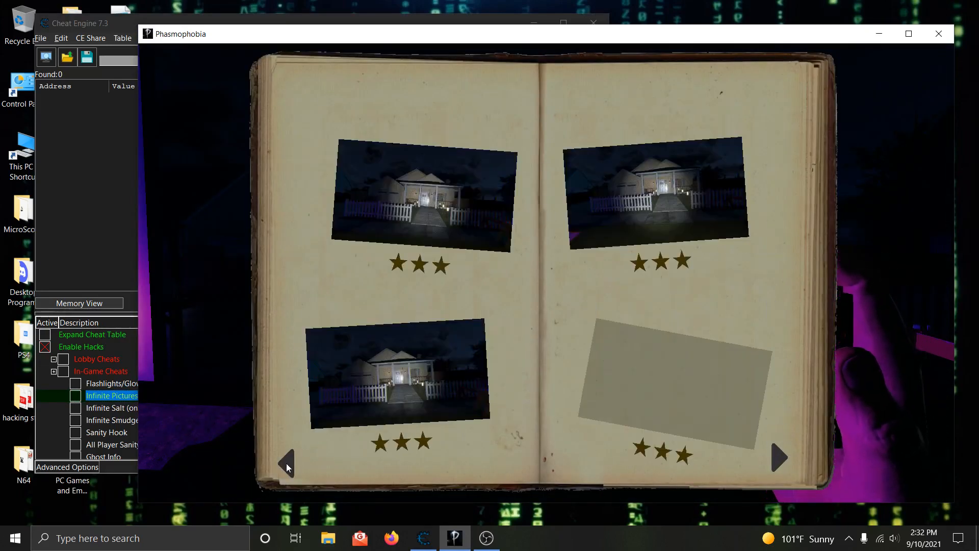
# Flip through the journal's photos and evidence pages to the Oni and Hantu entries.
pyautogui.click(286, 463)
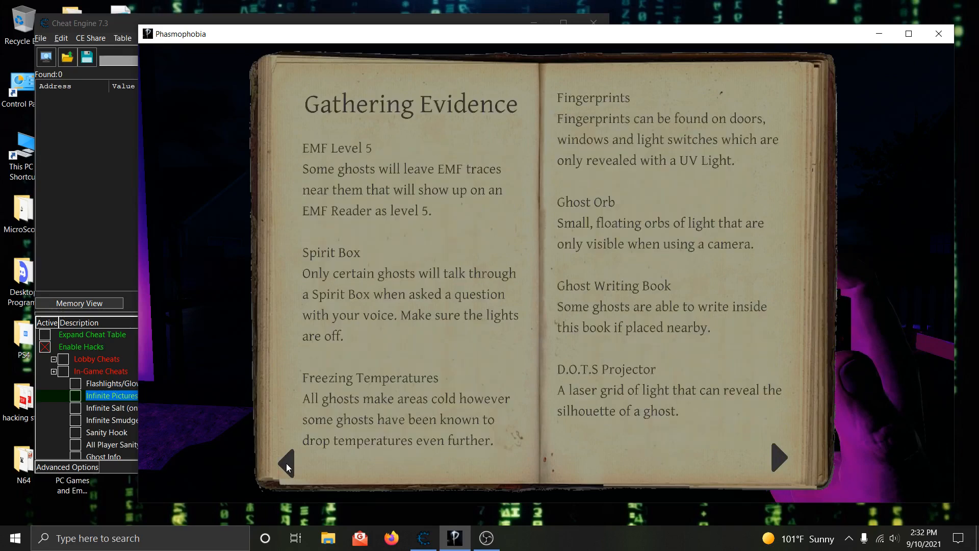
pyautogui.click(779, 458)
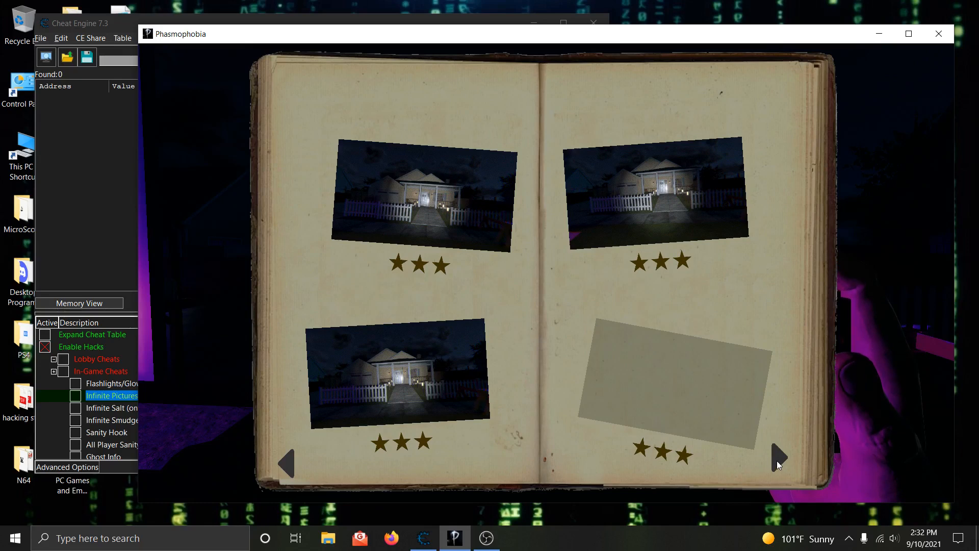
pyautogui.click(782, 456)
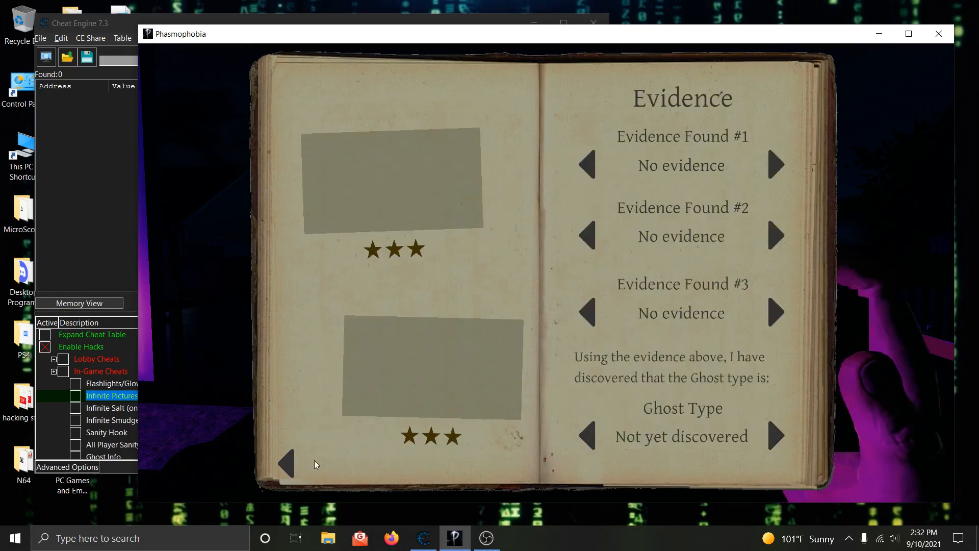
pyautogui.moveTo(293, 460)
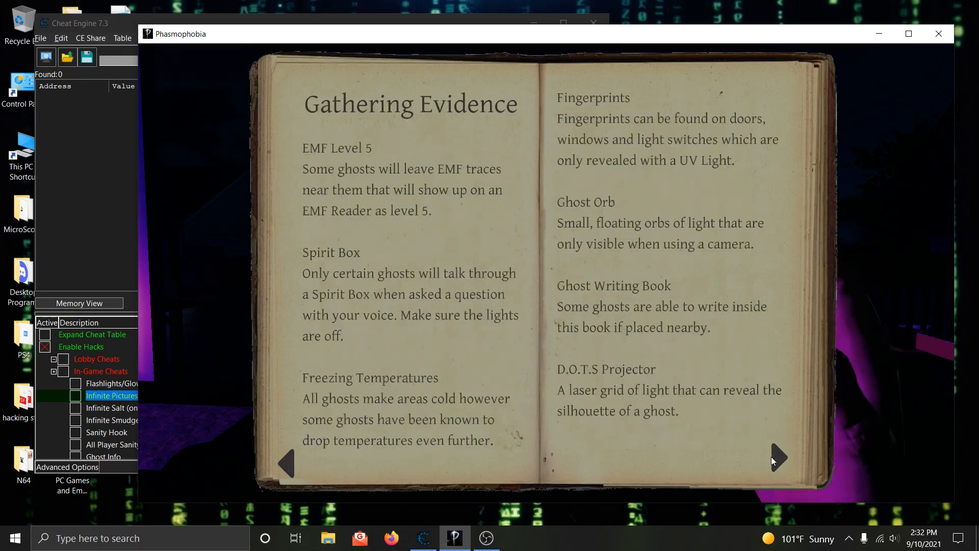
pyautogui.click(781, 459)
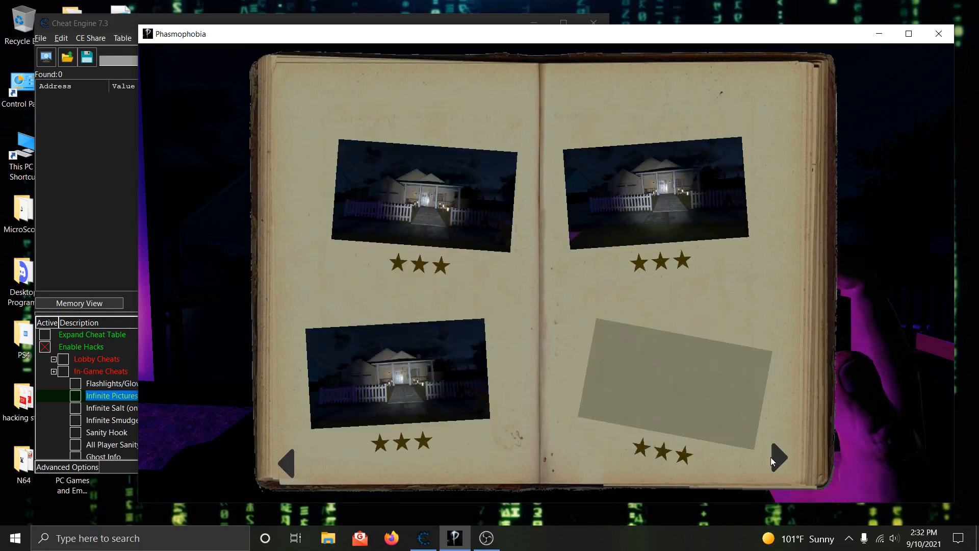
pyautogui.click(778, 459)
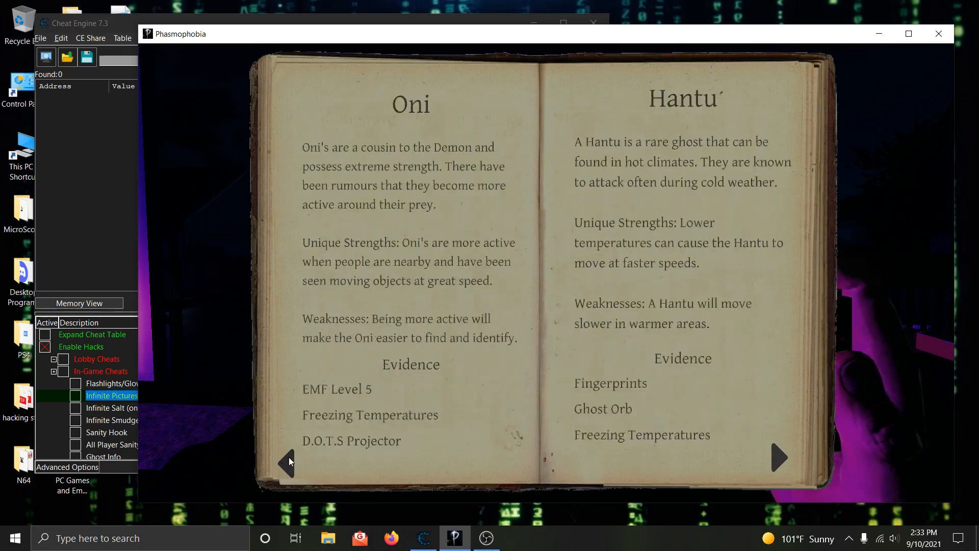
pyautogui.click(286, 463)
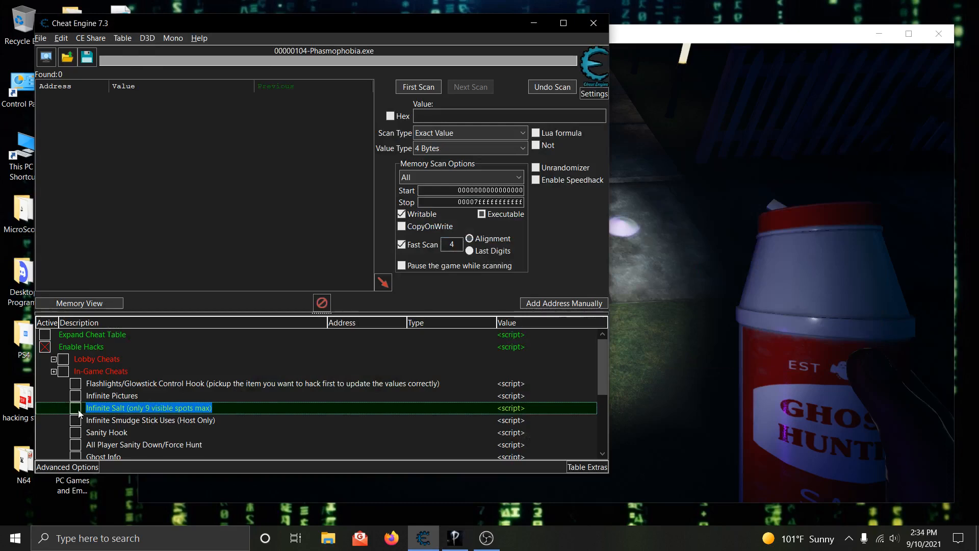
# Activate Infinite Salt (9 visible spots max) and place salt piles in the game.
pyautogui.click(74, 408)
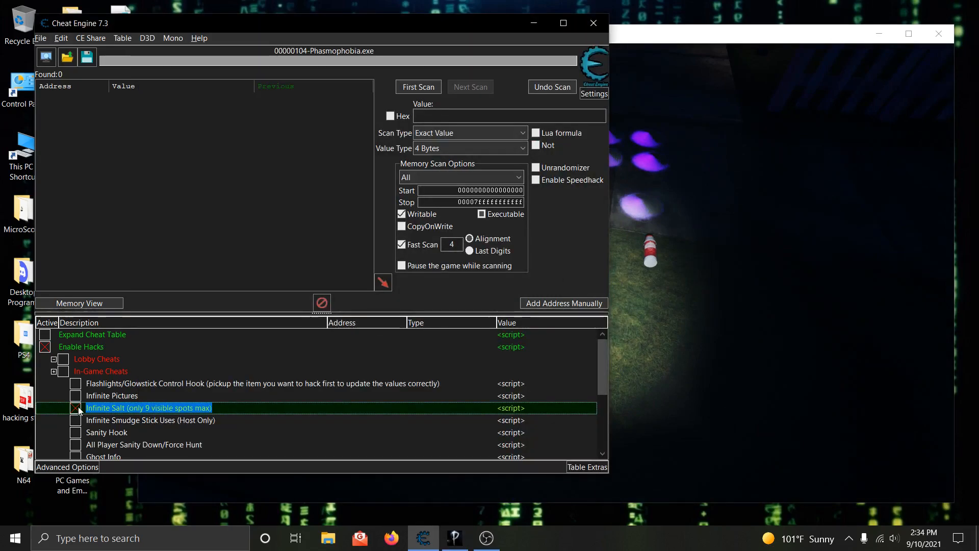
pyautogui.click(75, 408)
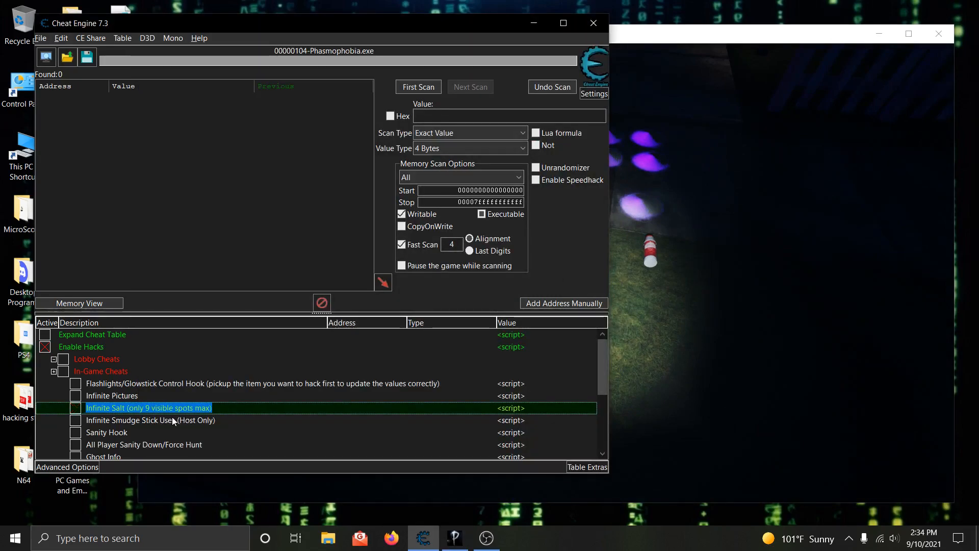
# Enable Infinite Smudge Stick Uses and try the smudge stick and glowstick in the building.
pyautogui.click(455, 538)
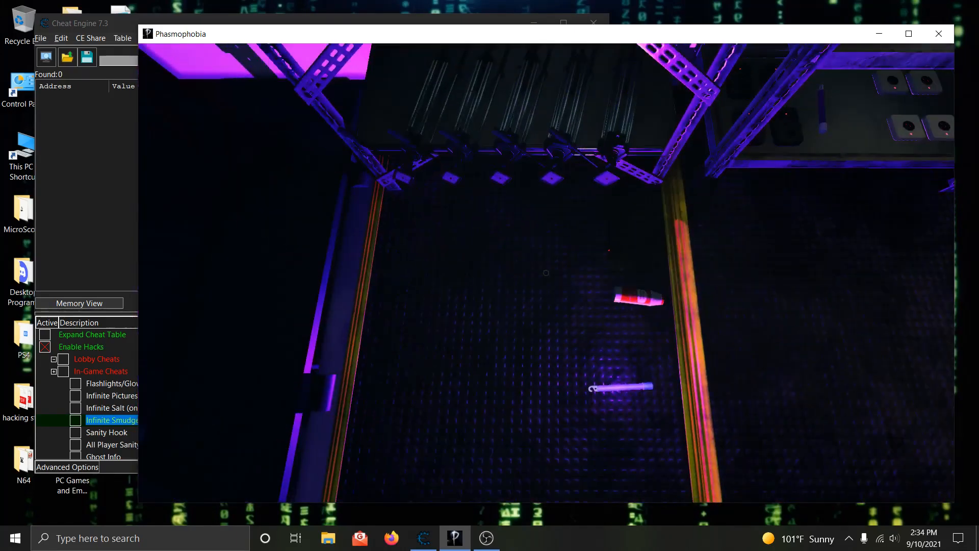
pyautogui.moveTo(544, 274)
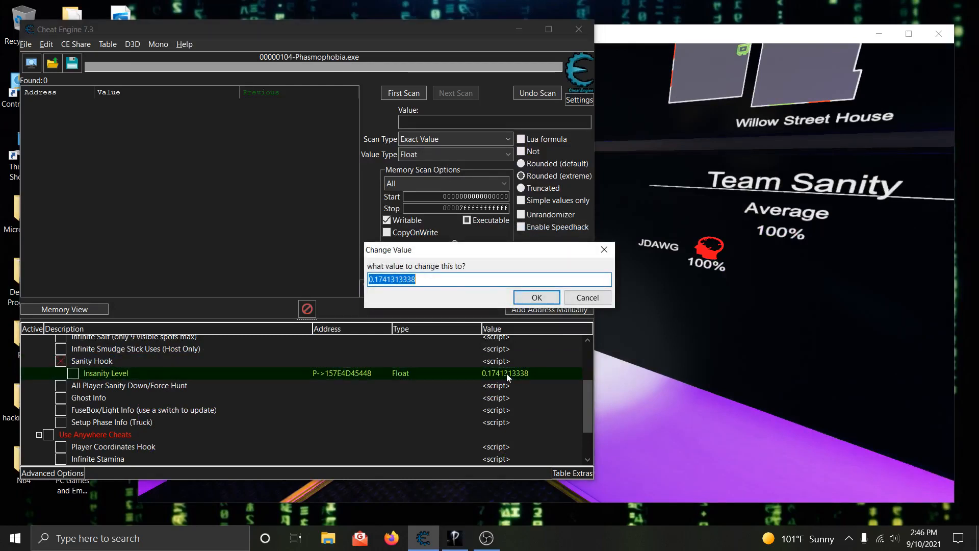
# Set the Insanity Level to 50 via the Change Value dialog.
pyautogui.click(537, 298)
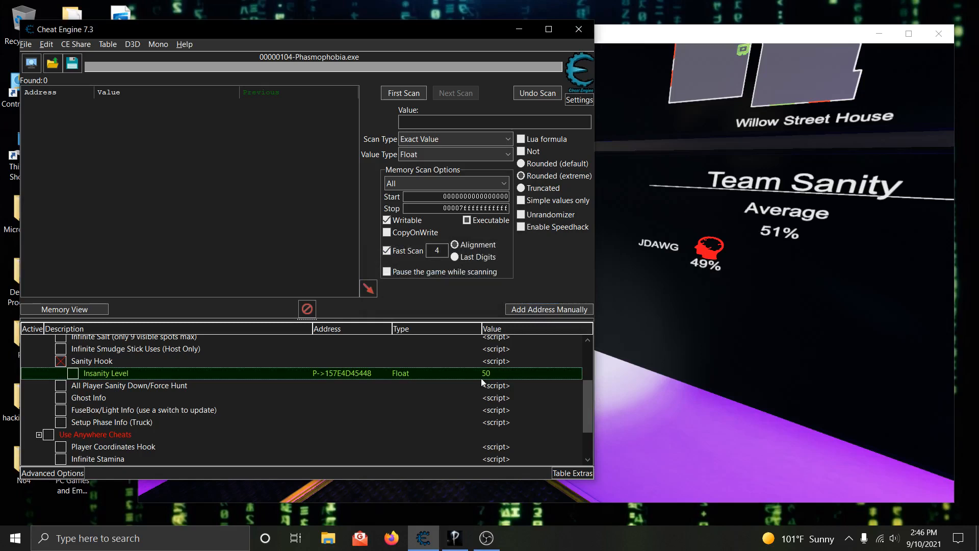
pyautogui.doubleClick(485, 373)
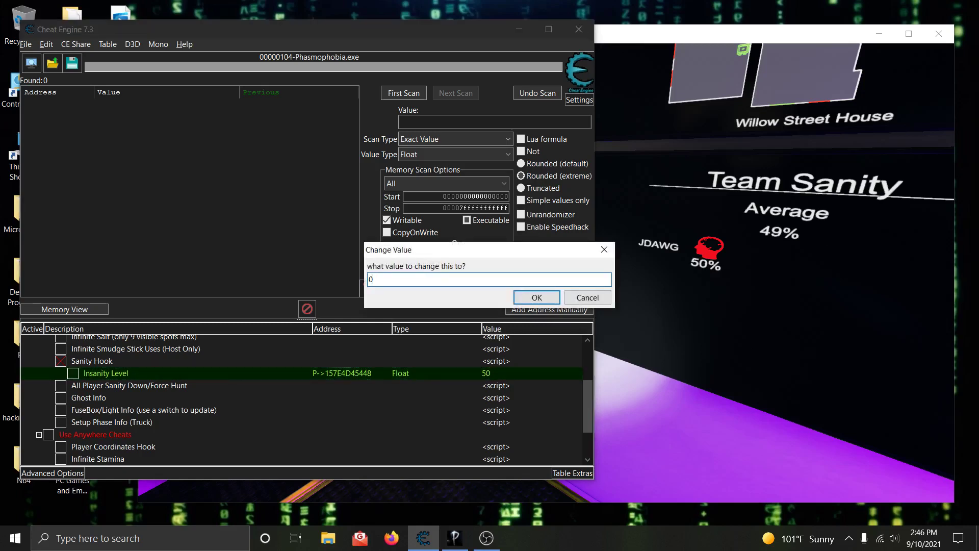
pyautogui.click(536, 298)
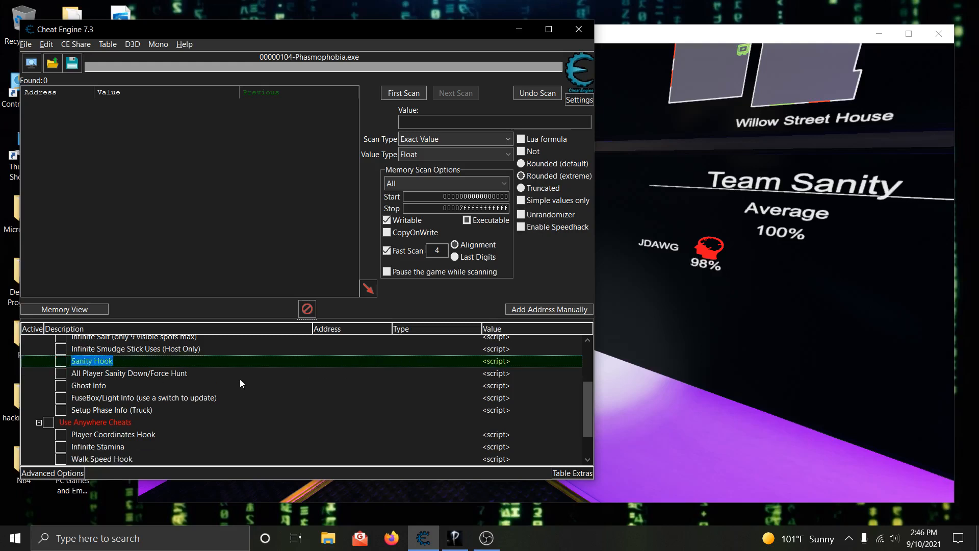
# Drain all players' sanity to force a hunt, stop it, then set Insanity Level to 0 via the Sanity Hook.
pyautogui.click(129, 373)
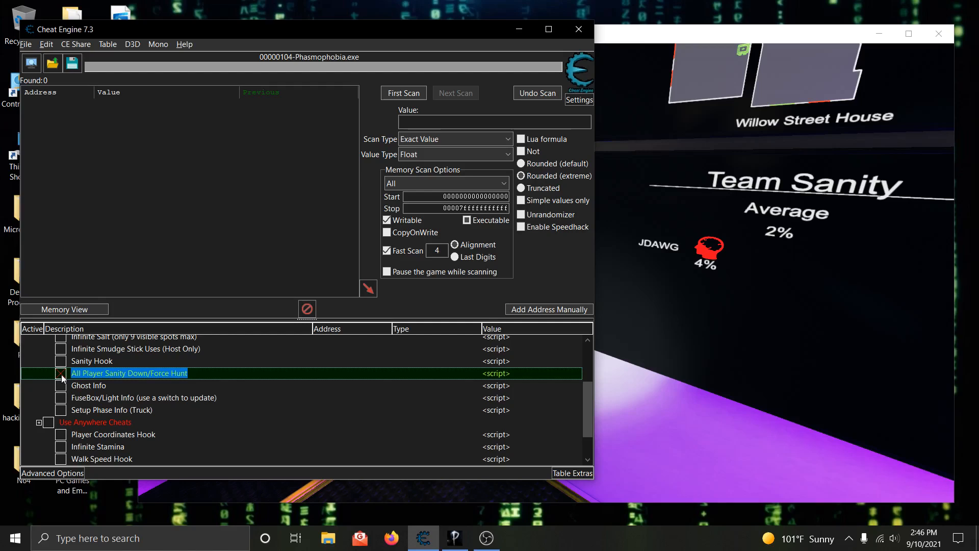
pyautogui.click(59, 373)
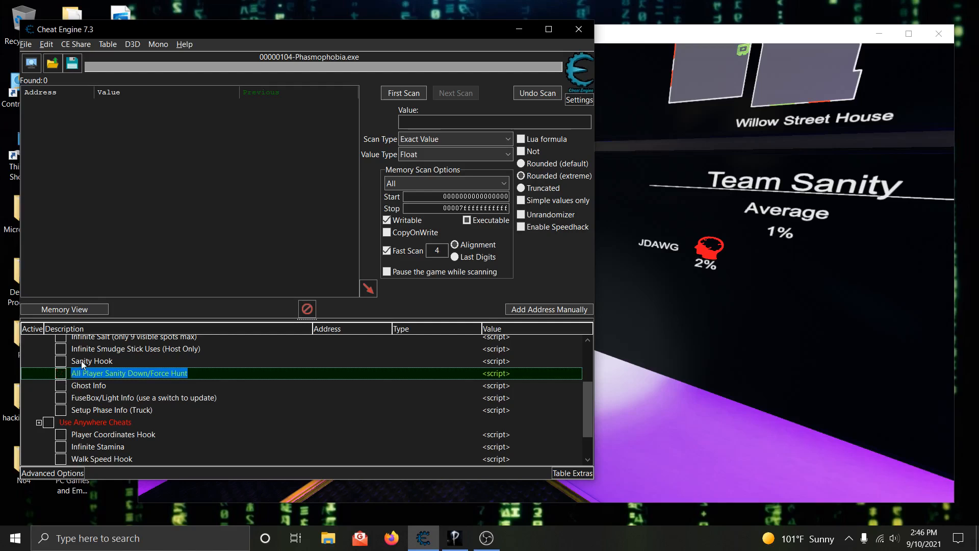
pyautogui.click(92, 361)
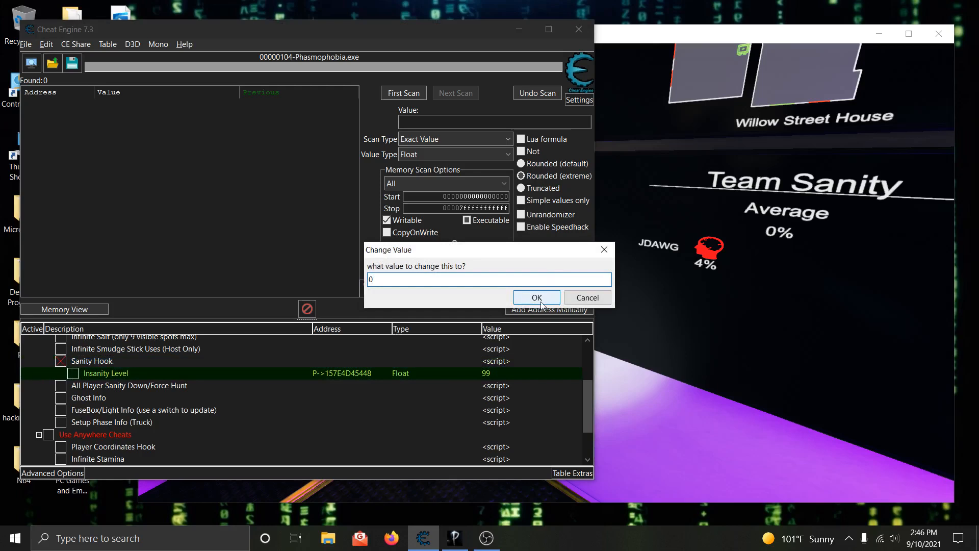
pyautogui.click(536, 298)
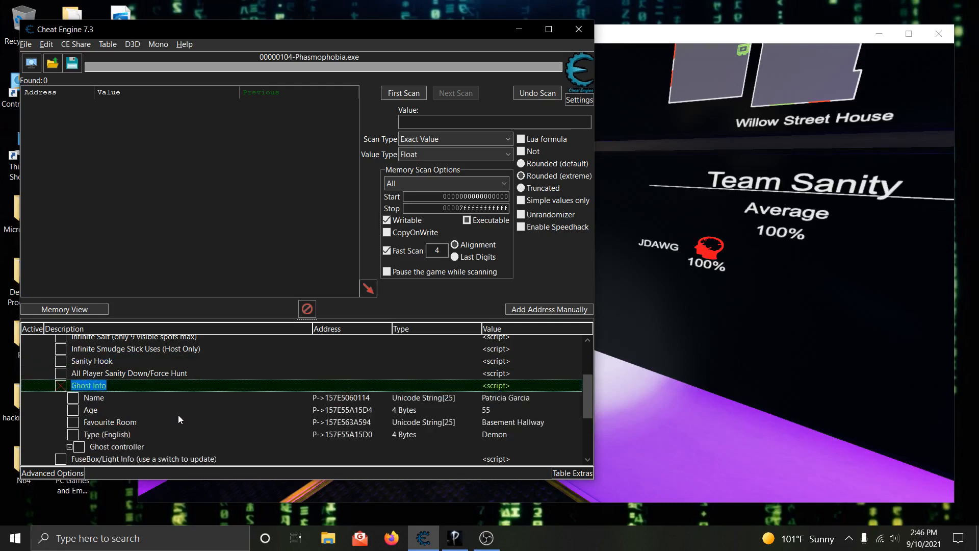
# Read the Demon's name, age and favourite room Basement Hallway under Ghost Info, then switch Ghost Info off.
pyautogui.scroll(-3)
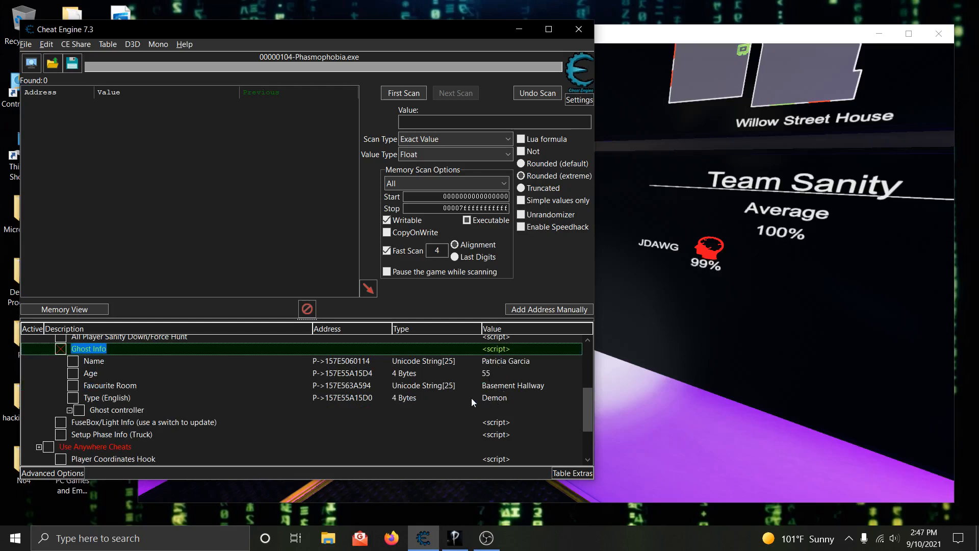
pyautogui.click(117, 410)
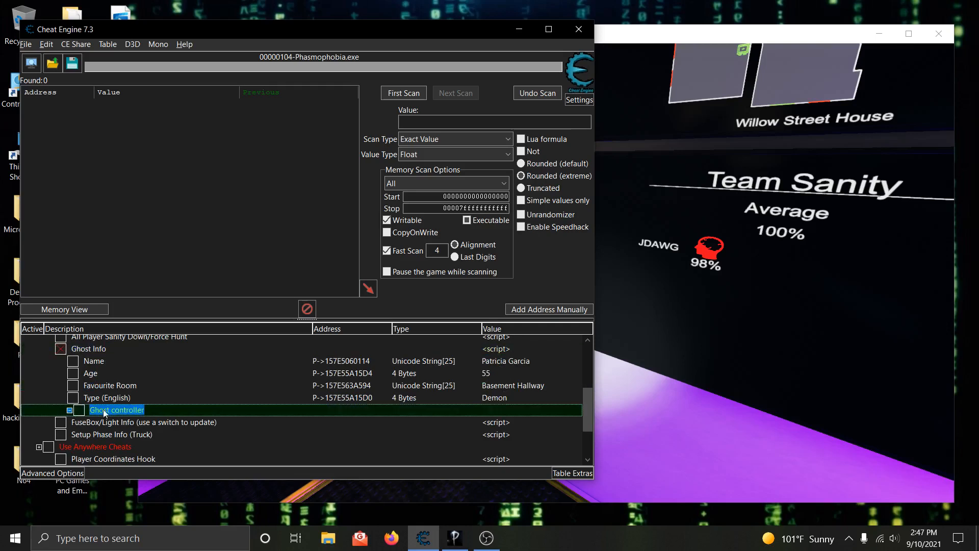
pyautogui.click(68, 410)
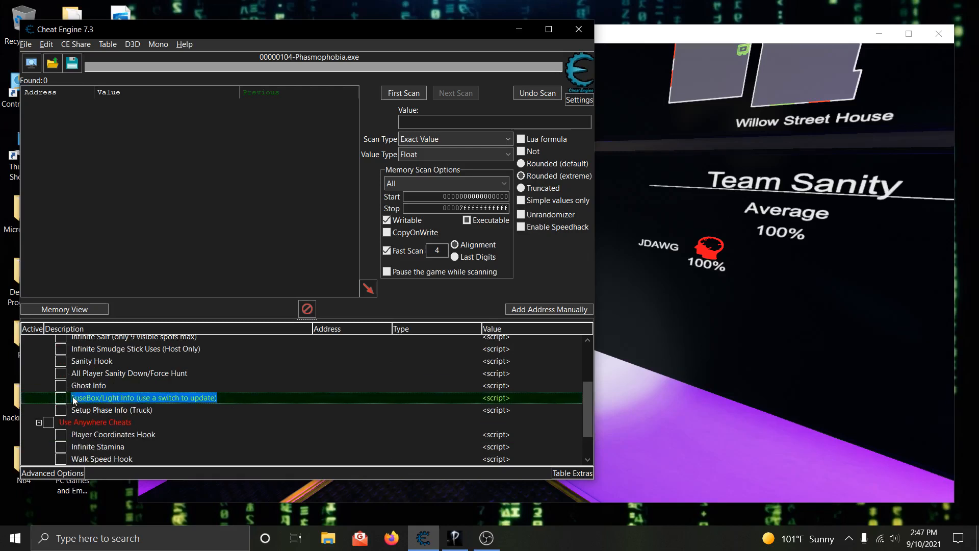
# Enable FuseBox/Light Info and change the FuseBox Status value to ON via the Change value dropdown.
pyautogui.click(59, 397)
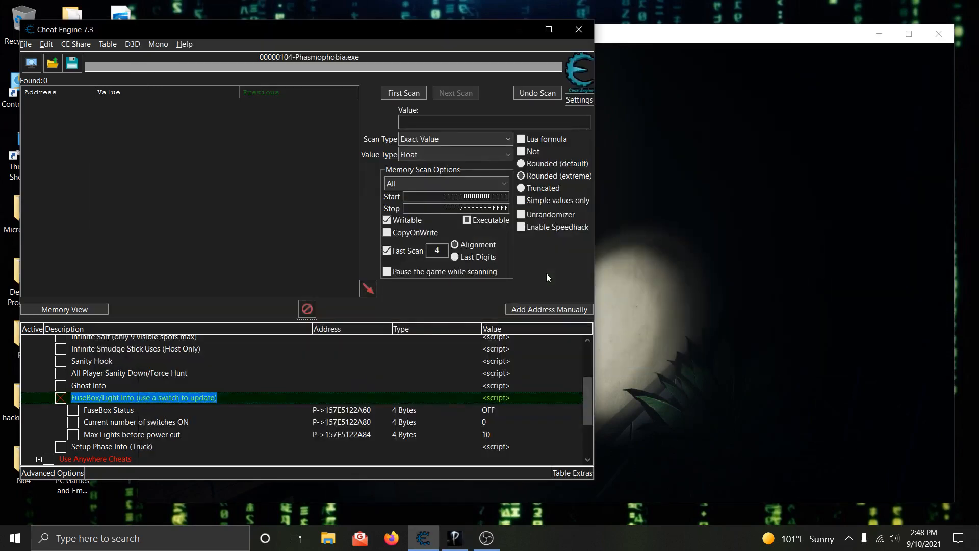
pyautogui.moveTo(490, 415)
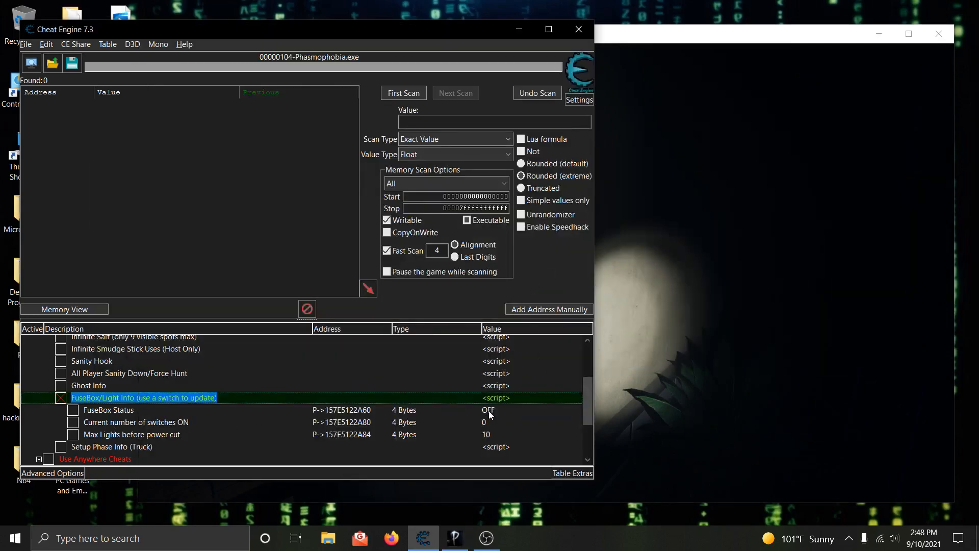
pyautogui.doubleClick(488, 410)
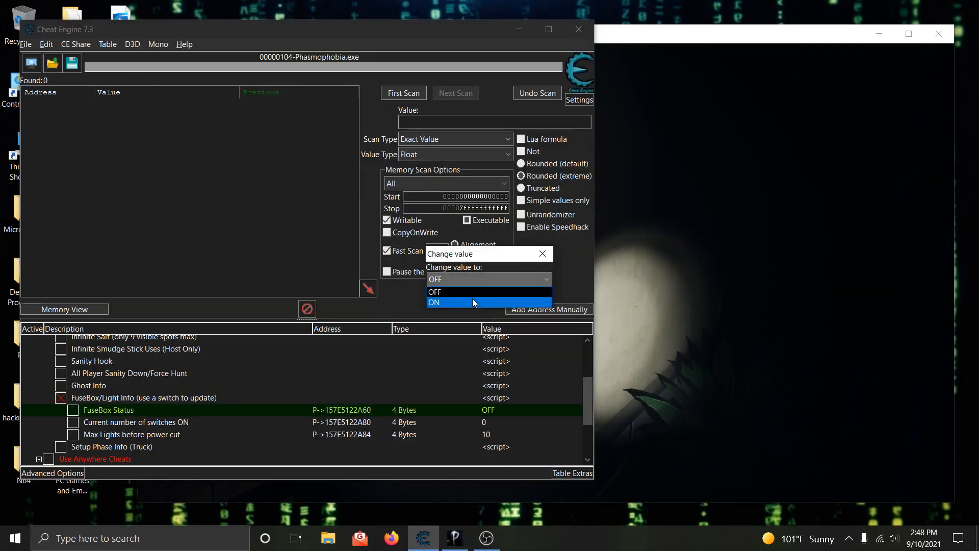
pyautogui.click(434, 302)
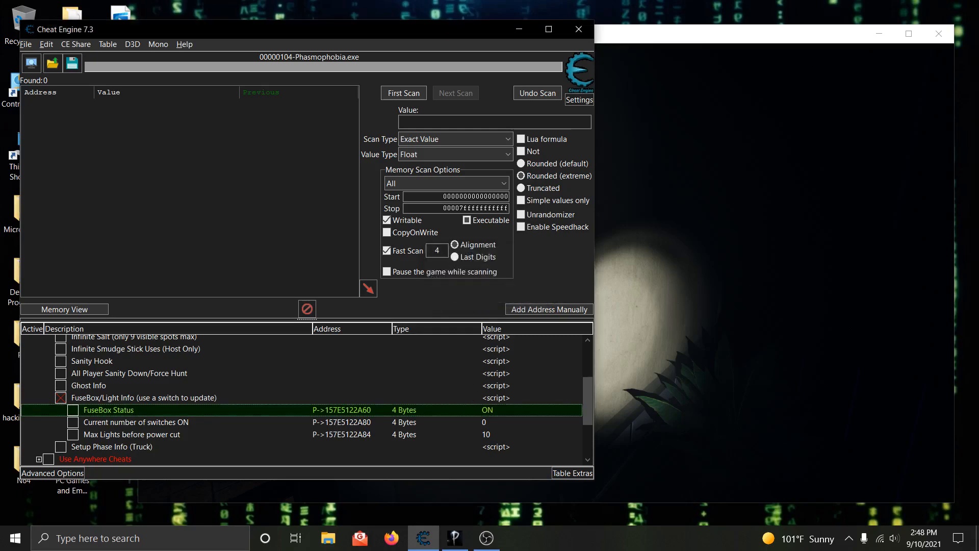
pyautogui.click(451, 538)
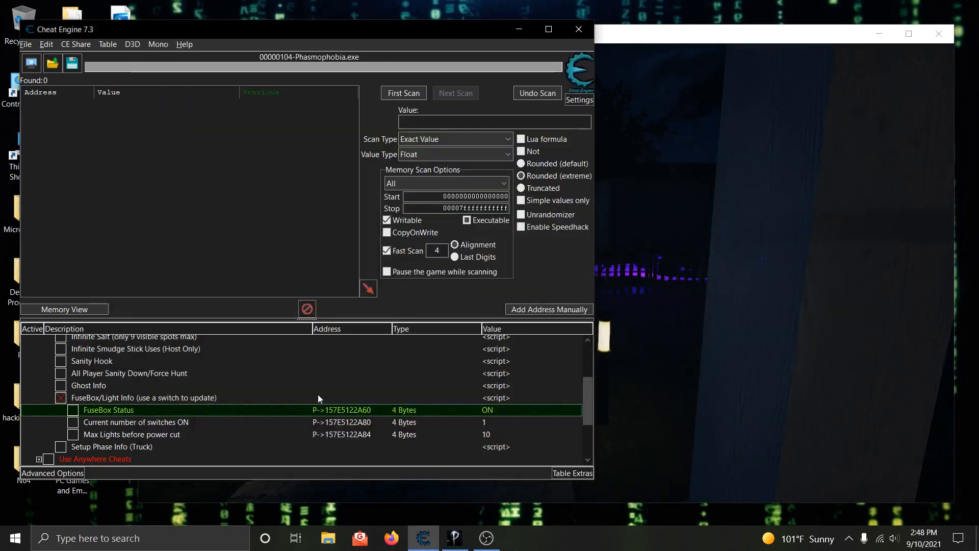
# Disable FuseBox/Light Info and enable Setup Phase Info (Truck) to show Minutes, Seconds, Main Door and Setup Phase.
pyautogui.click(61, 396)
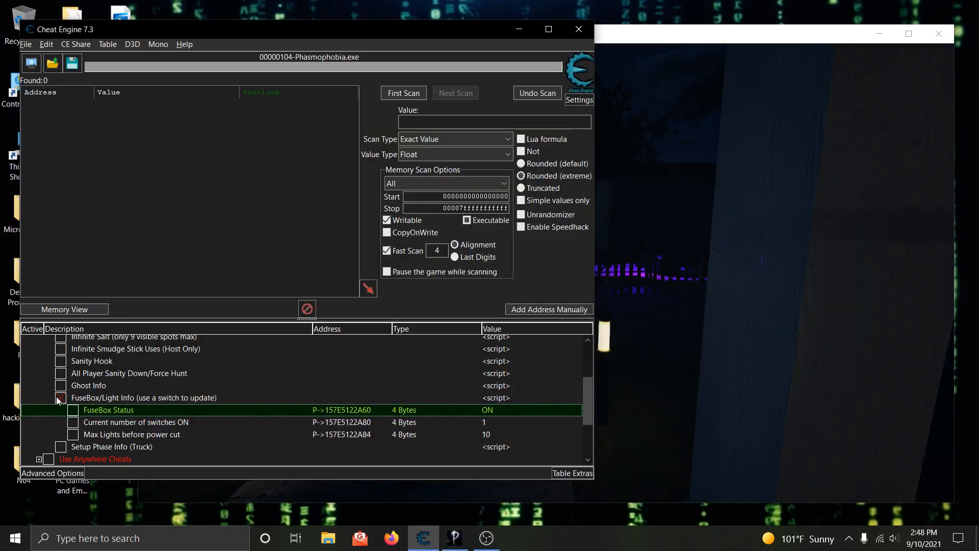
pyautogui.click(59, 397)
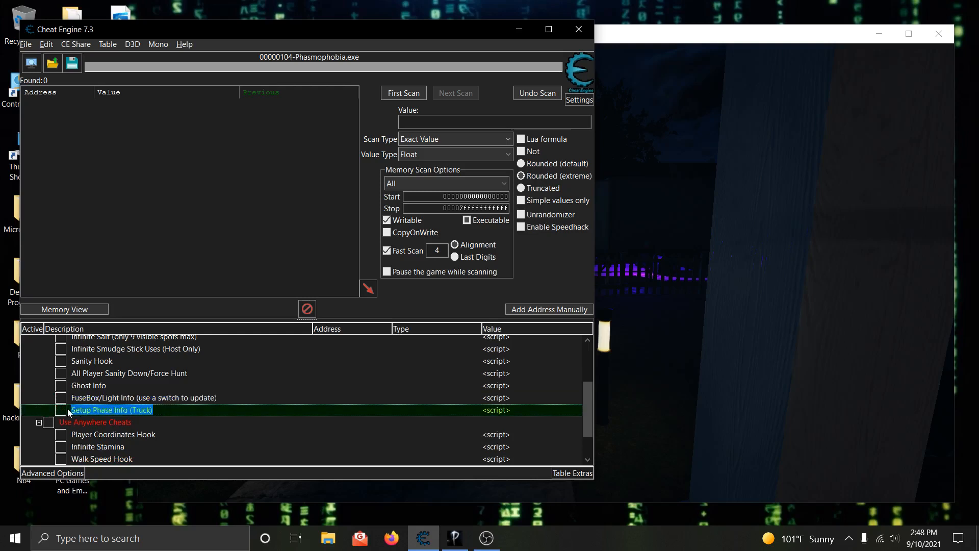
pyautogui.click(40, 422)
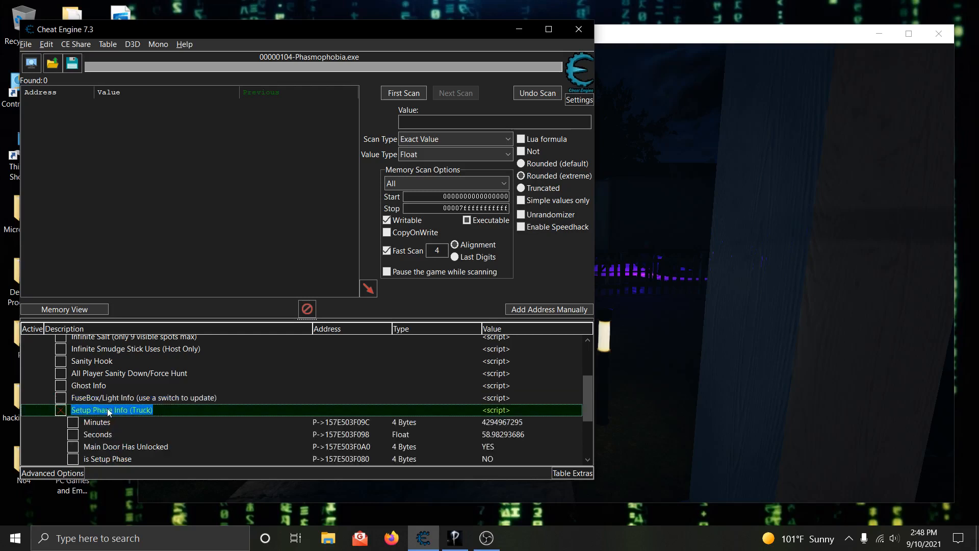
pyautogui.scroll(-3)
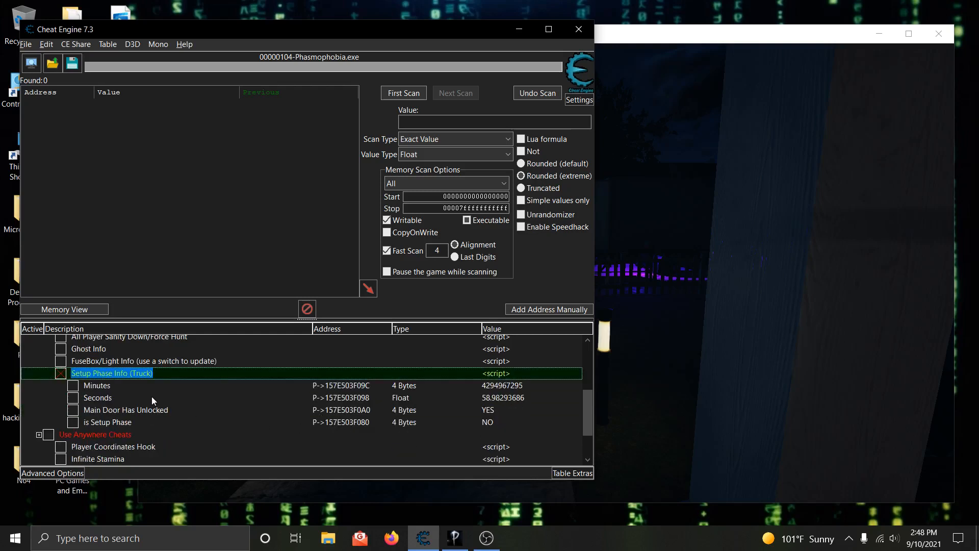
# Review the setup phase details (main door unlocked, setup phase NO) and disable Setup Phase Info again.
pyautogui.click(60, 374)
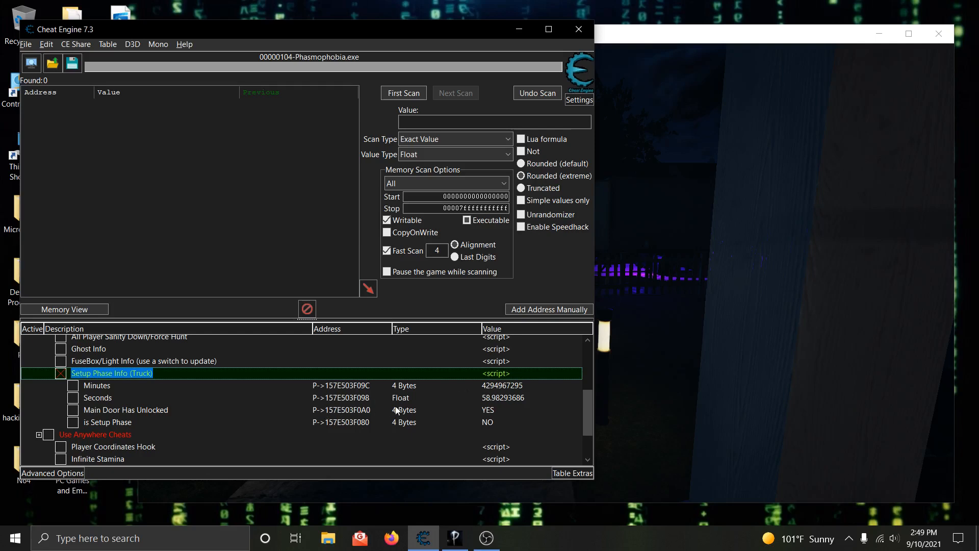
pyautogui.moveTo(97, 422)
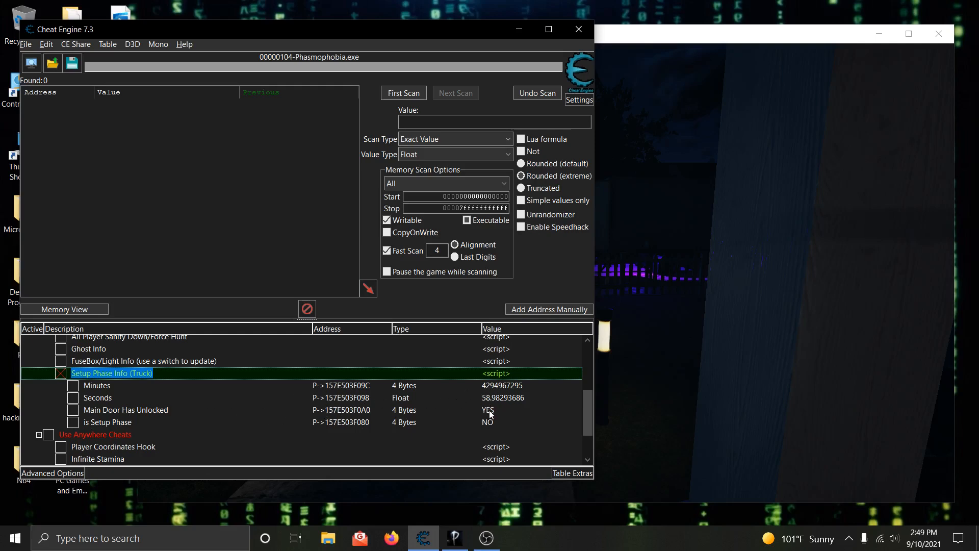
pyautogui.moveTo(428, 427)
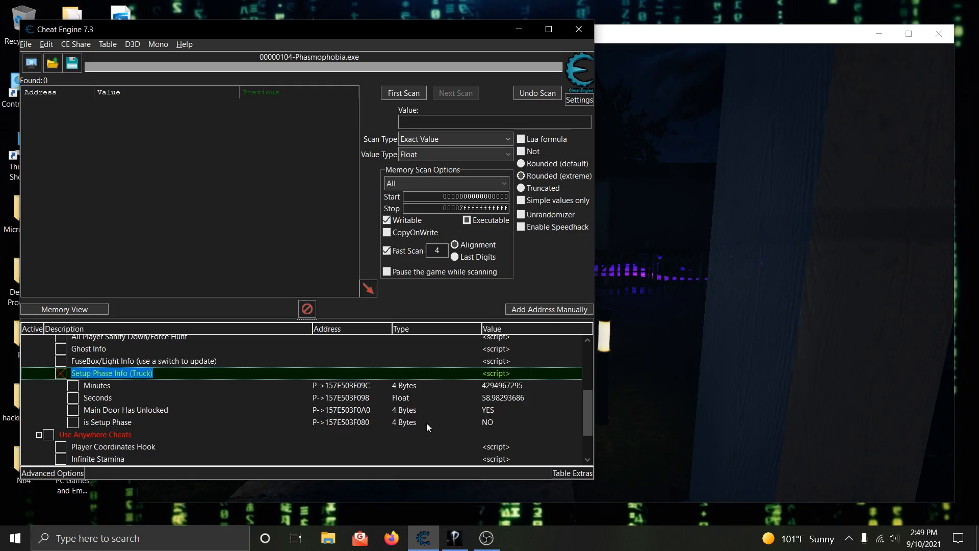
pyautogui.moveTo(488, 427)
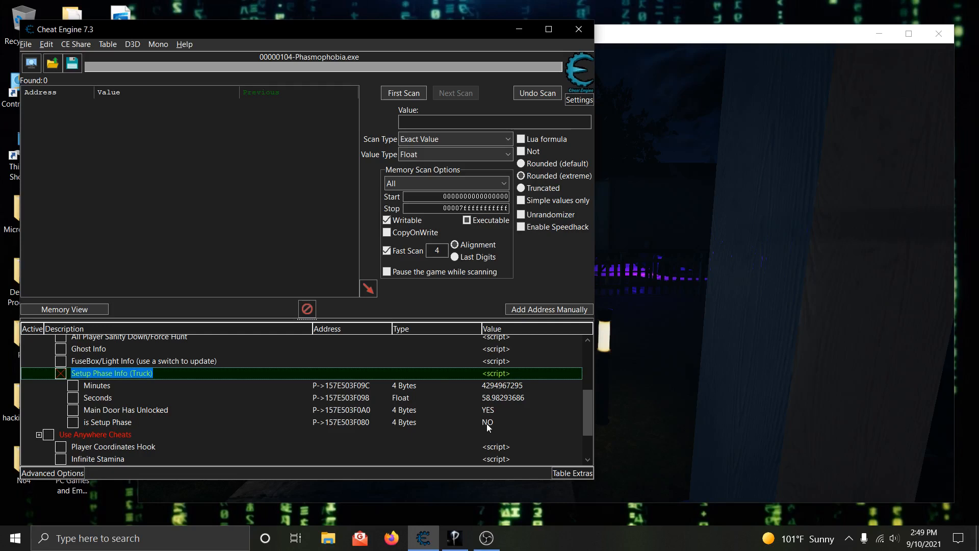
pyautogui.moveTo(384, 416)
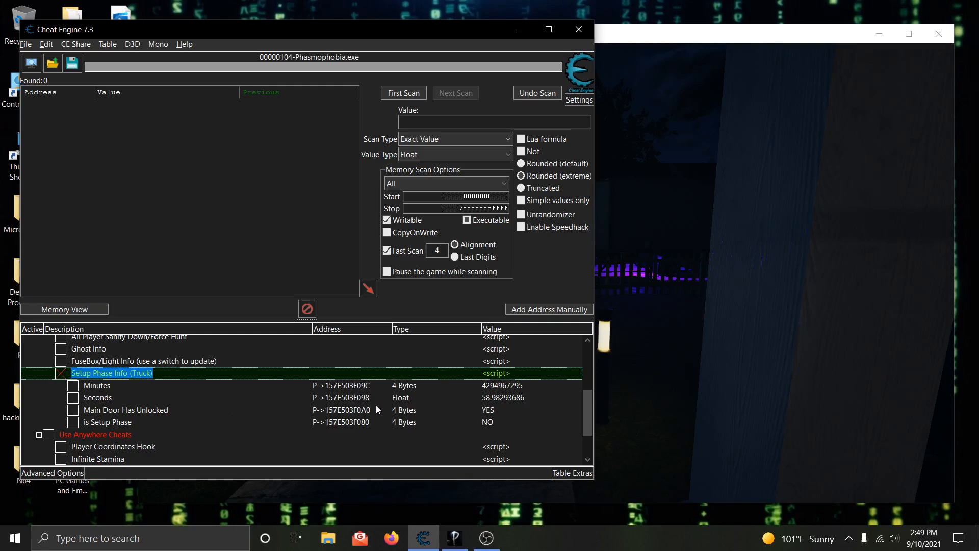
pyautogui.moveTo(420, 393)
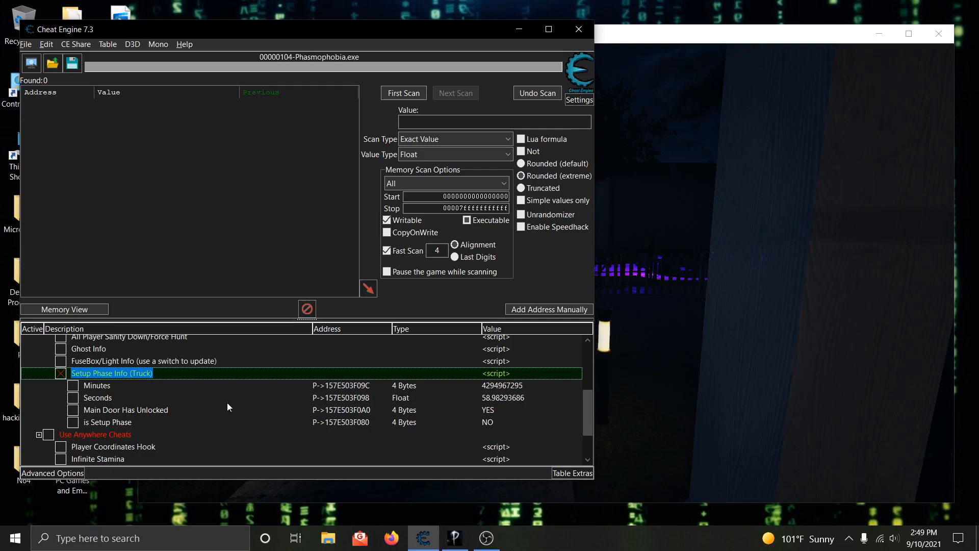
pyautogui.moveTo(343, 472)
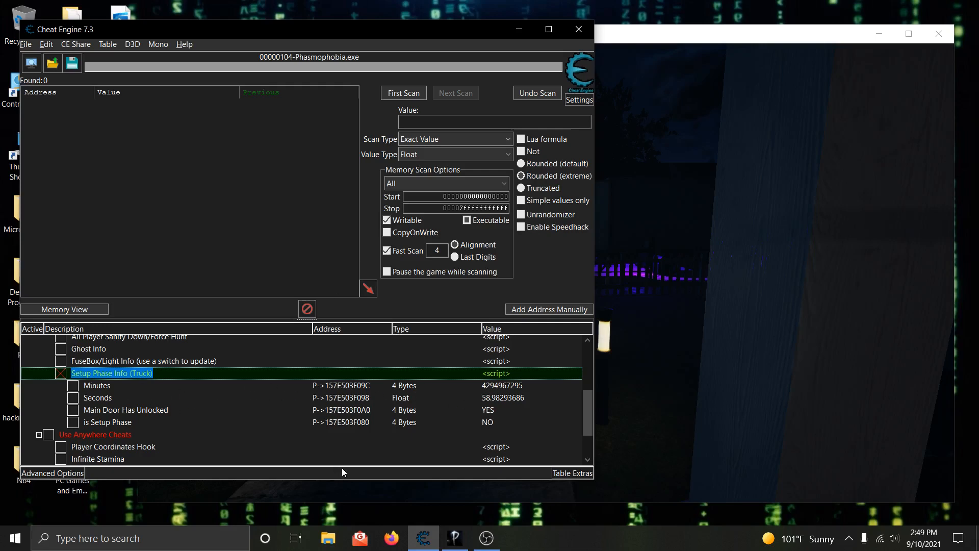
pyautogui.click(60, 373)
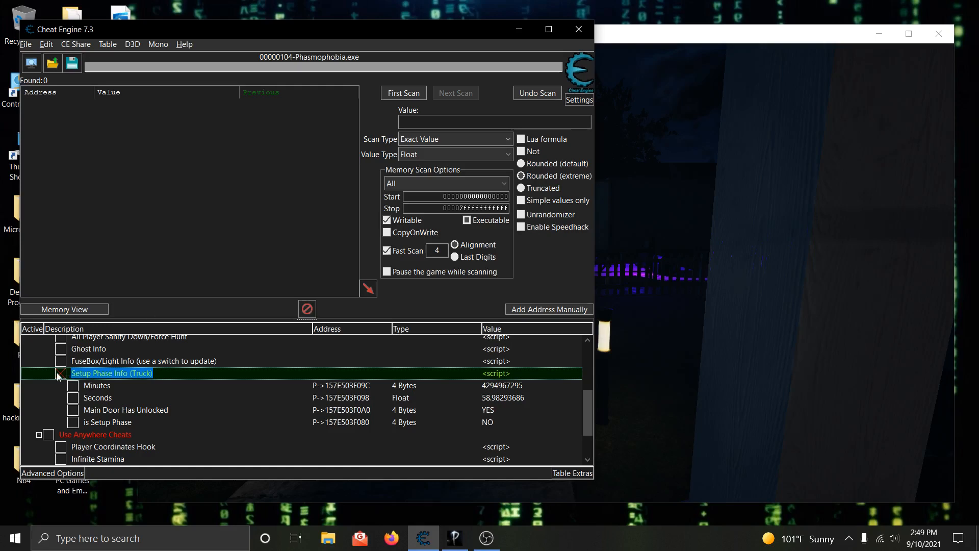
pyautogui.click(60, 373)
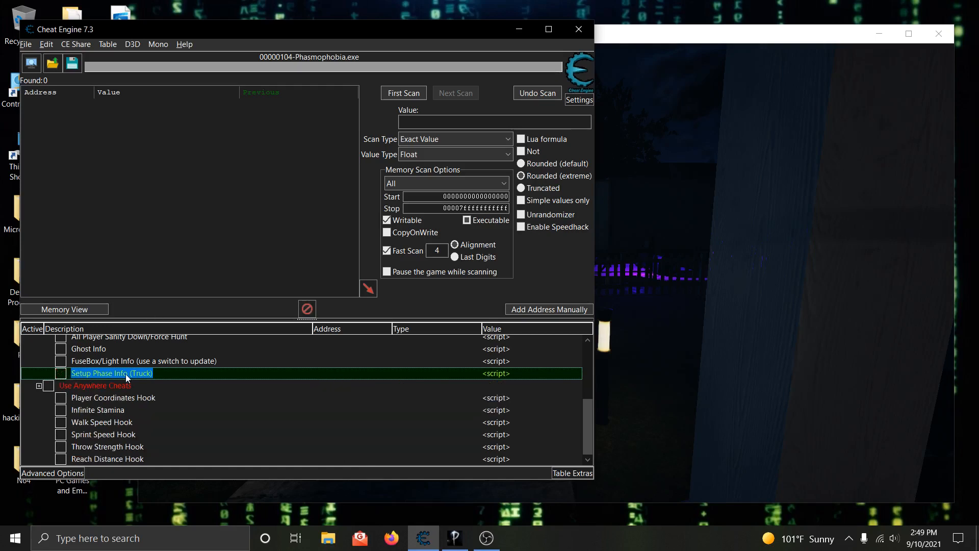